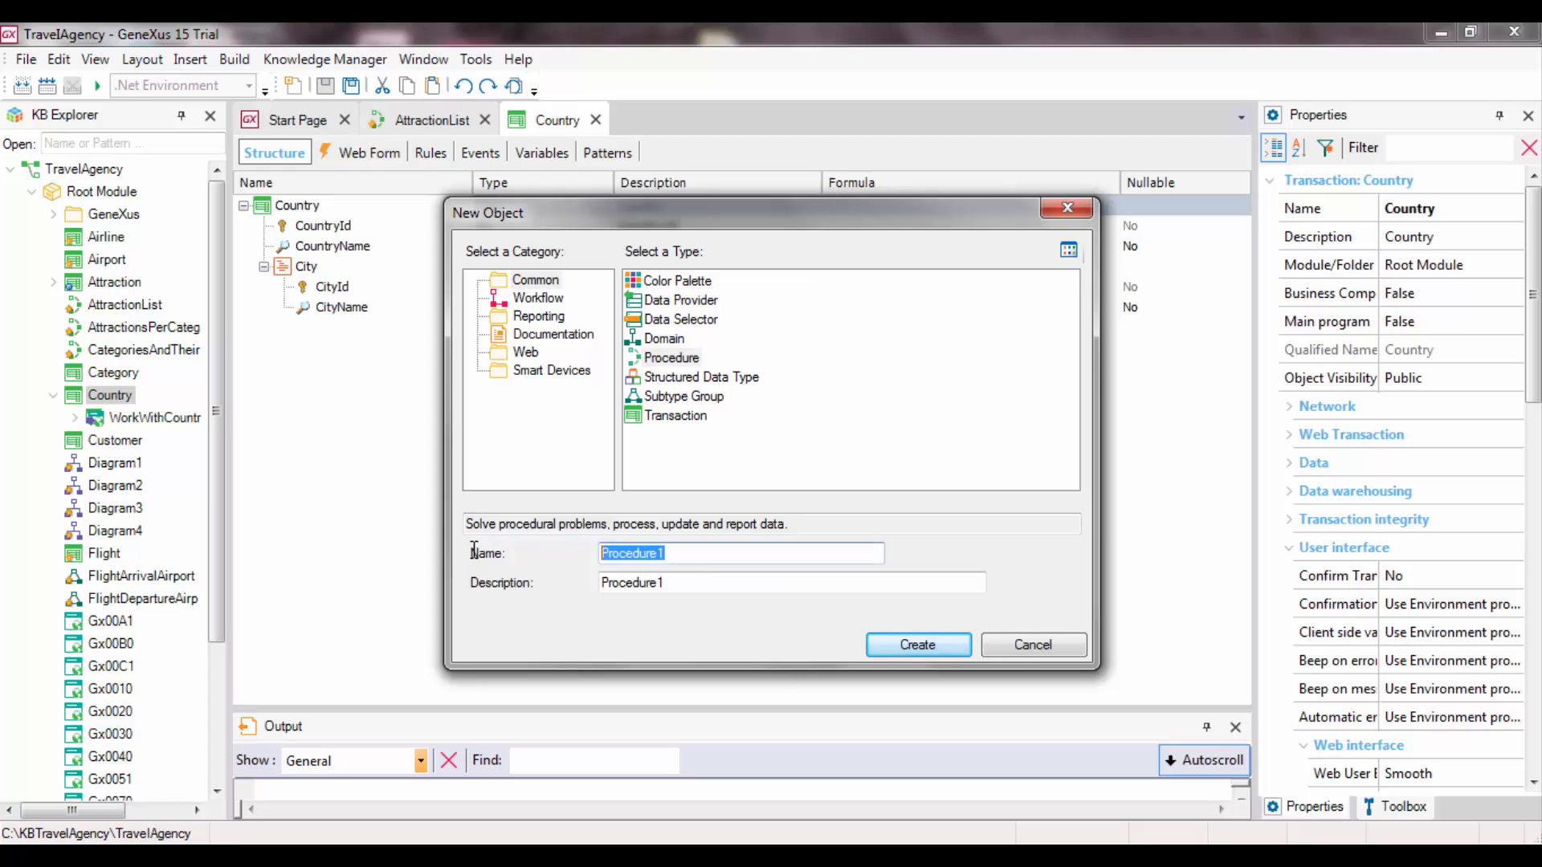
Create a Procedure object named NumberOfAttractionsByCountry
type("NumberOfAttractionsB")
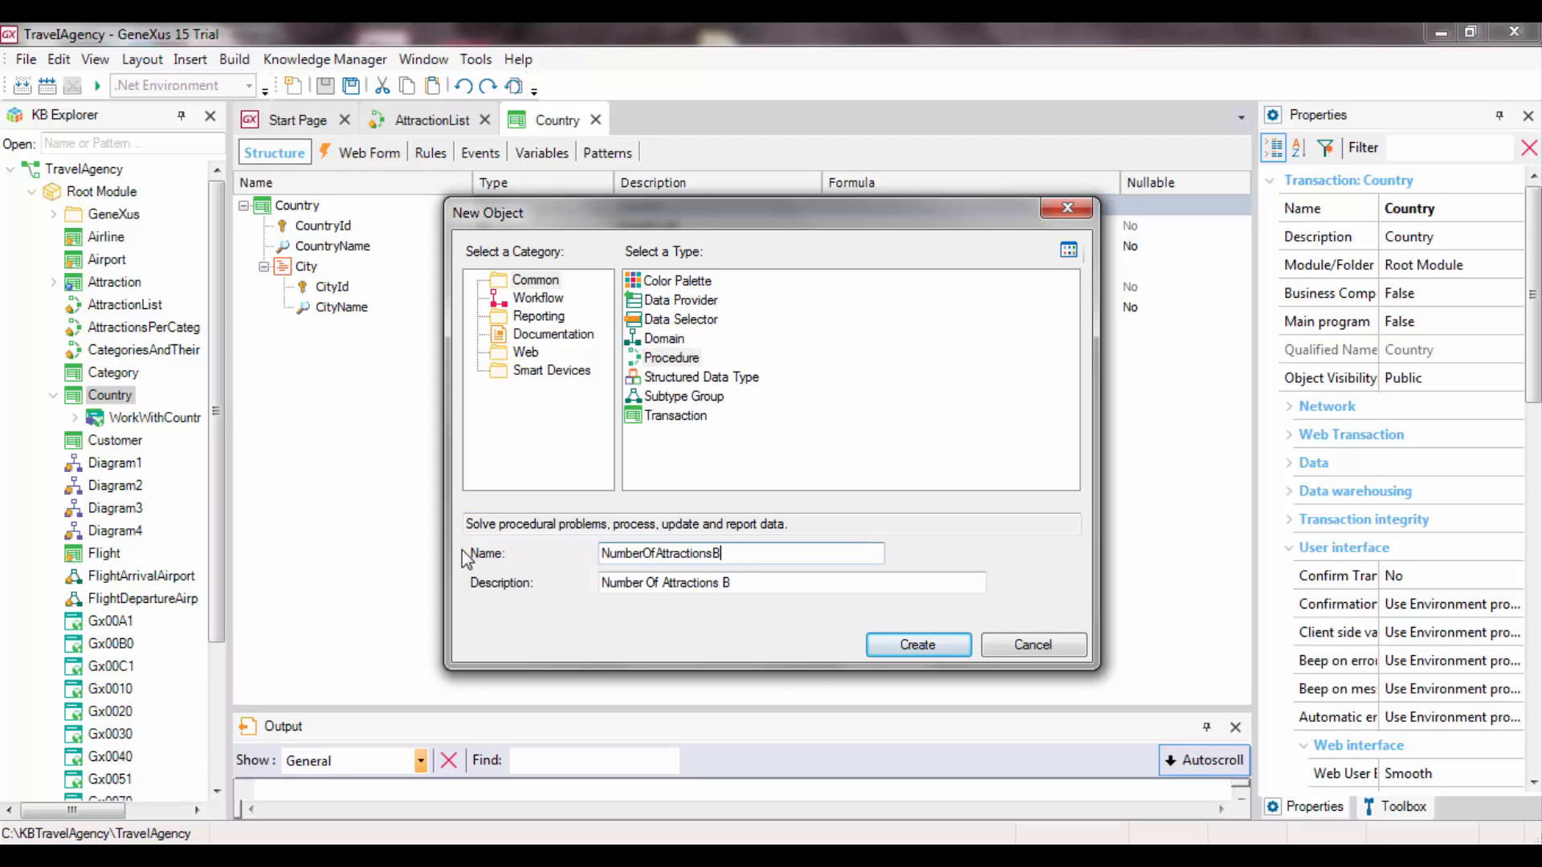
type("yCountry")
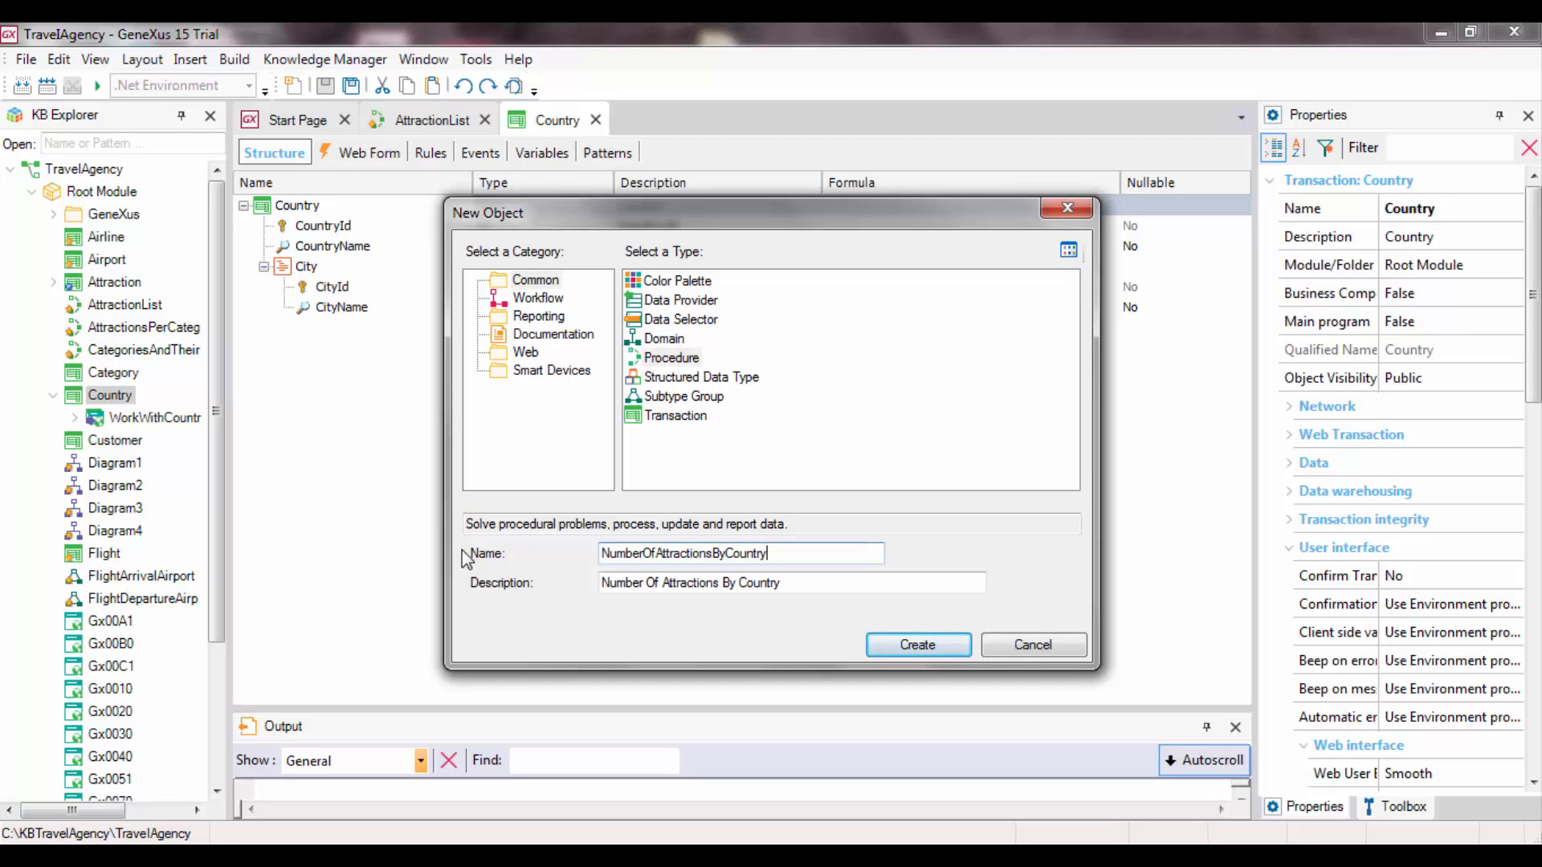
left_click(915, 644)
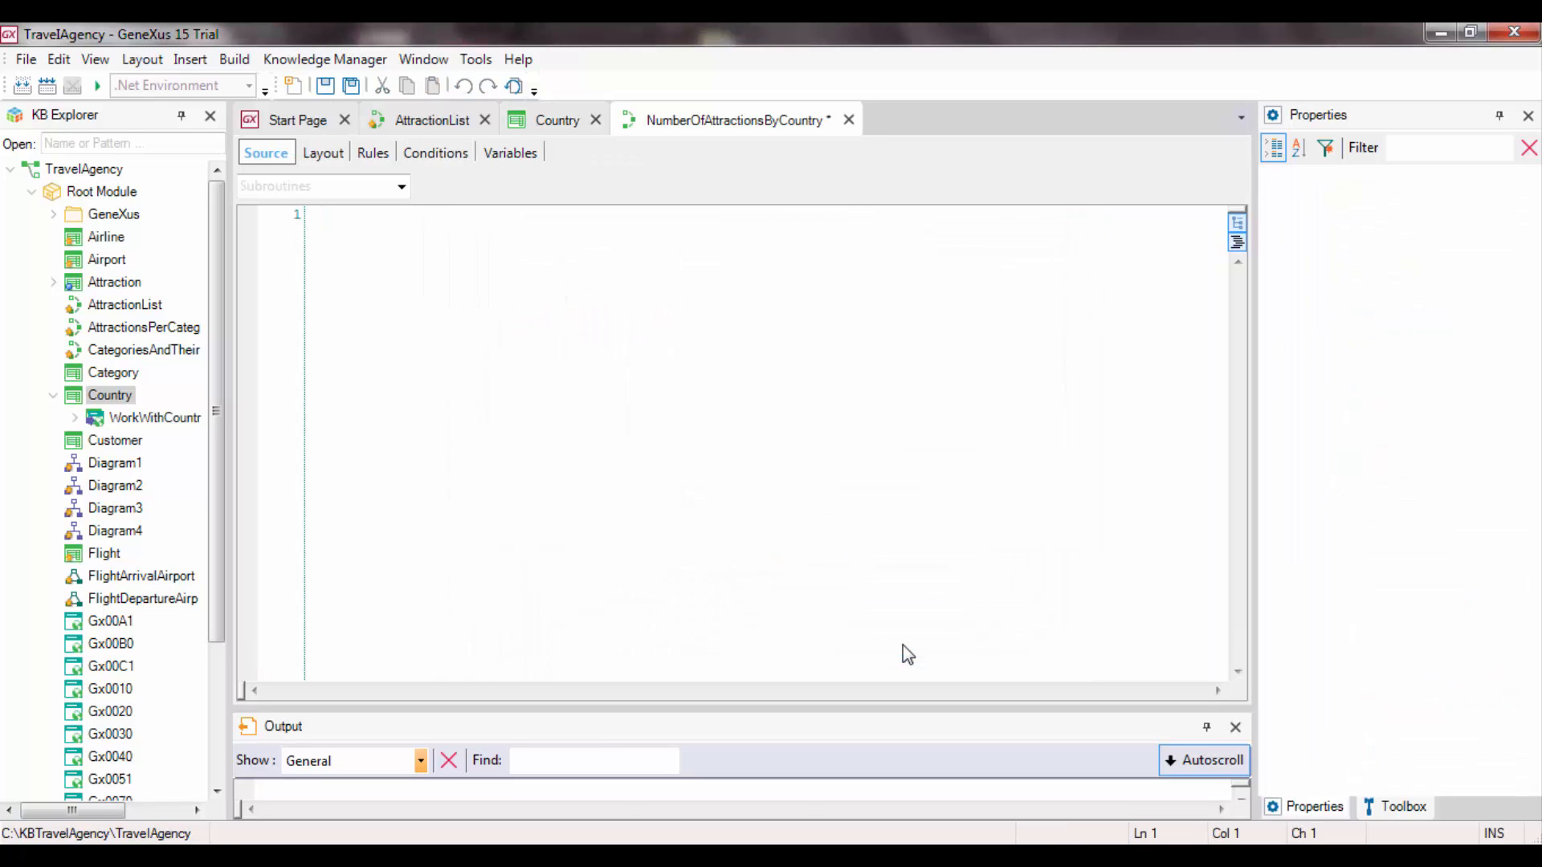
Begin the source with 'Print hea' and move to the output layout
left_click(321, 213)
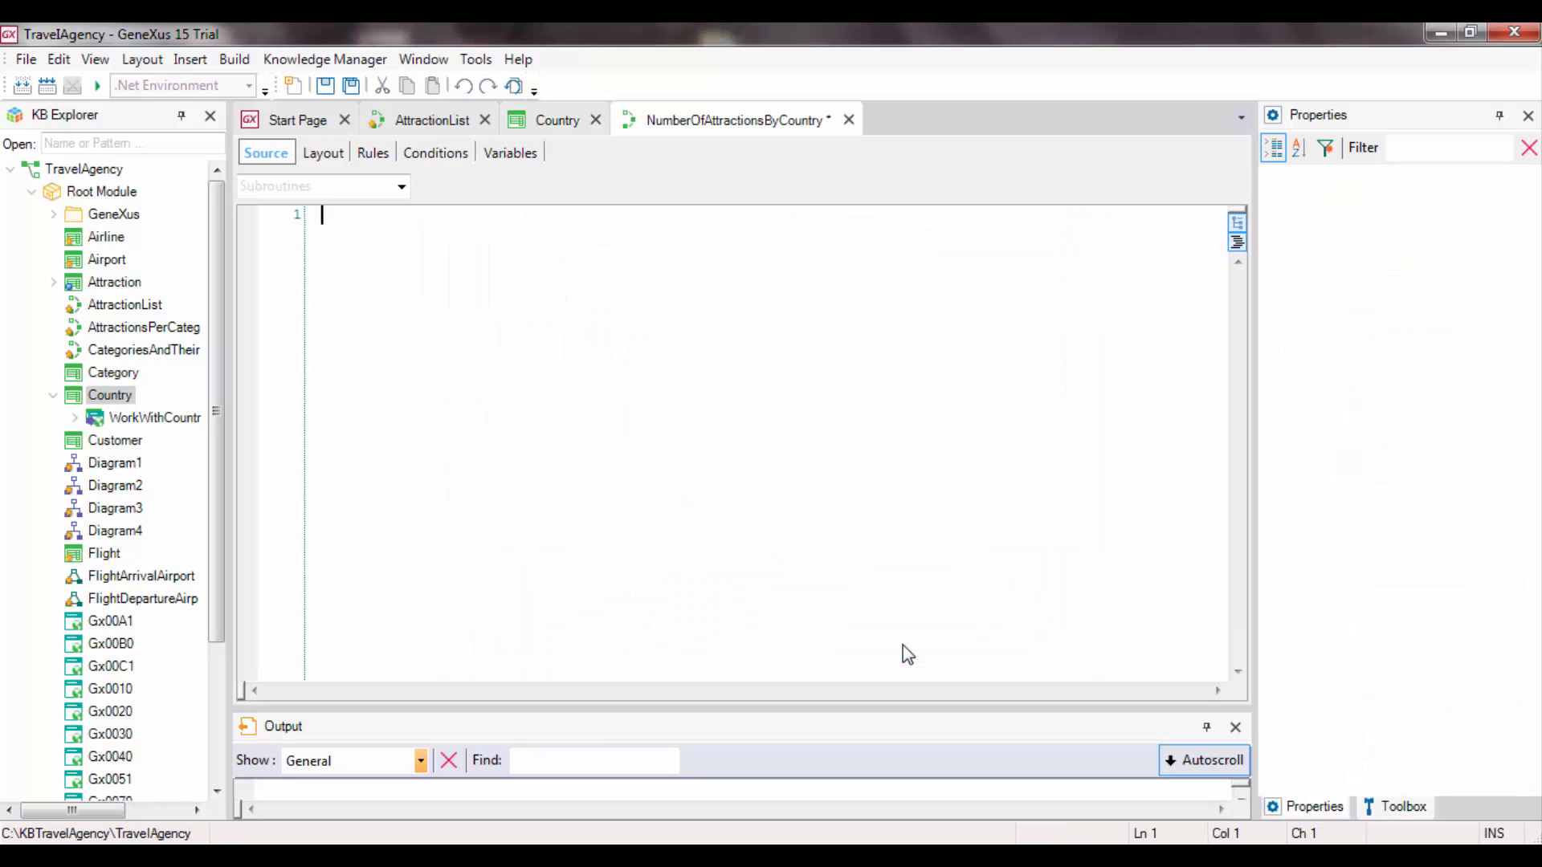
type("Print hea")
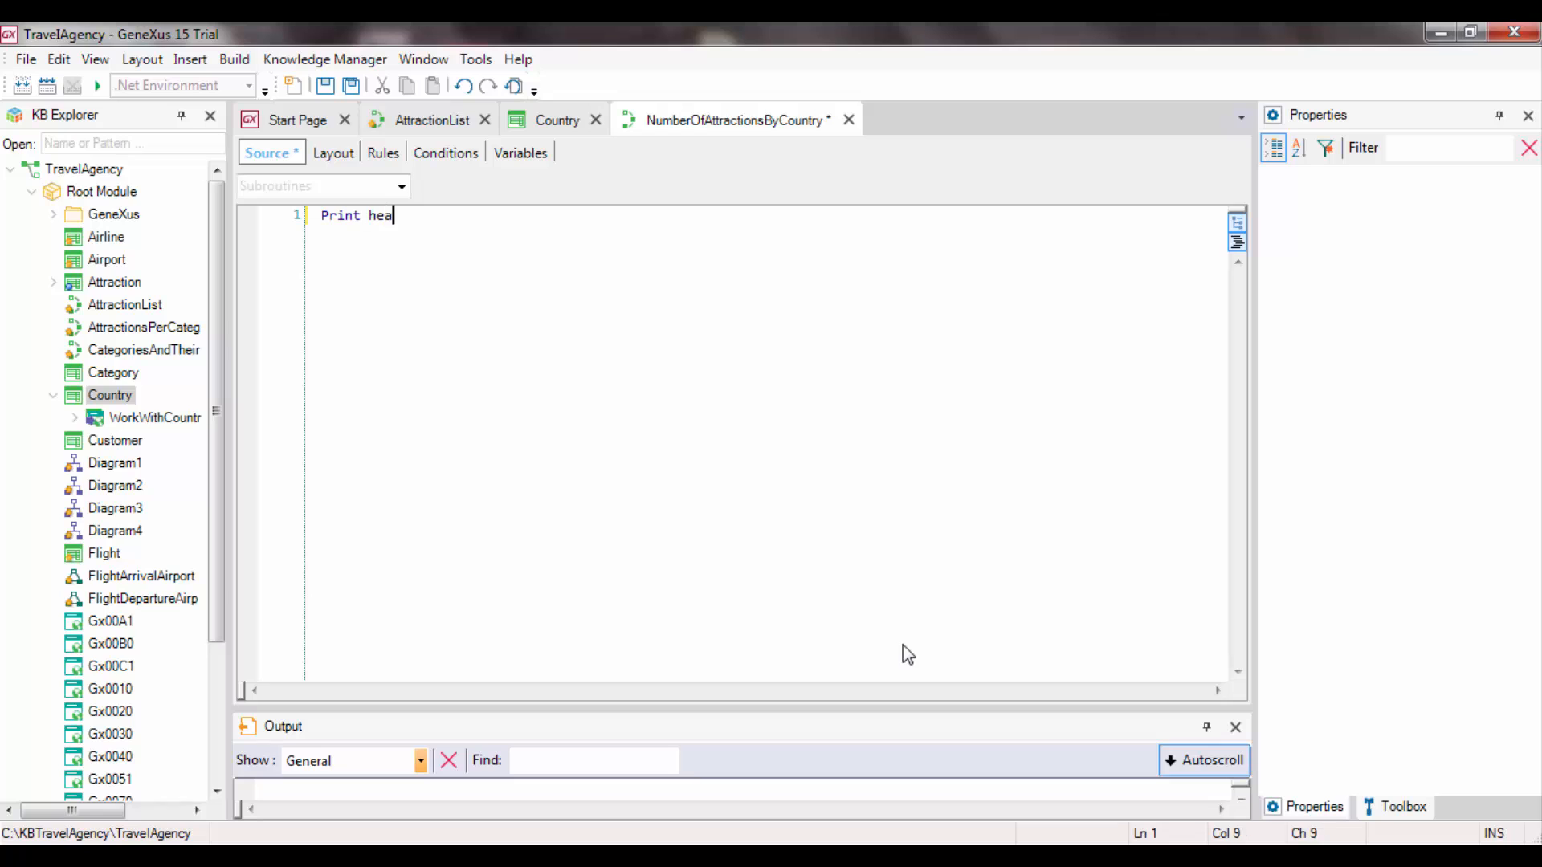
left_click(333, 152)
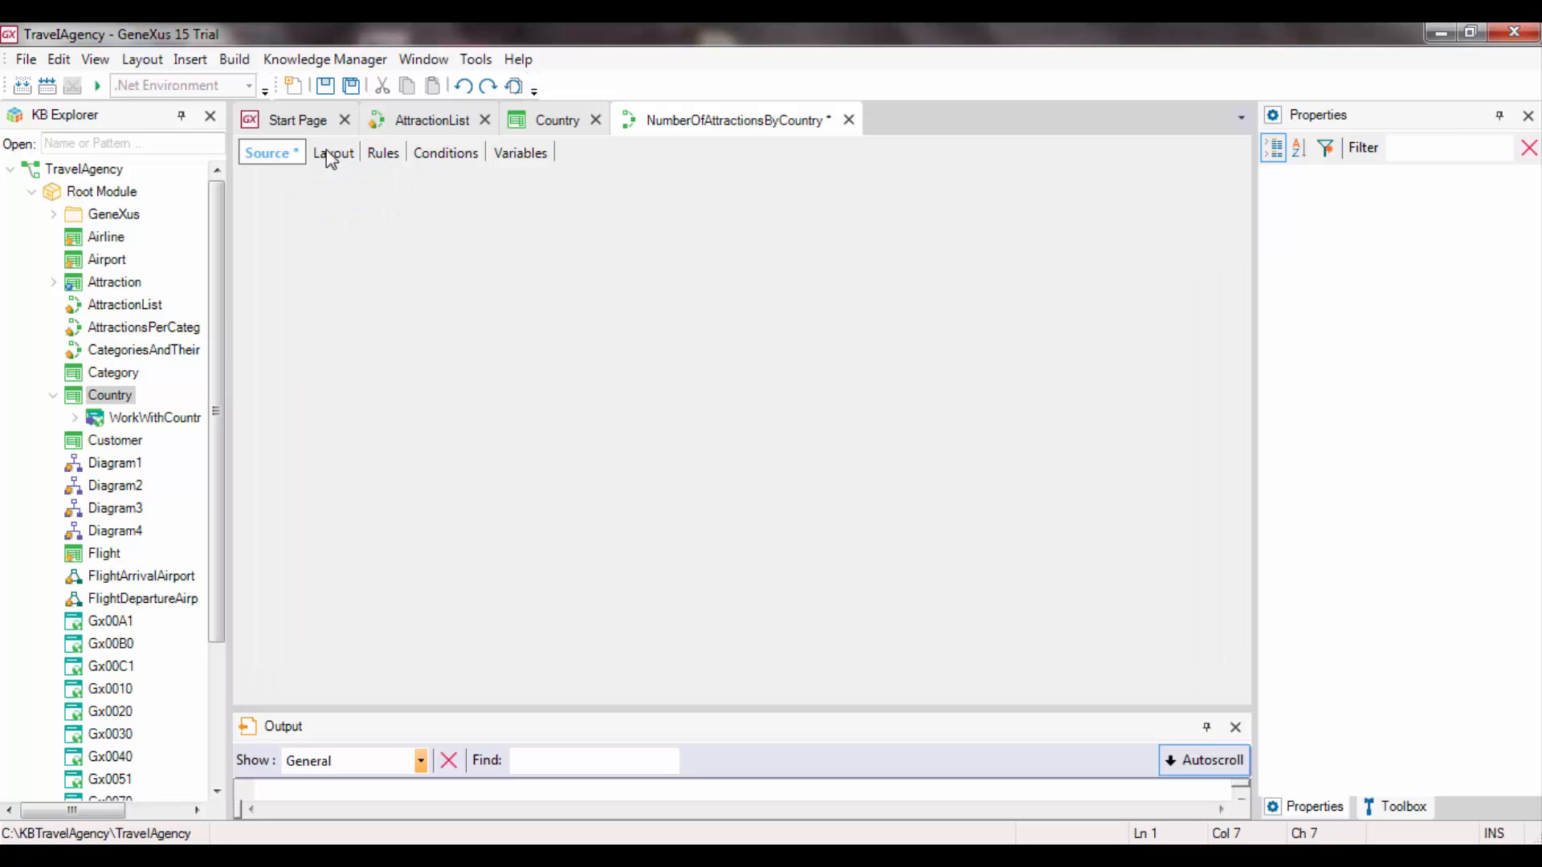
Rename printBlock1 to header in the Properties panel
left_click(330, 152)
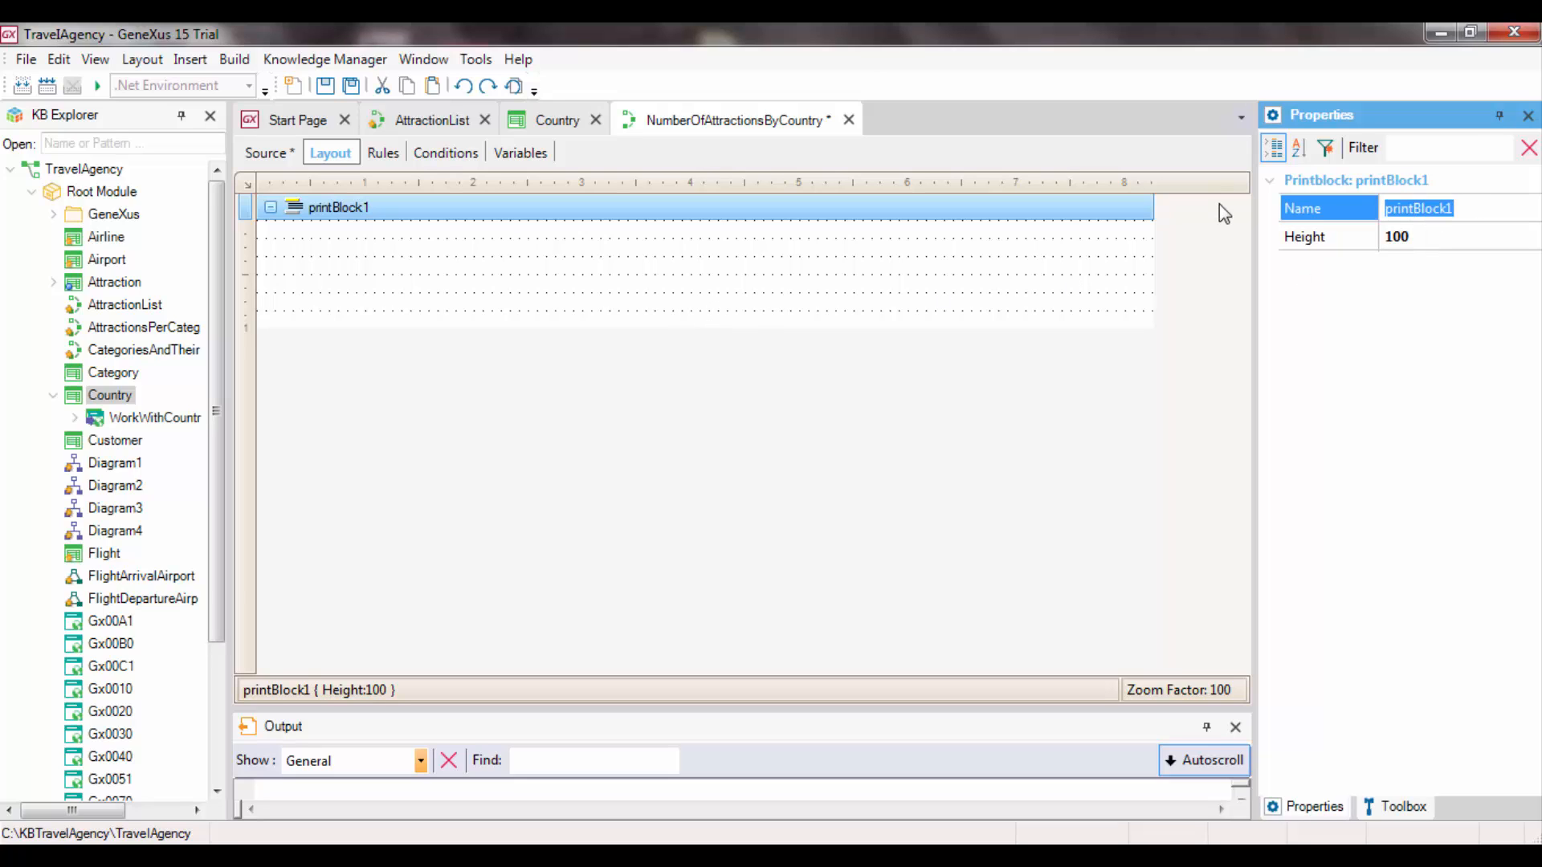
type("header")
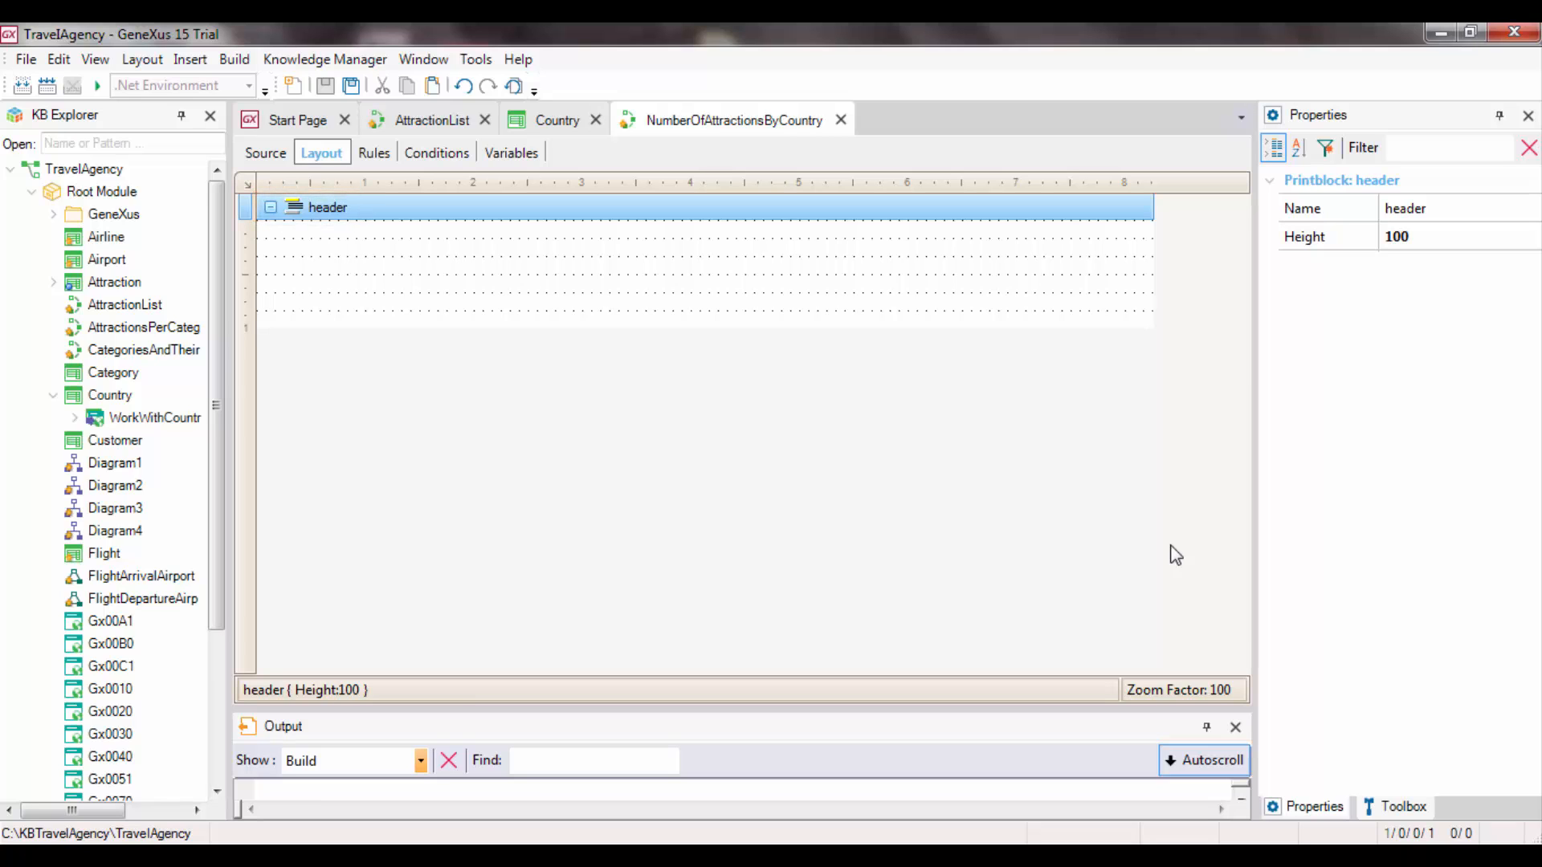
mouse_move(445, 146)
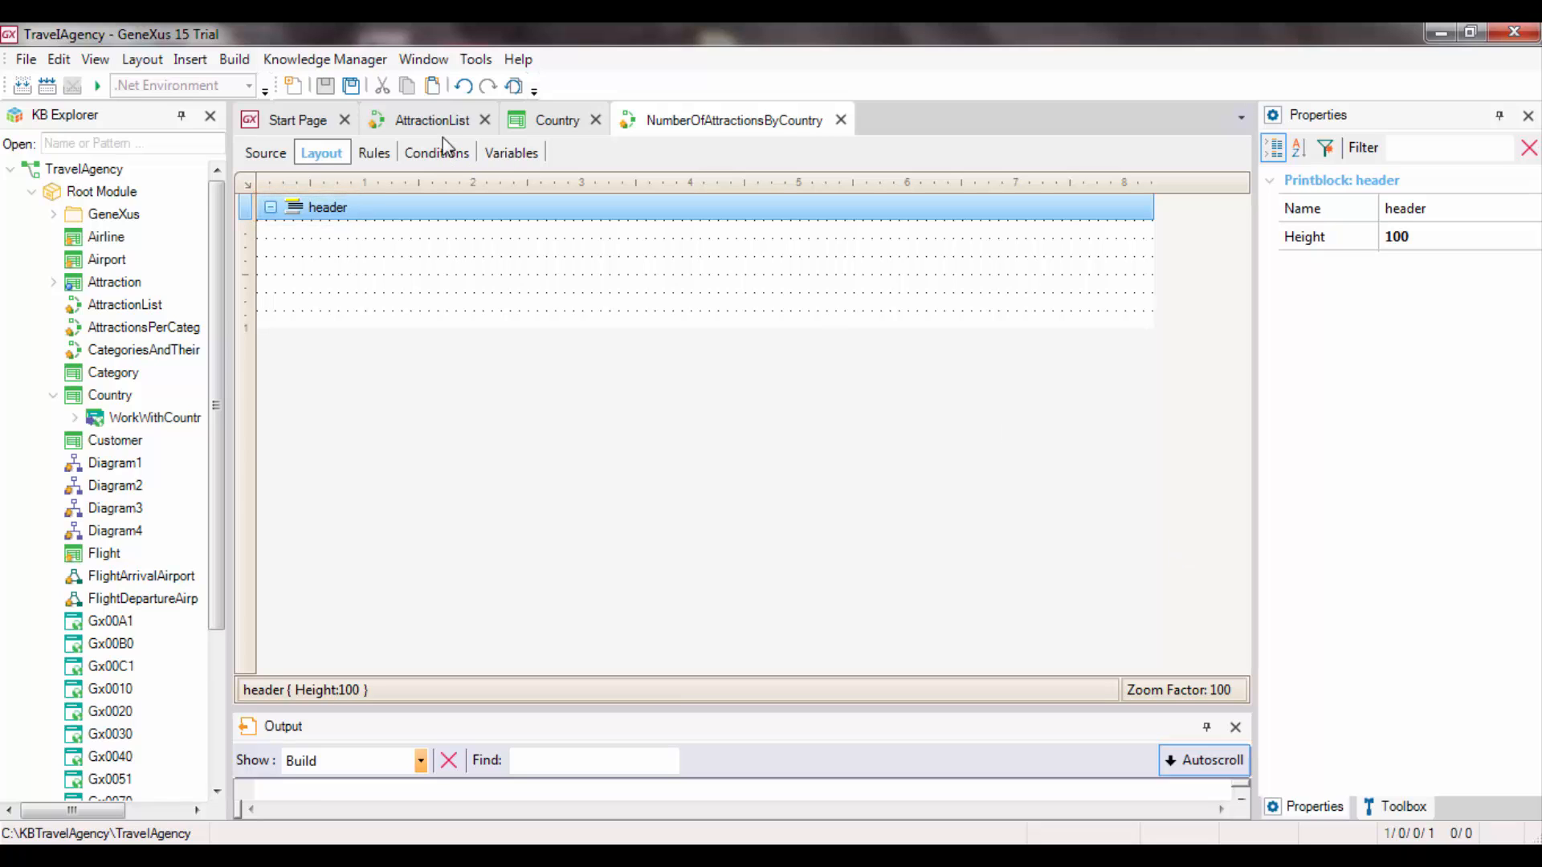
Copy the title label from AttractionList's layout for reuse in the header block
right_click(689, 286)
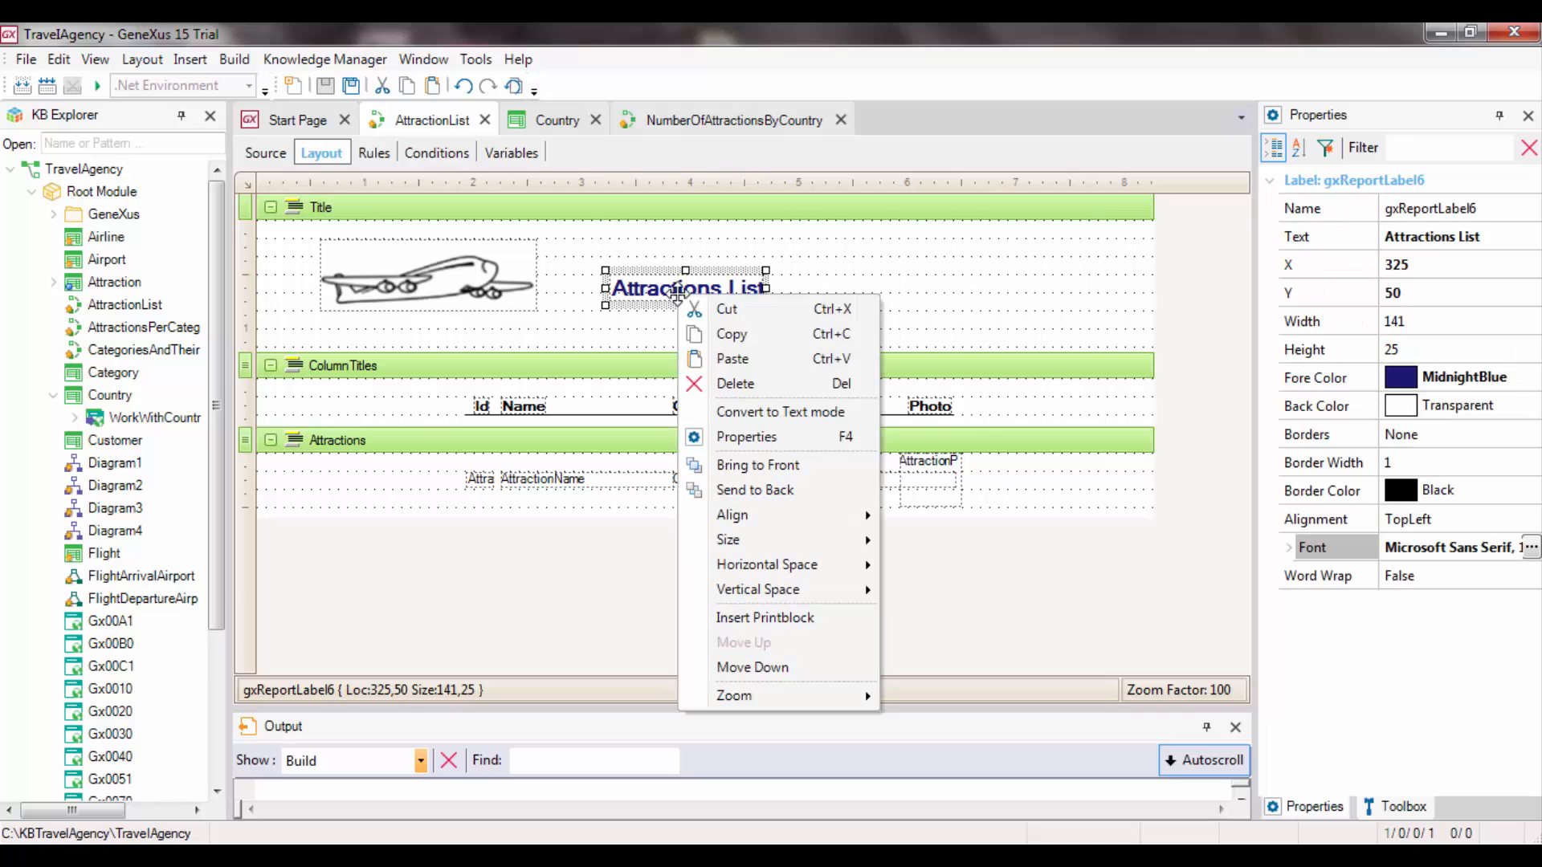
left_click(732, 119)
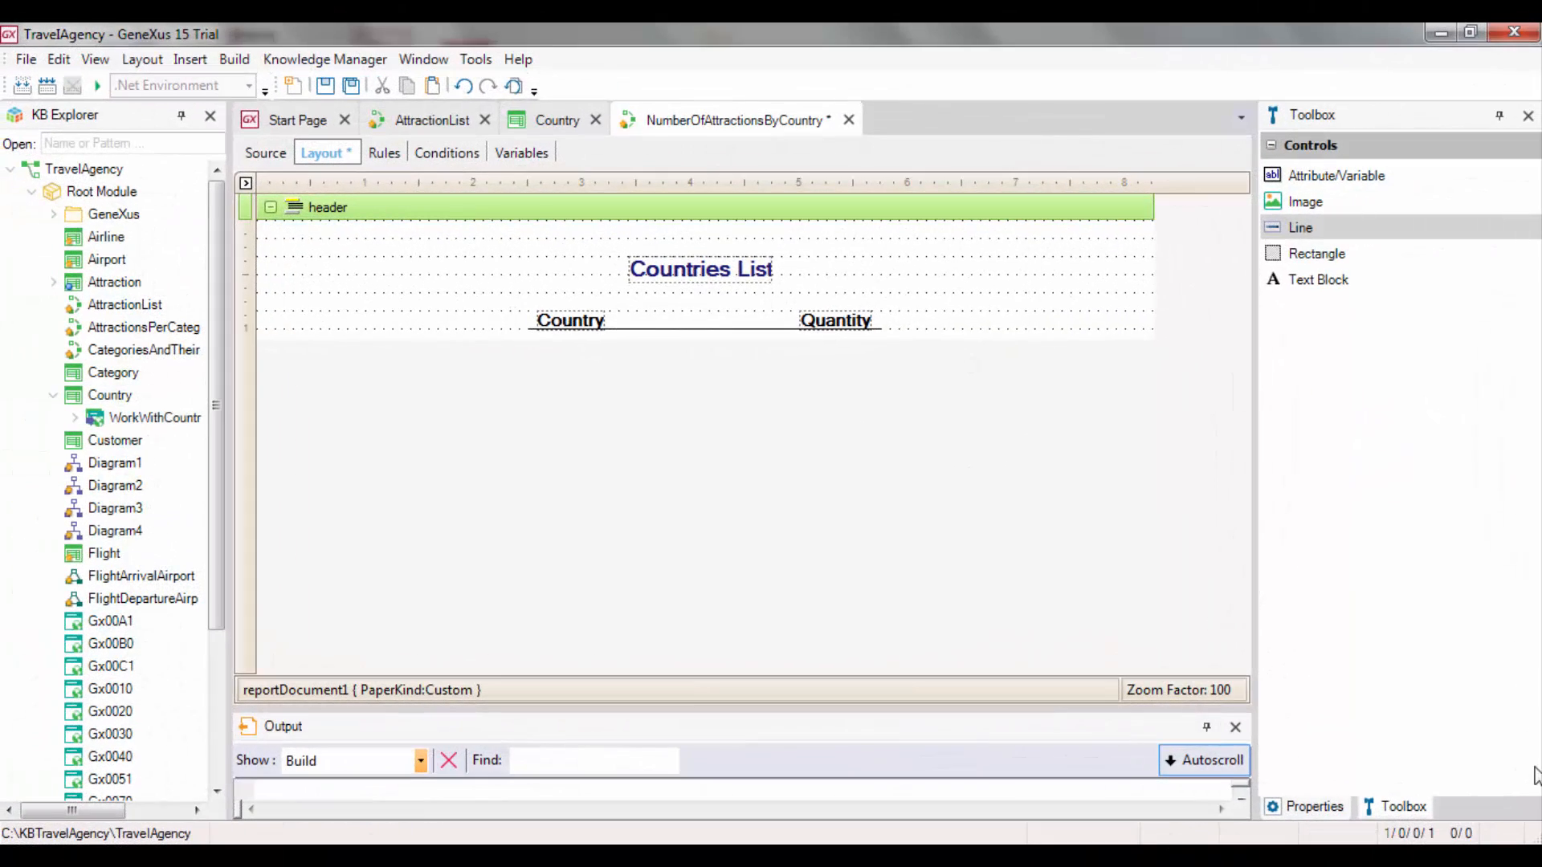
Return to Source and complete the first line as 'Print header'
left_click(265, 153)
type("Print header")
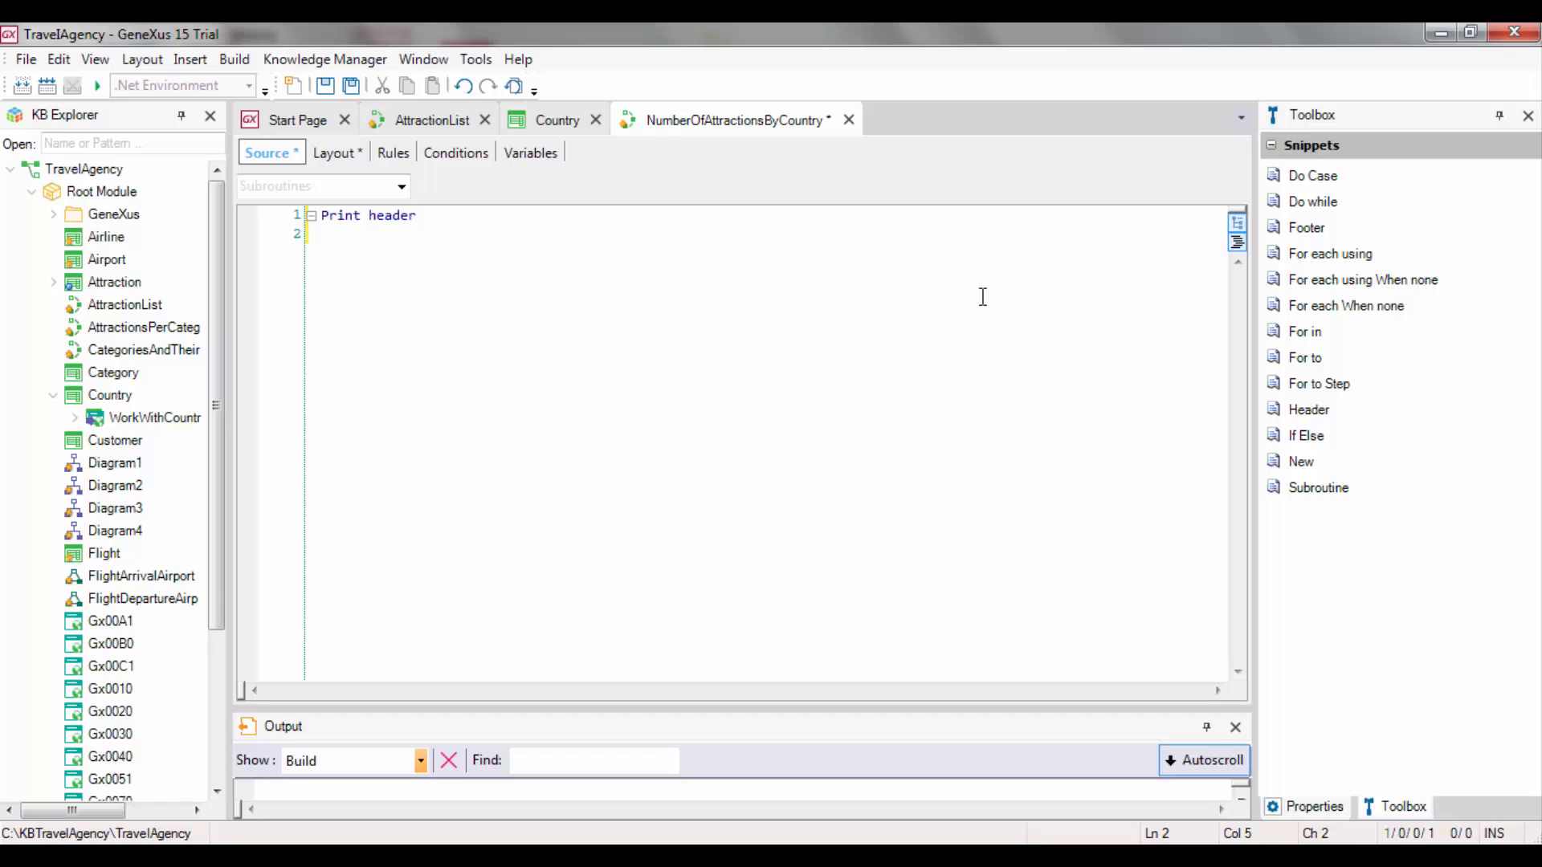
Add a 'For each Country' loop with a 'Print Country' line inside it
type("For each")
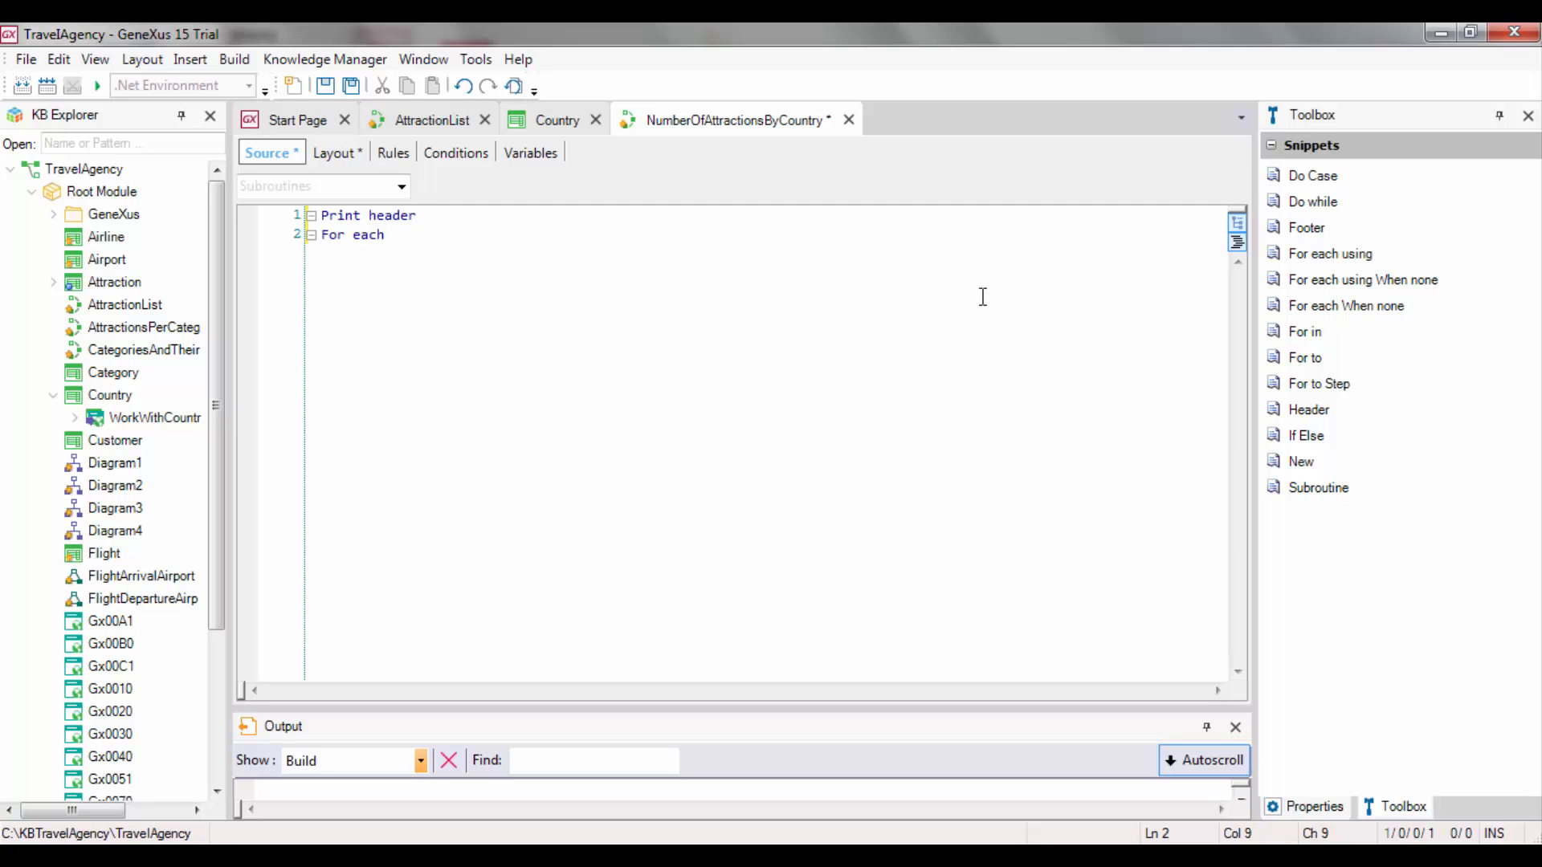
type("Cou")
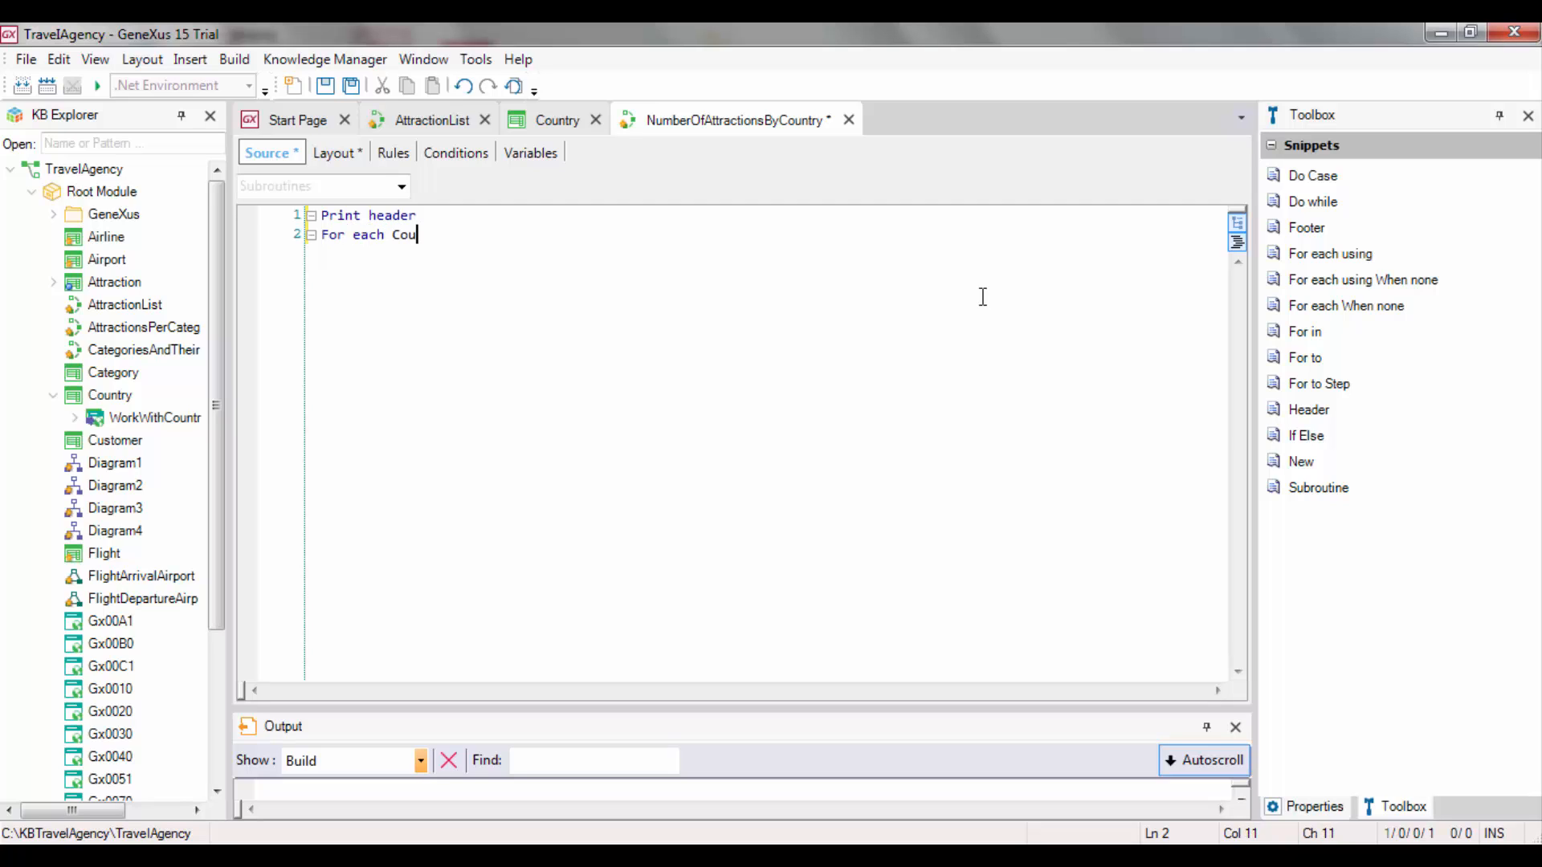
type("ntry")
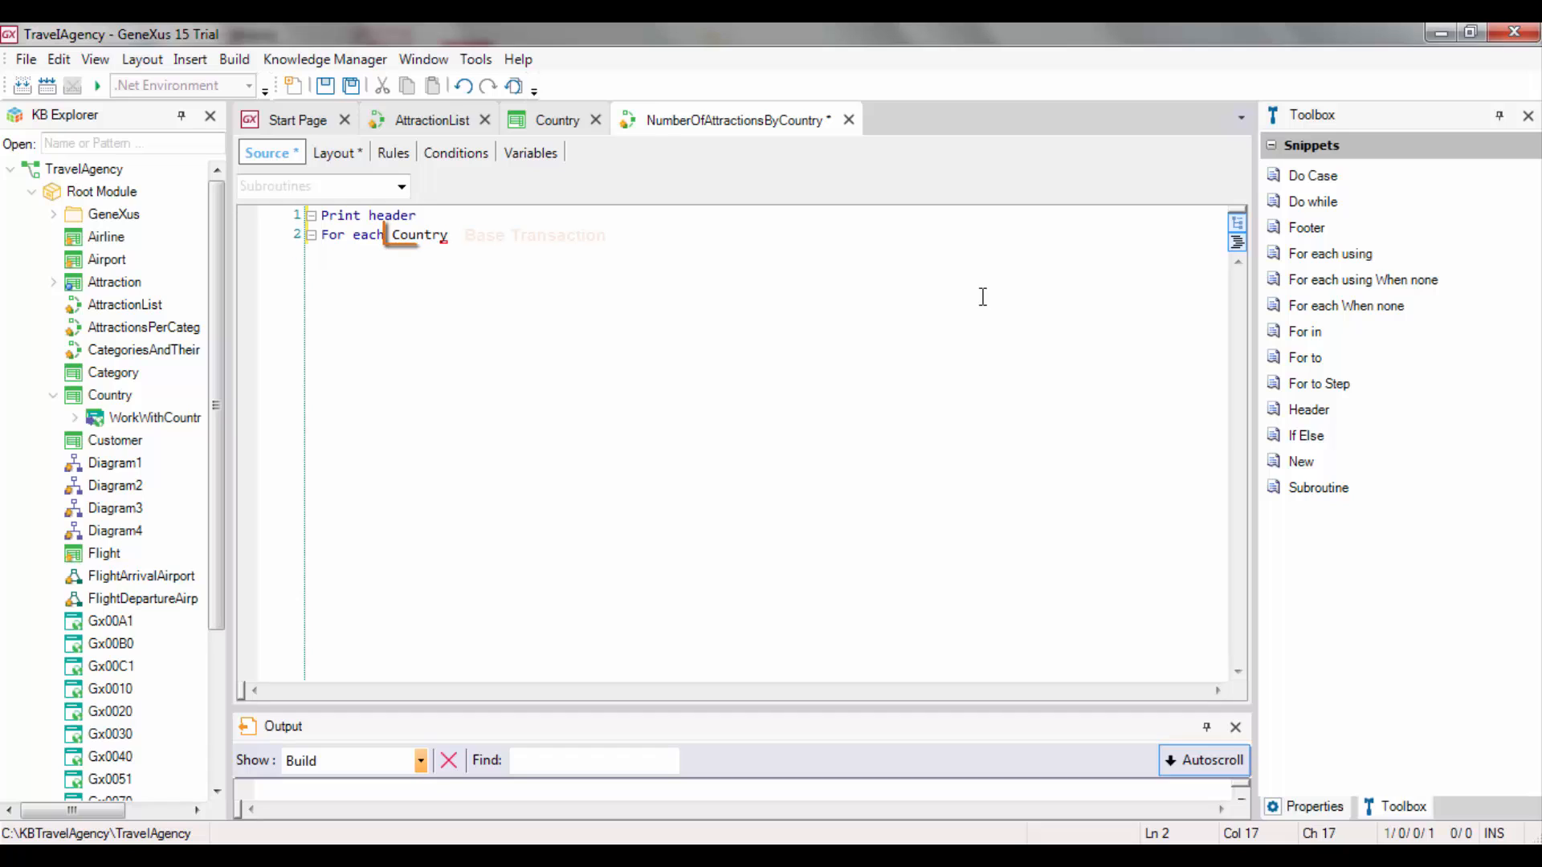
type("Print")
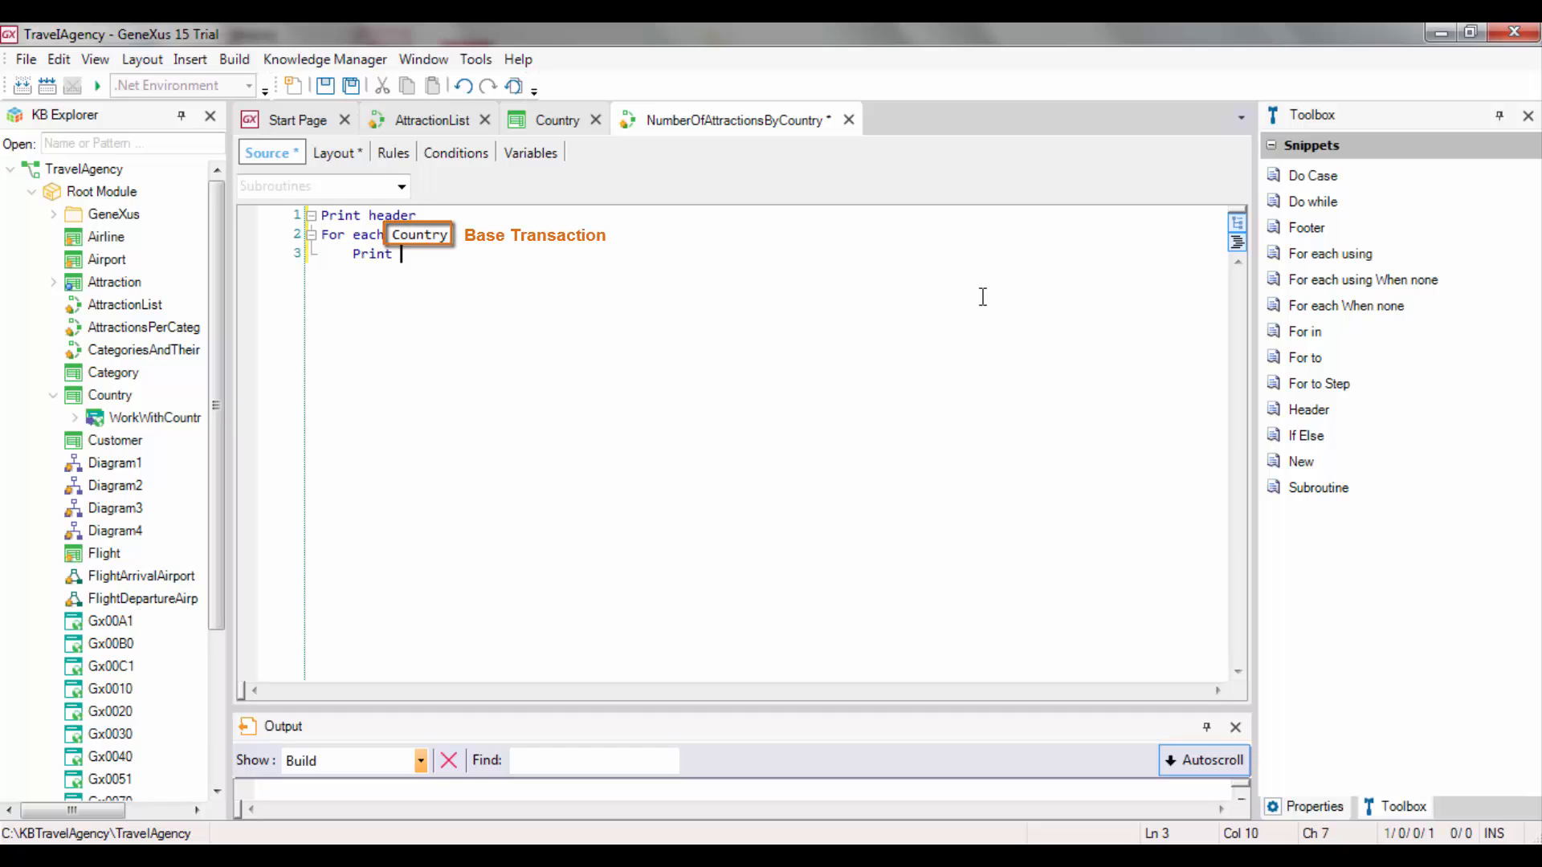
type("Country")
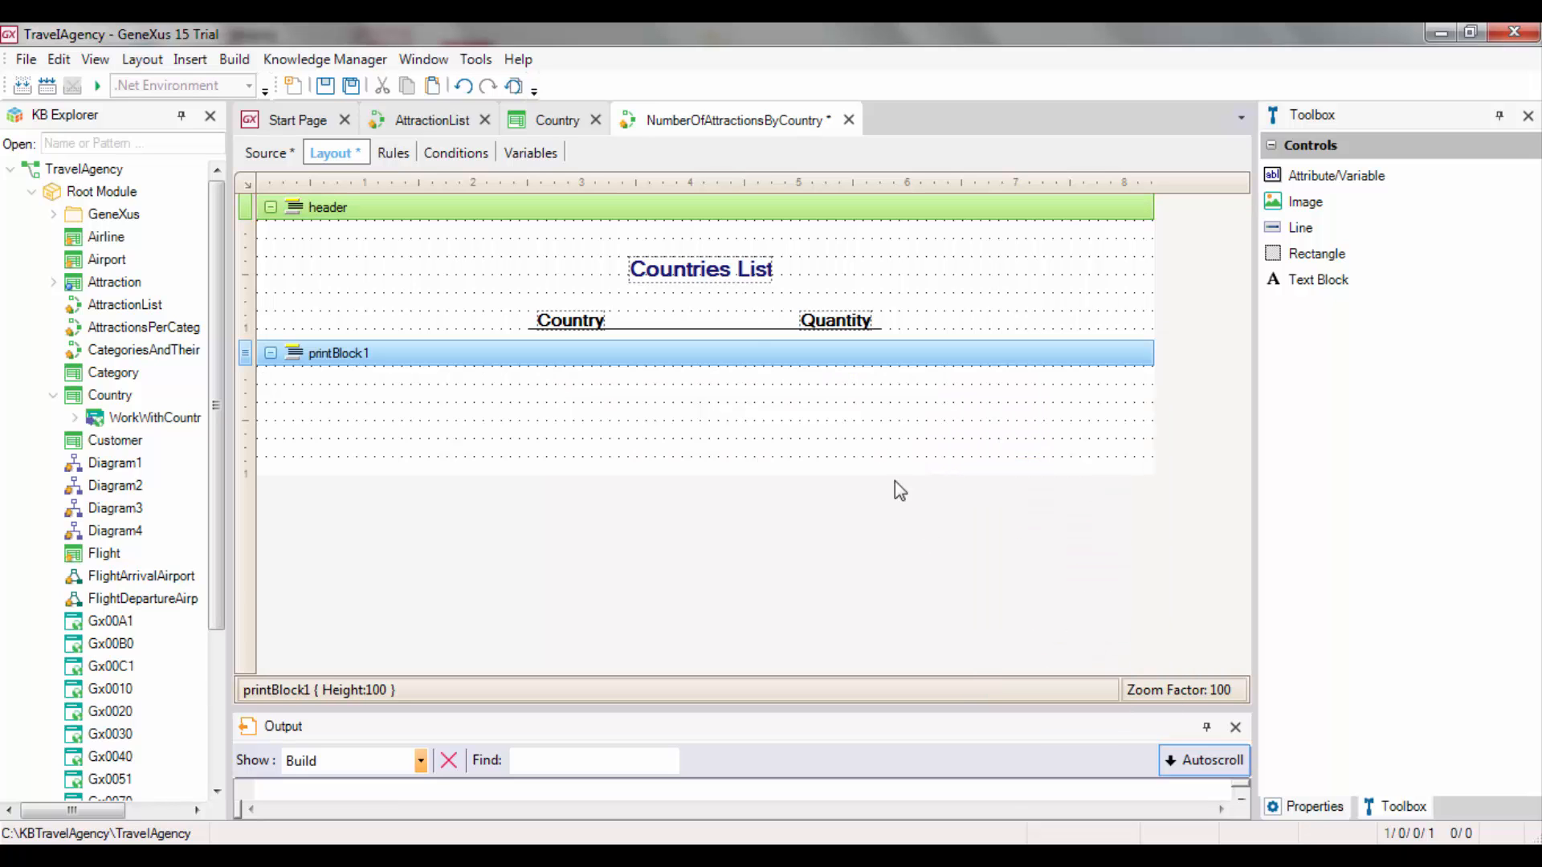
Insert the CountryName attribute into the second print block under the Country heading
left_click(189, 60)
type("cou")
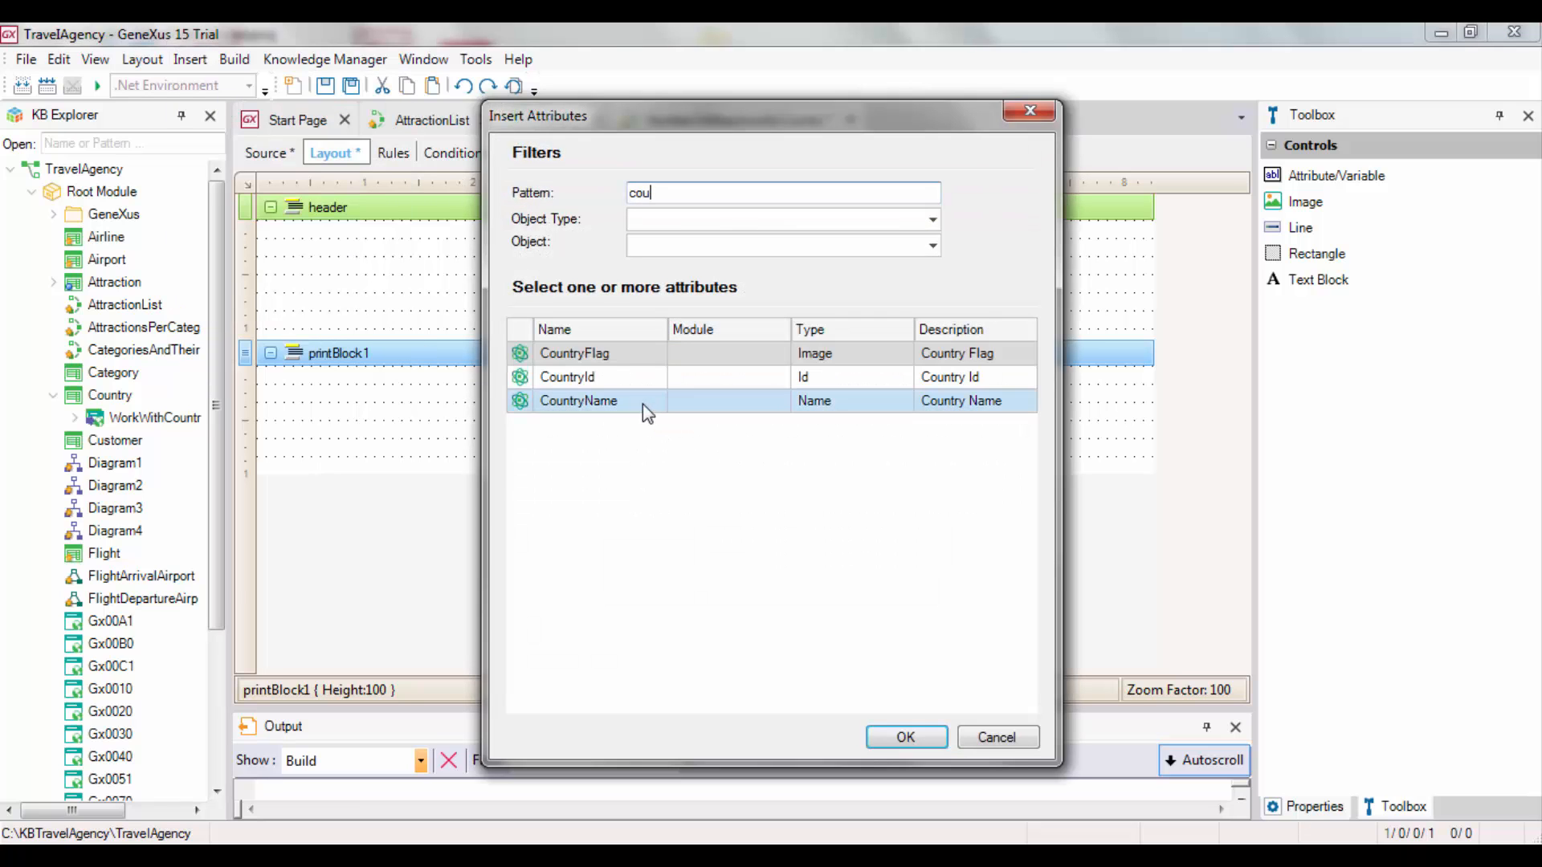
left_click(904, 737)
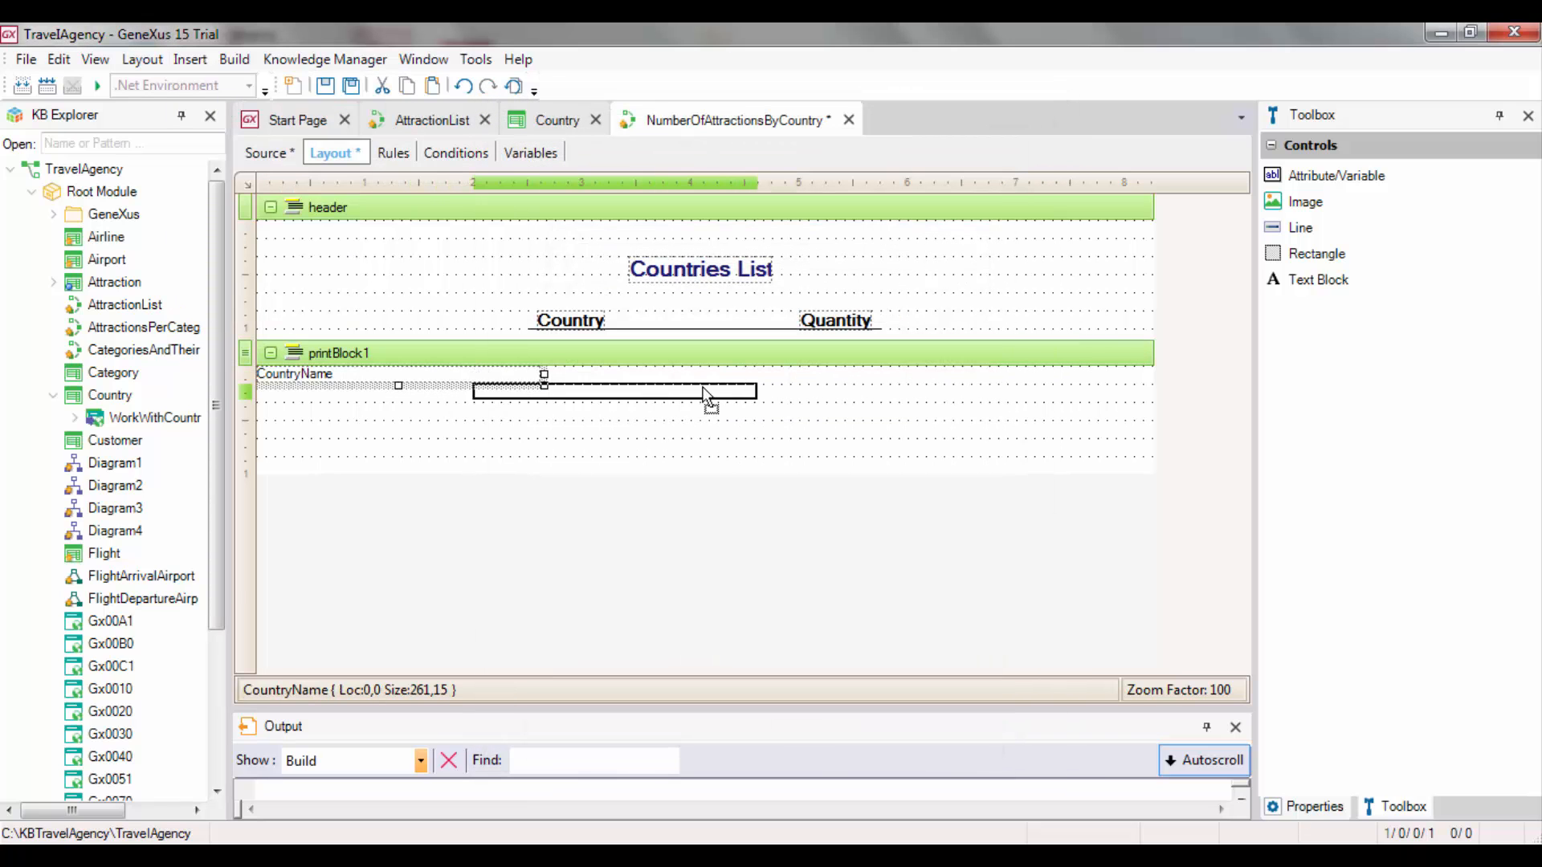
left_click(141, 59)
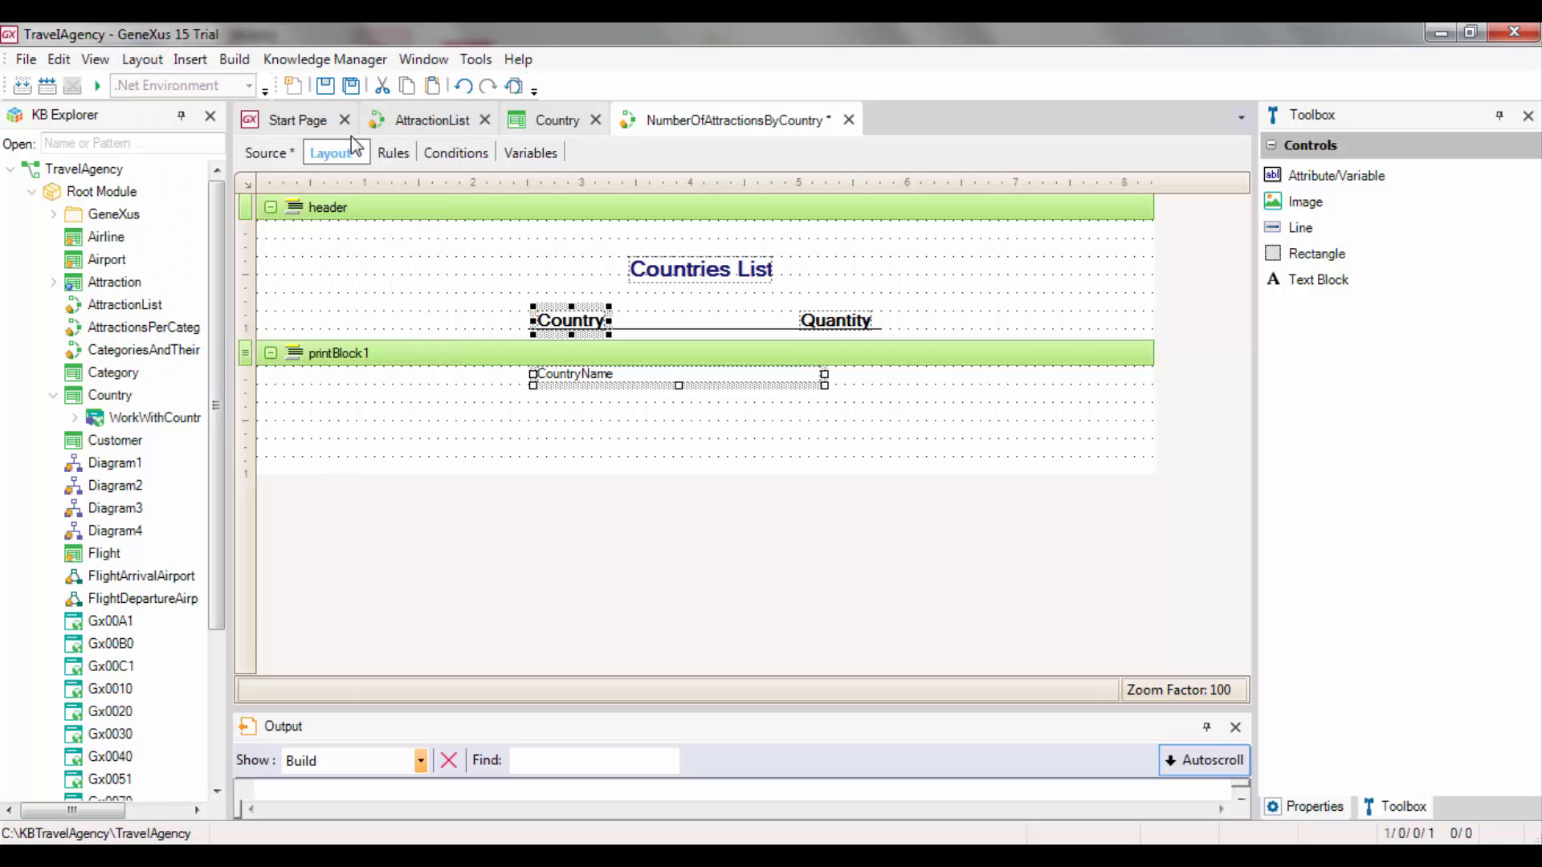
Rename the second print block to Country and go to the Variables list
left_click(337, 353)
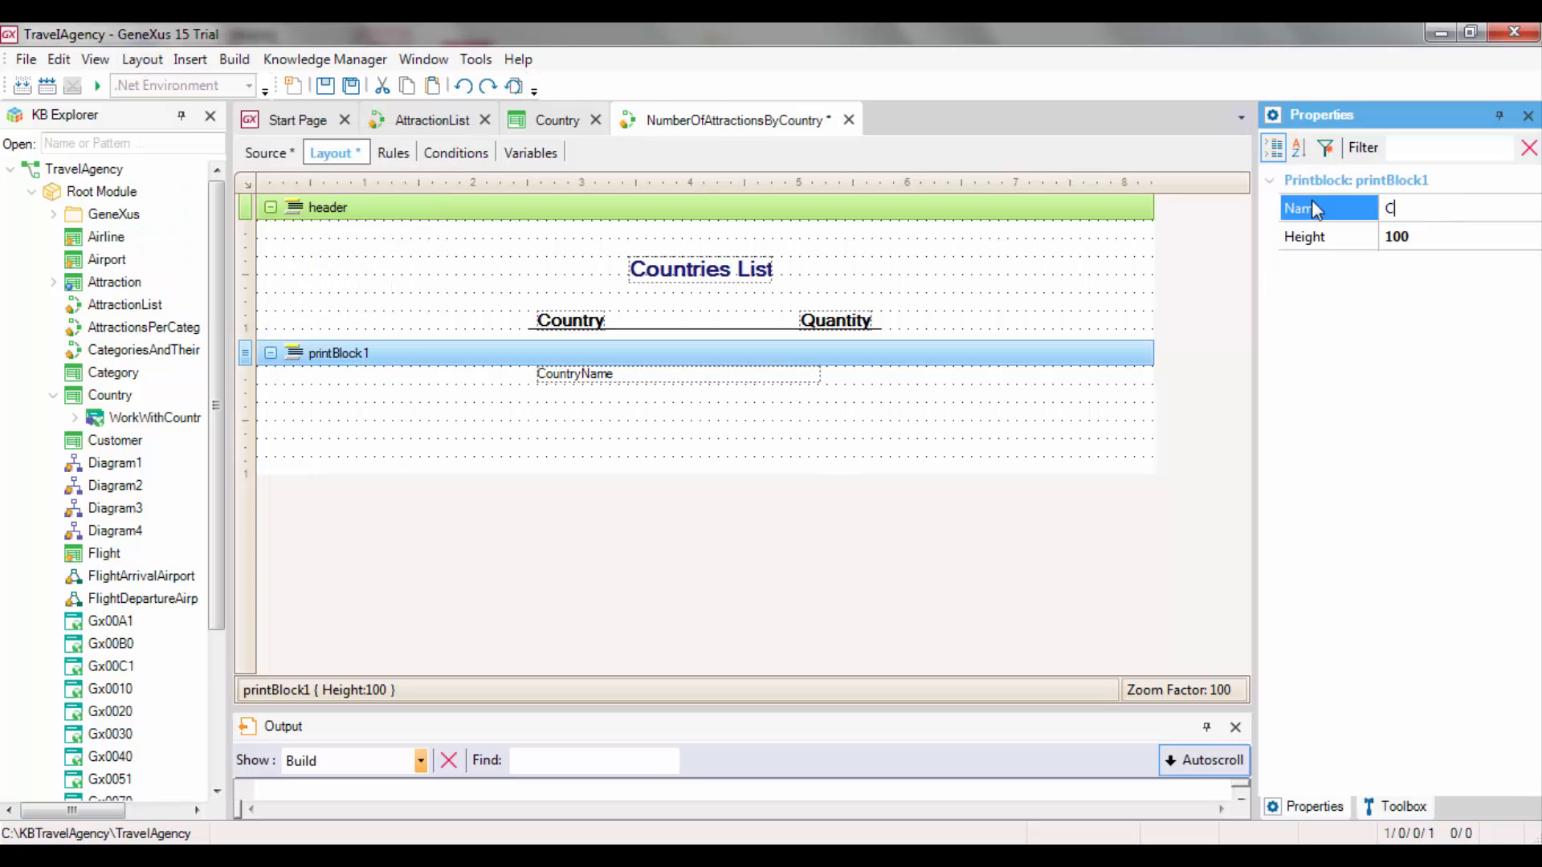
type("ountry")
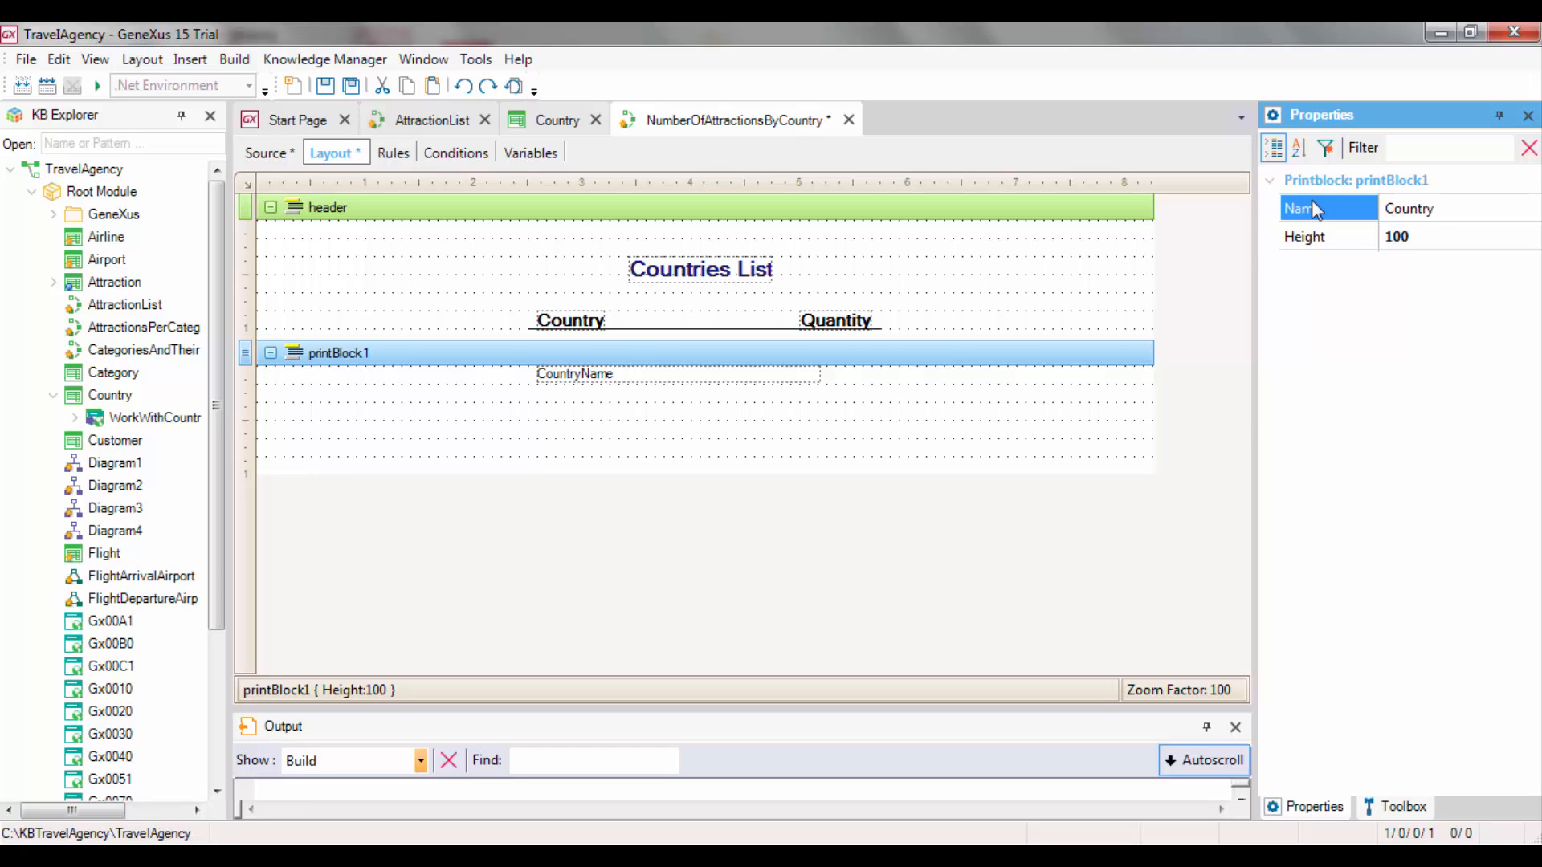
left_click(268, 152)
type("Print Country")
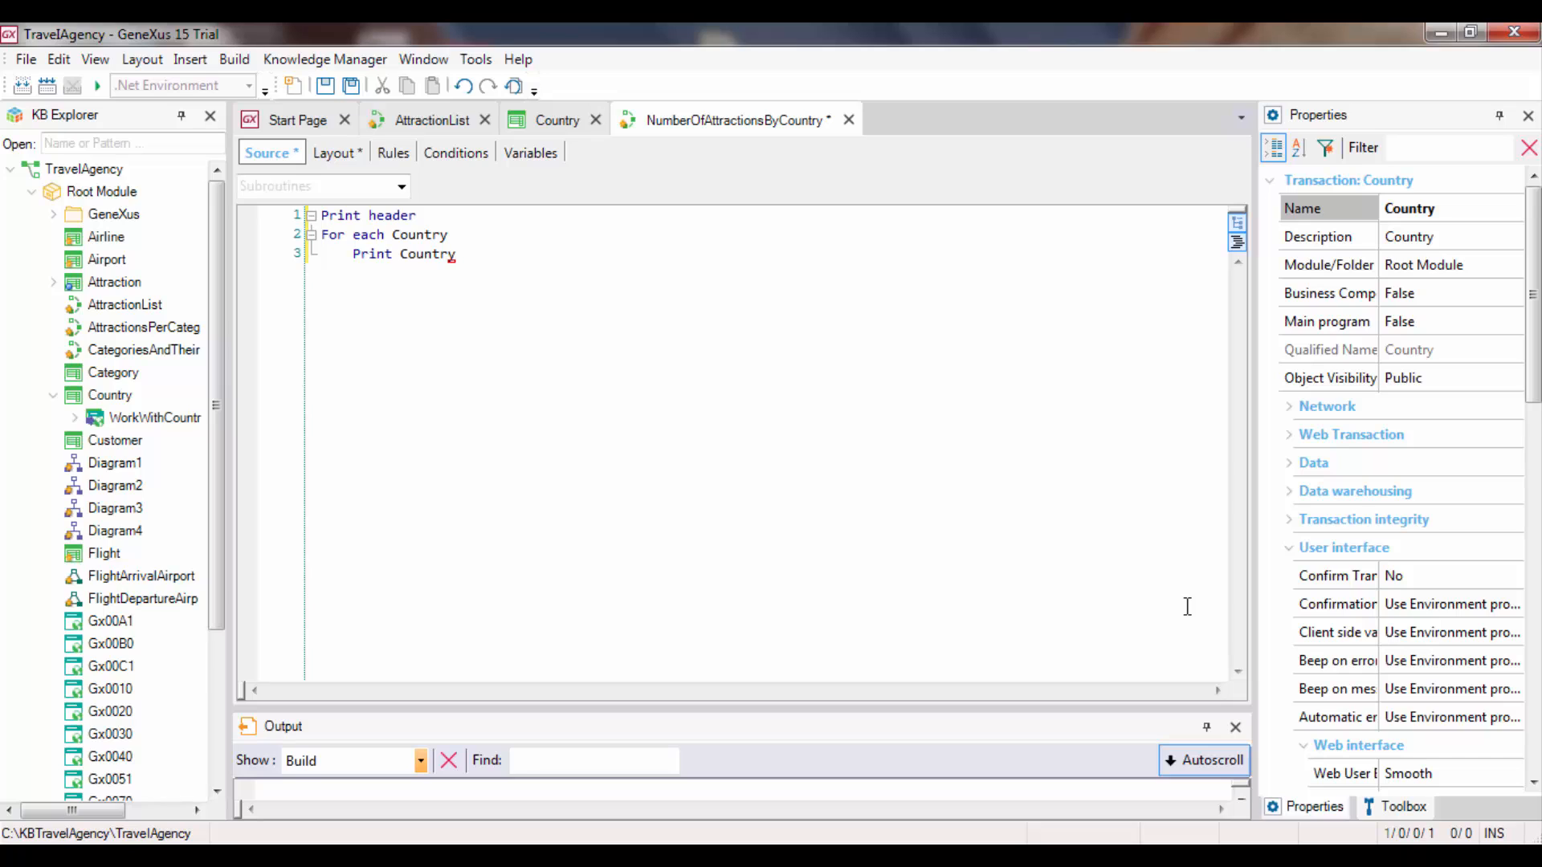
mouse_move(607, 154)
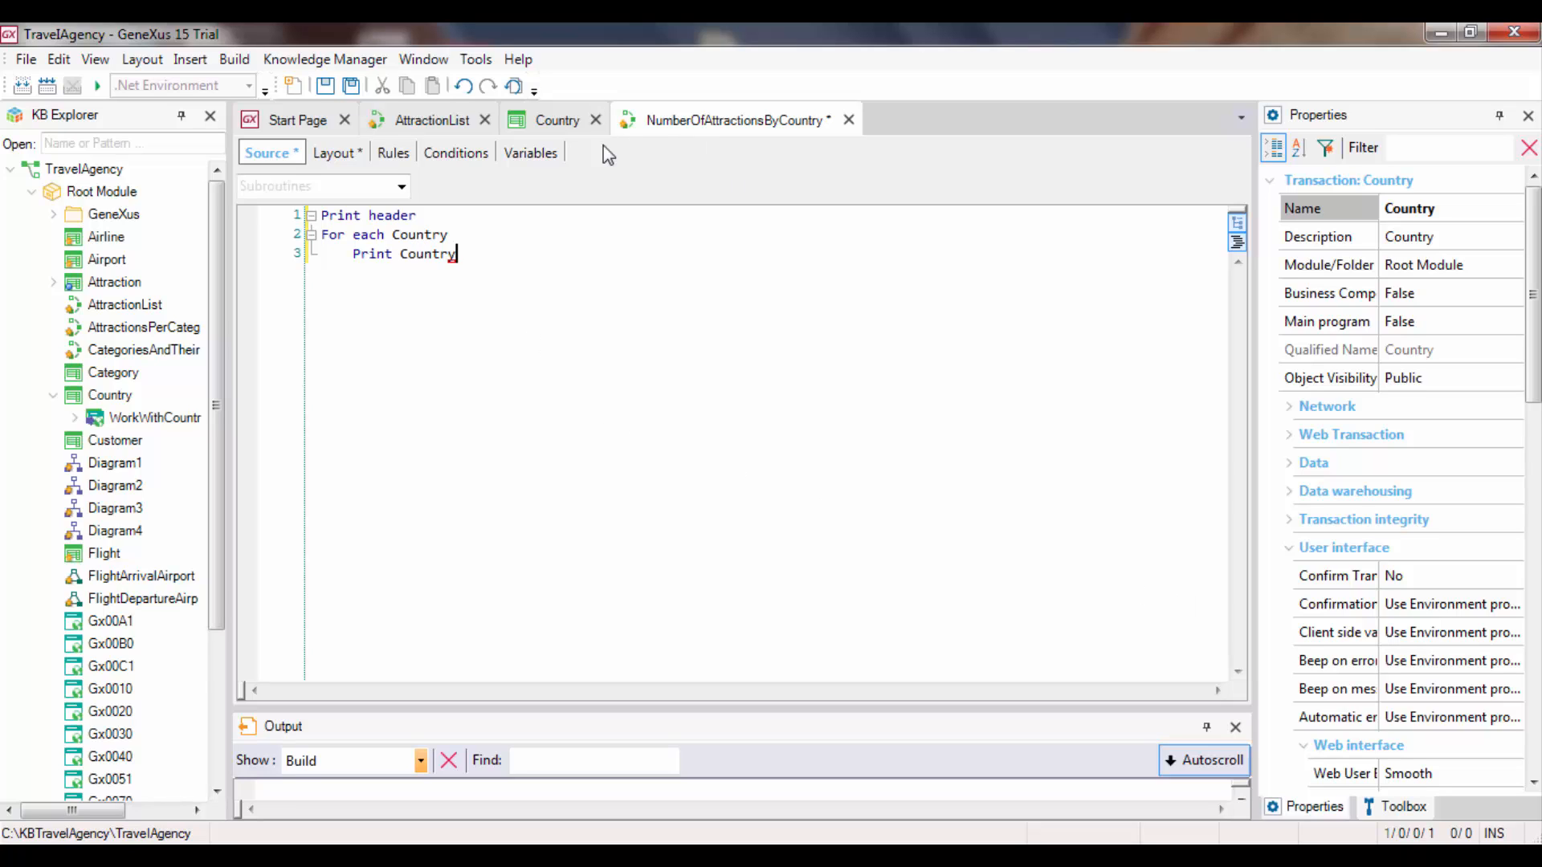
left_click(530, 152)
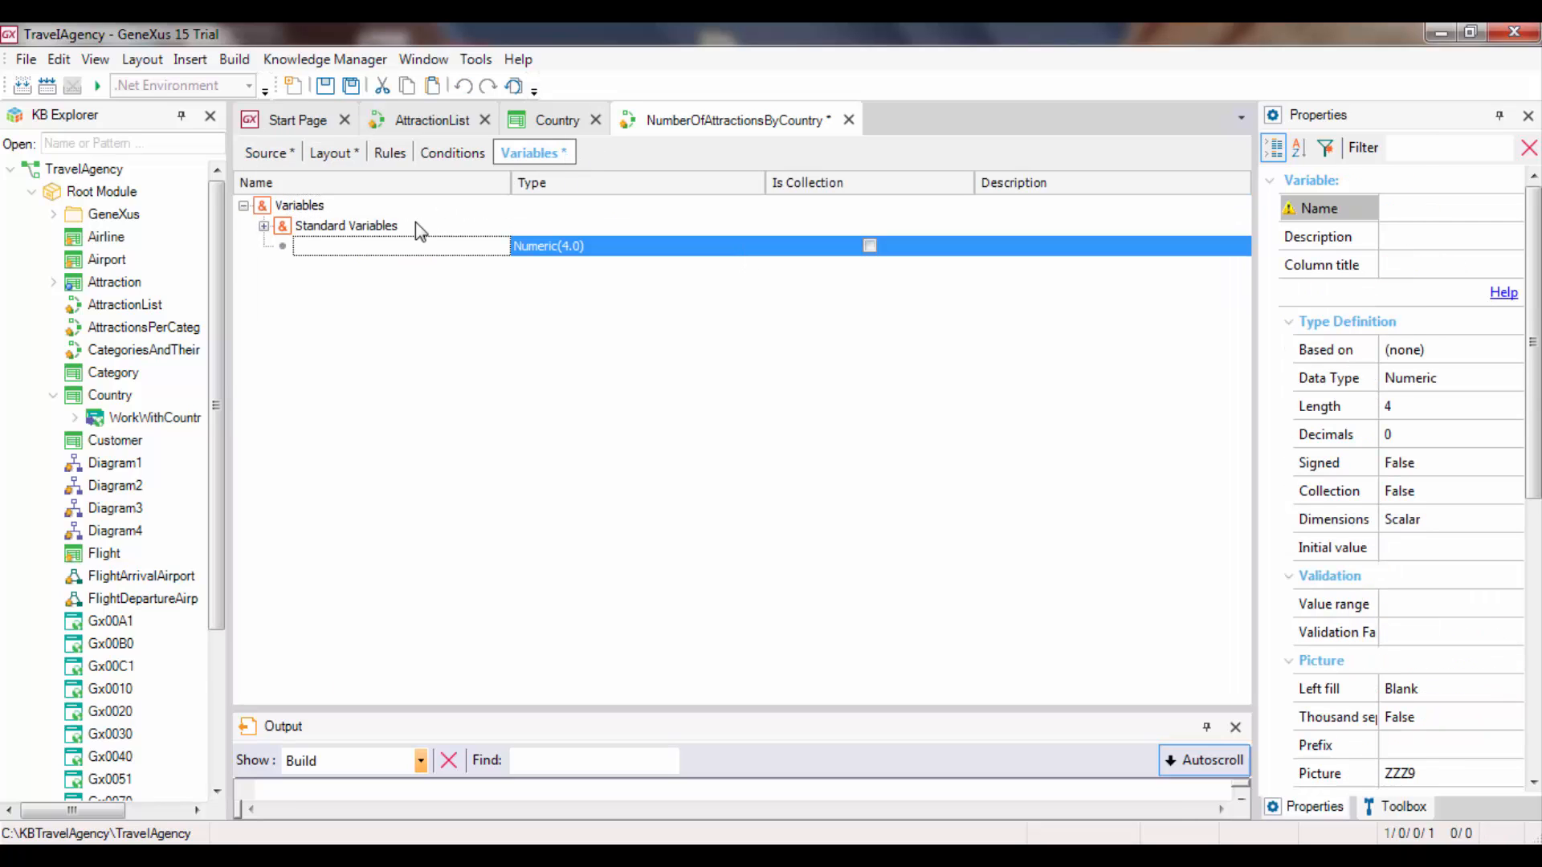
Add a Numeric(4.0) variable AttractionQty and return to the source
type("AttractionQty")
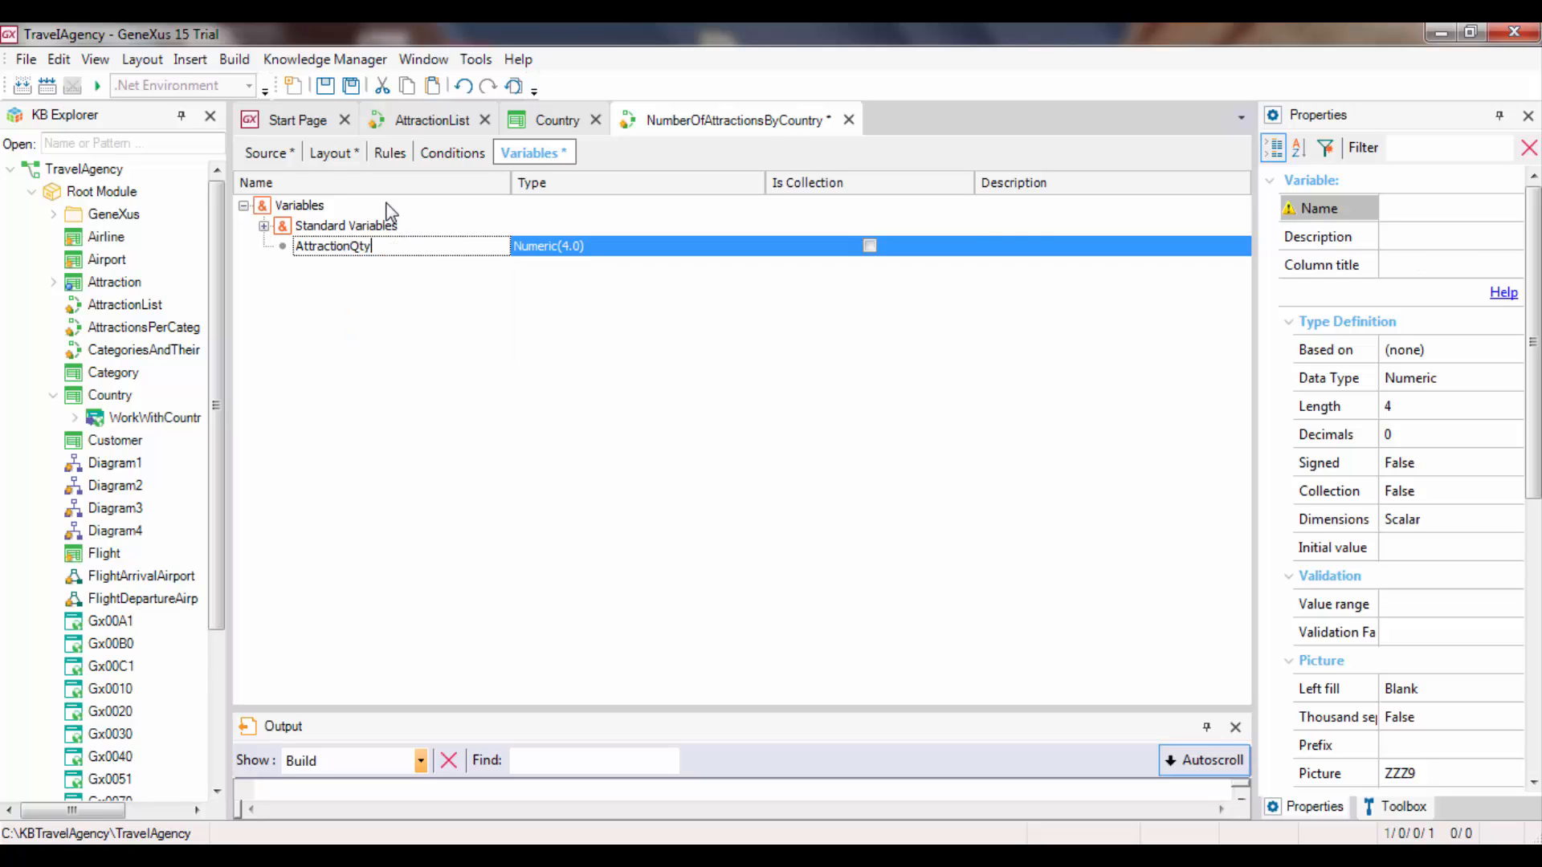
left_click(300, 204)
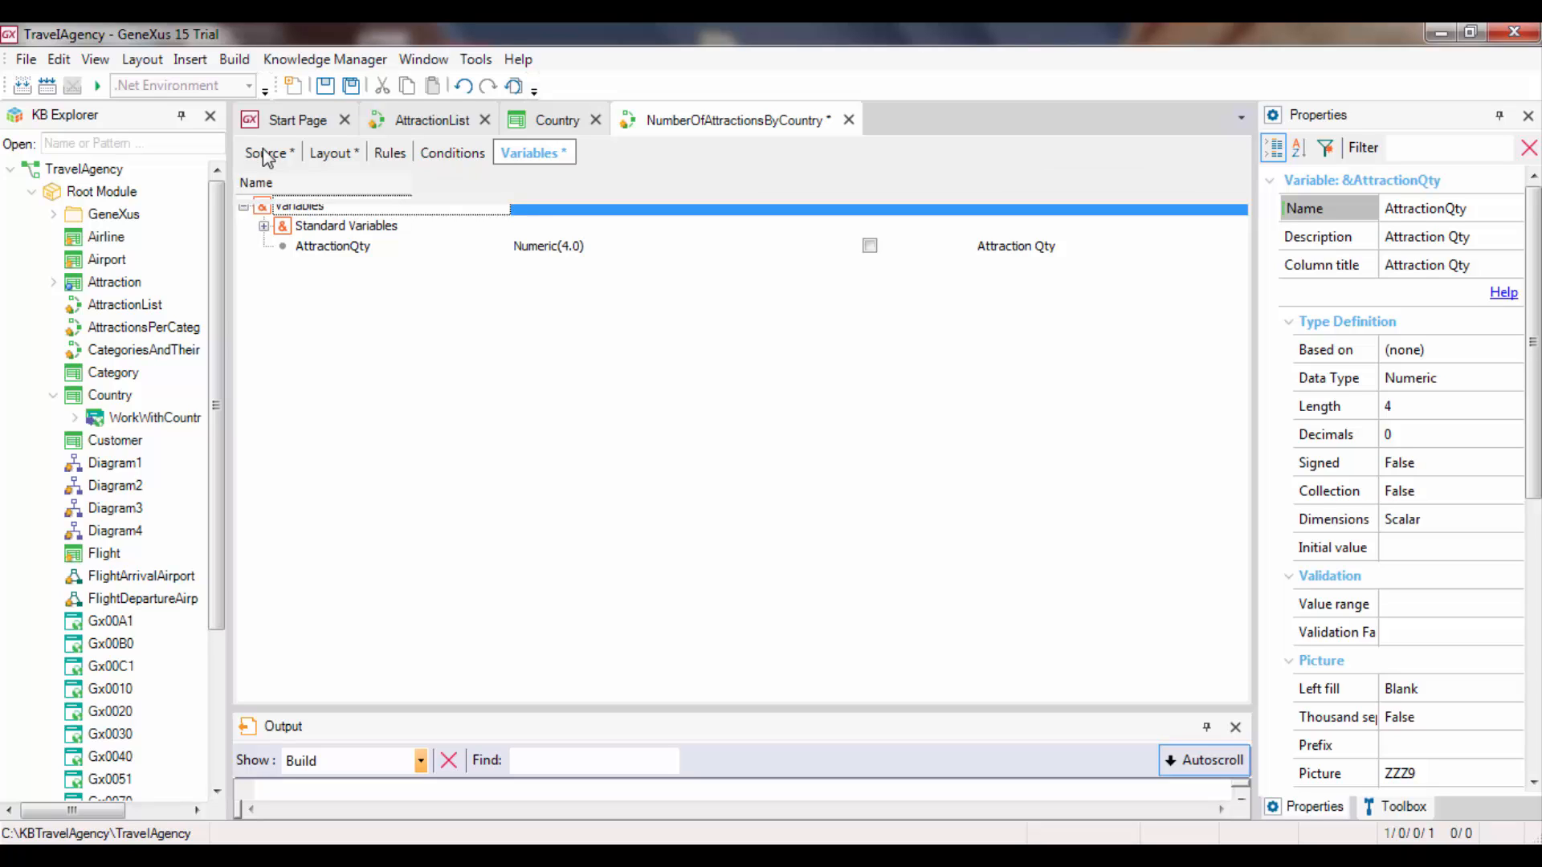
left_click(268, 153)
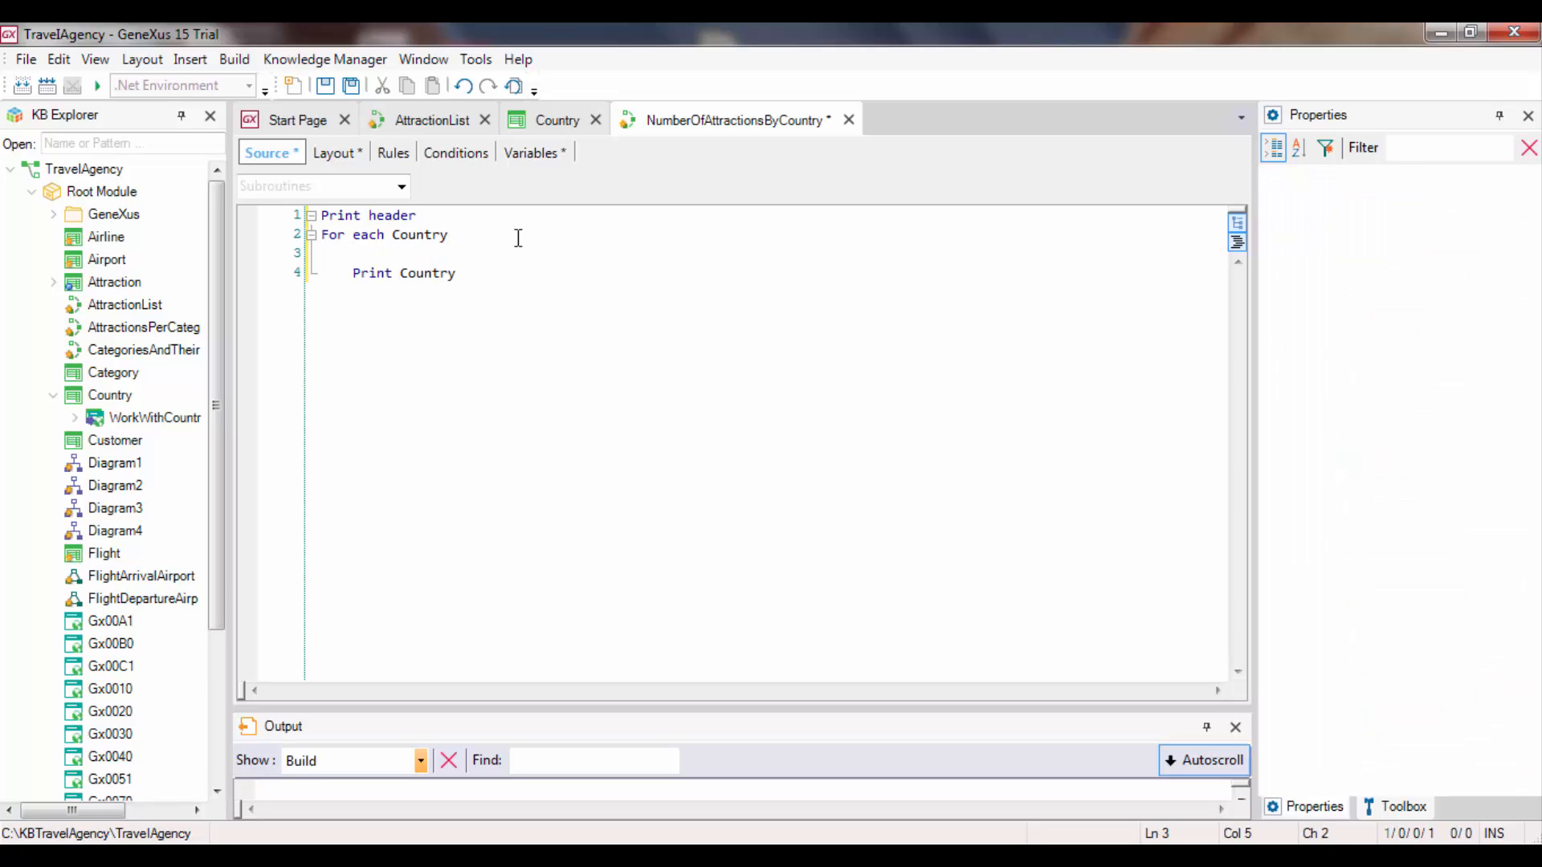
Assign &AttractionQty = Count(AttractionName) inside the For each loop
type("&")
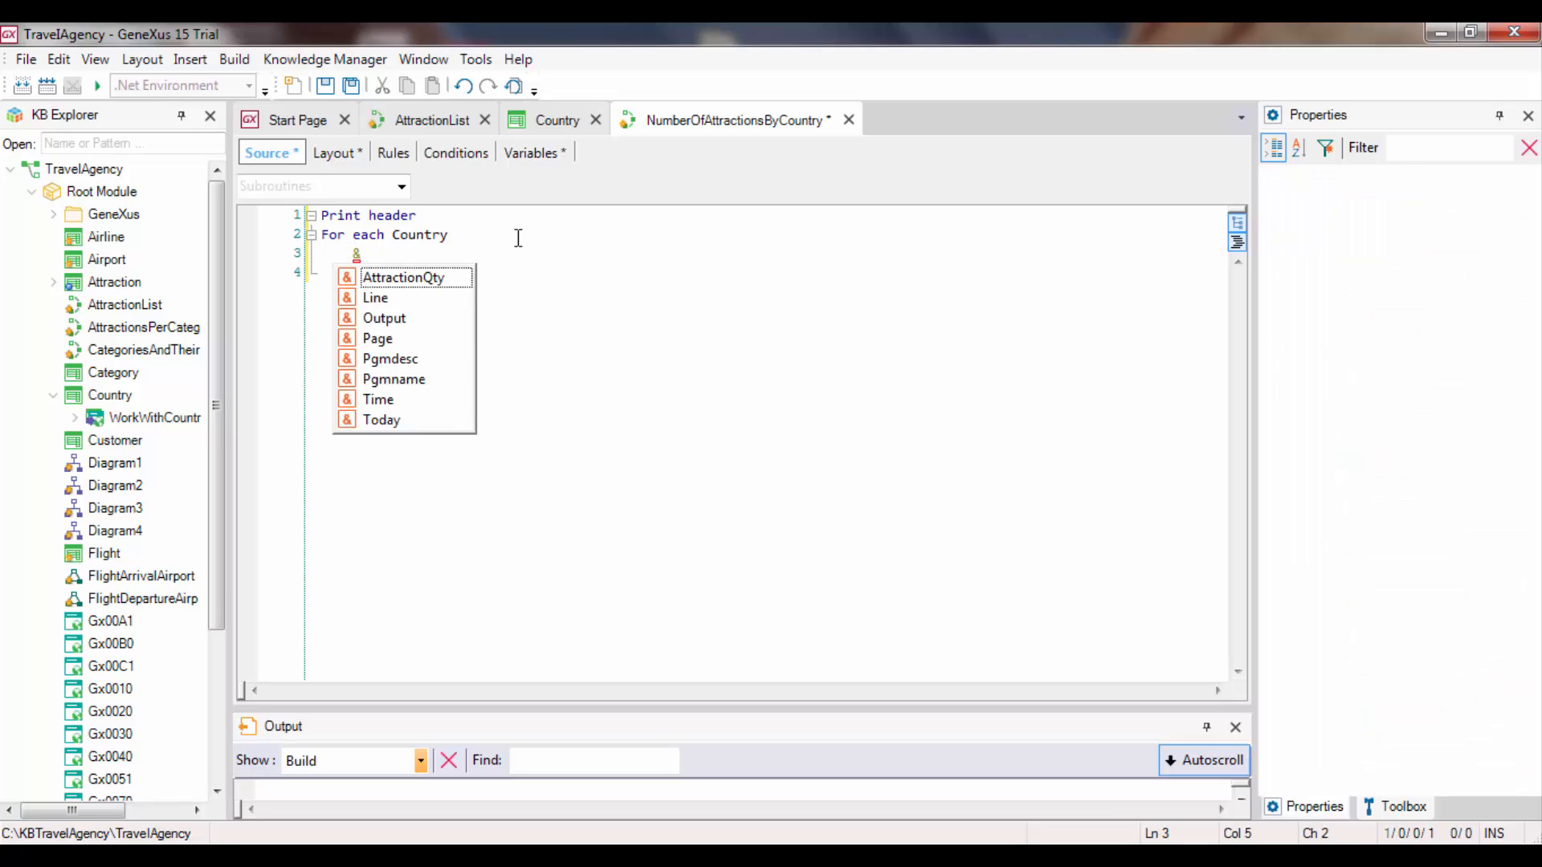
left_click(402, 277)
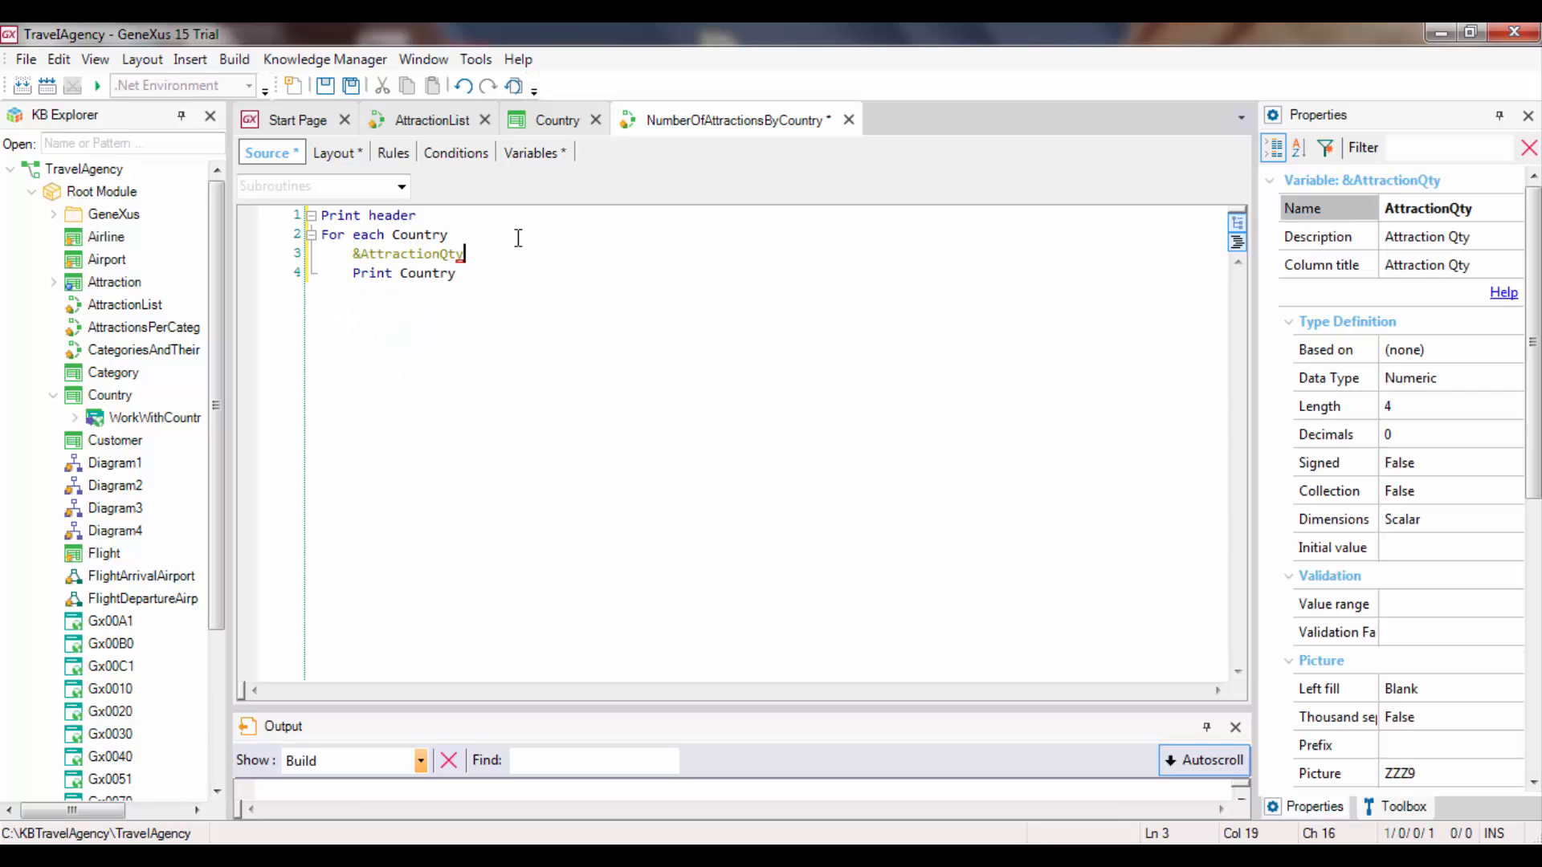
type("=")
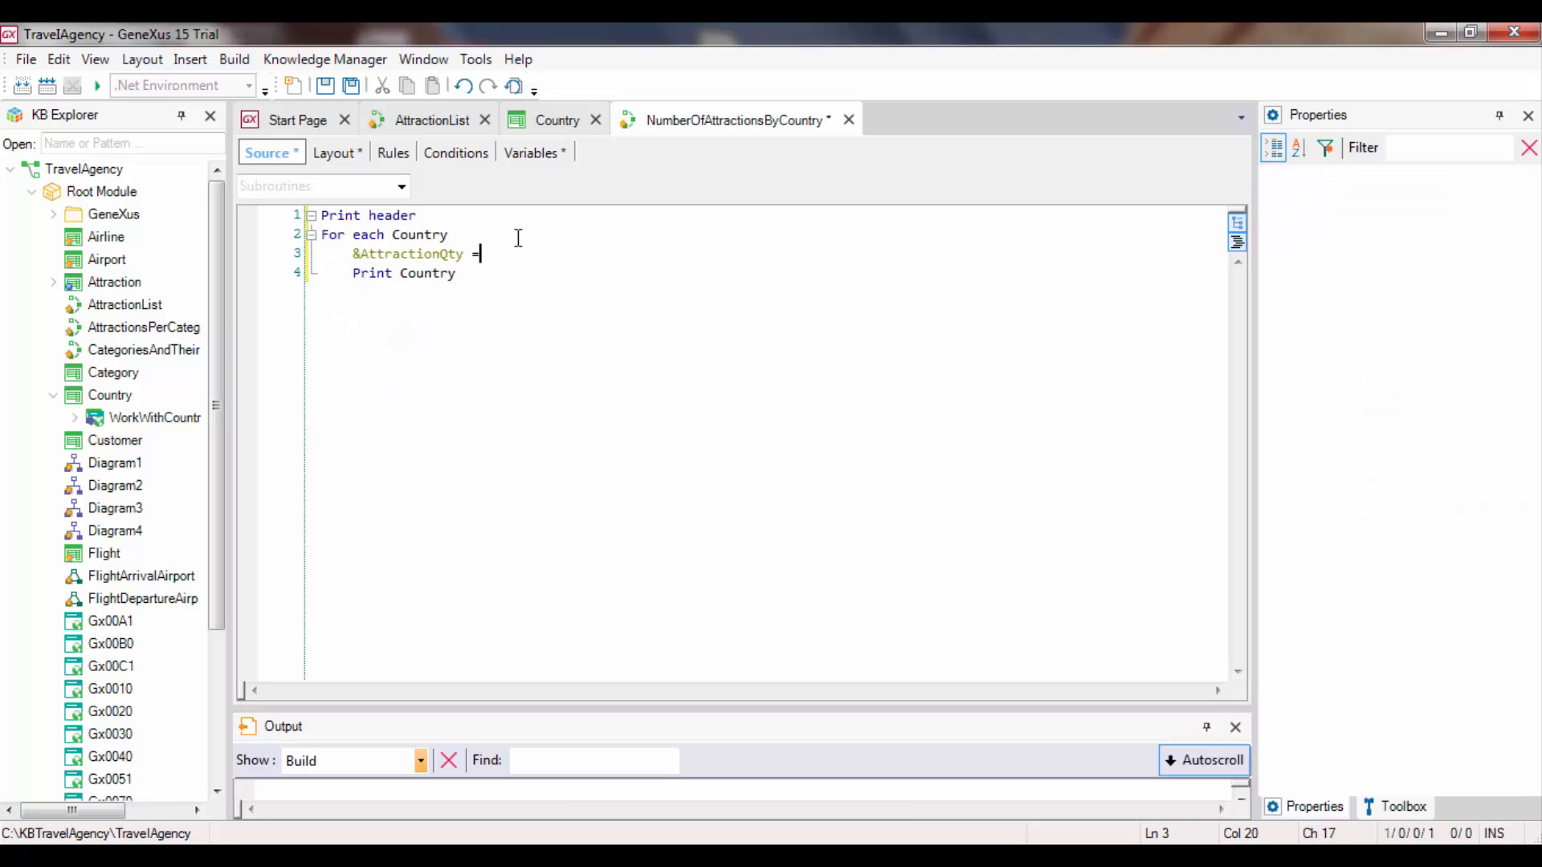
type("c")
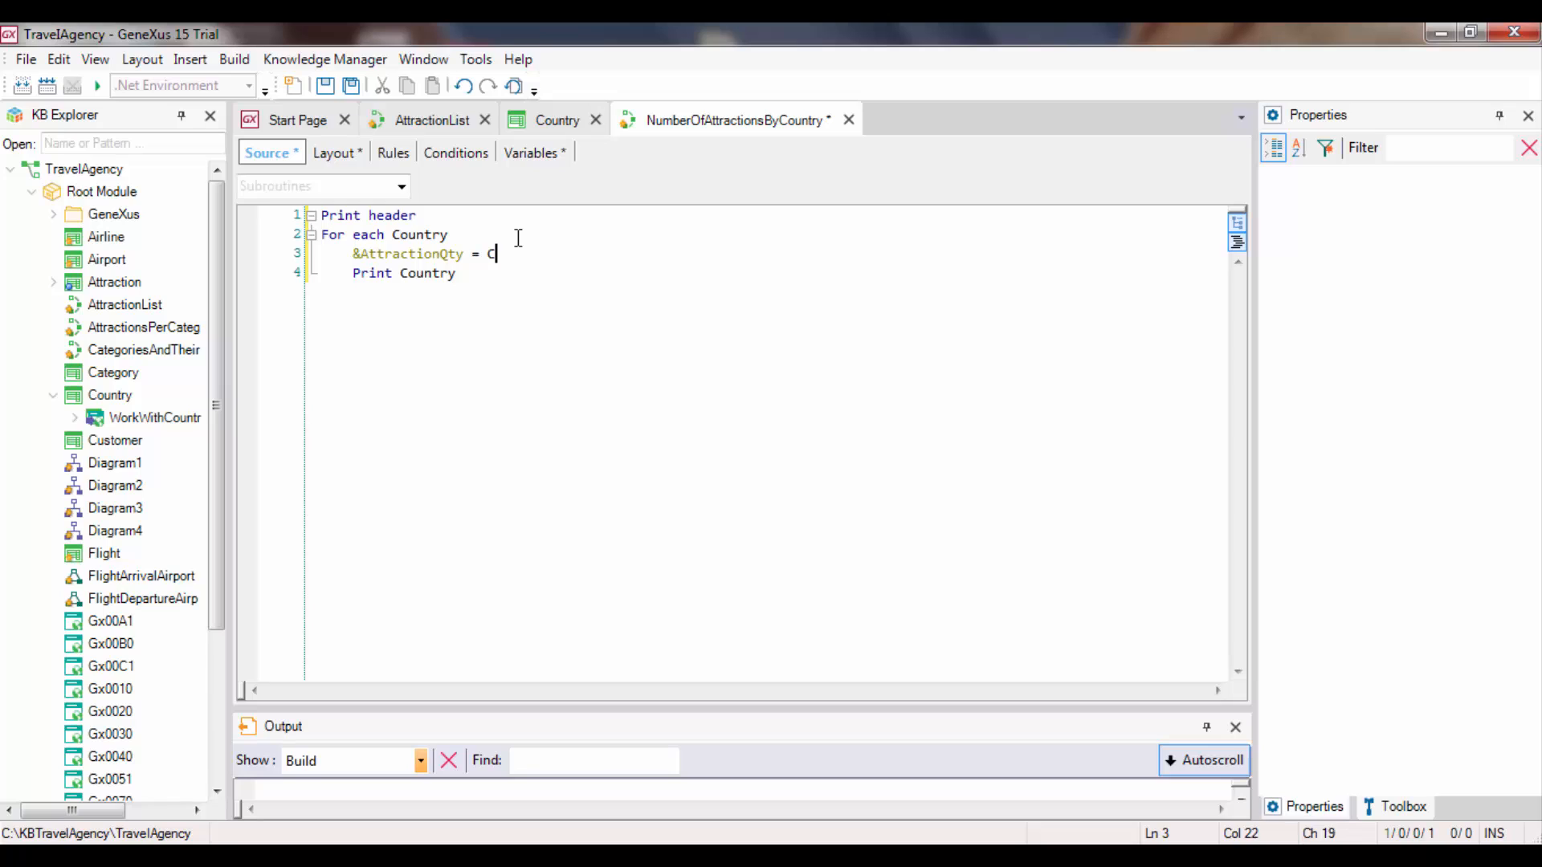
type("ount(")
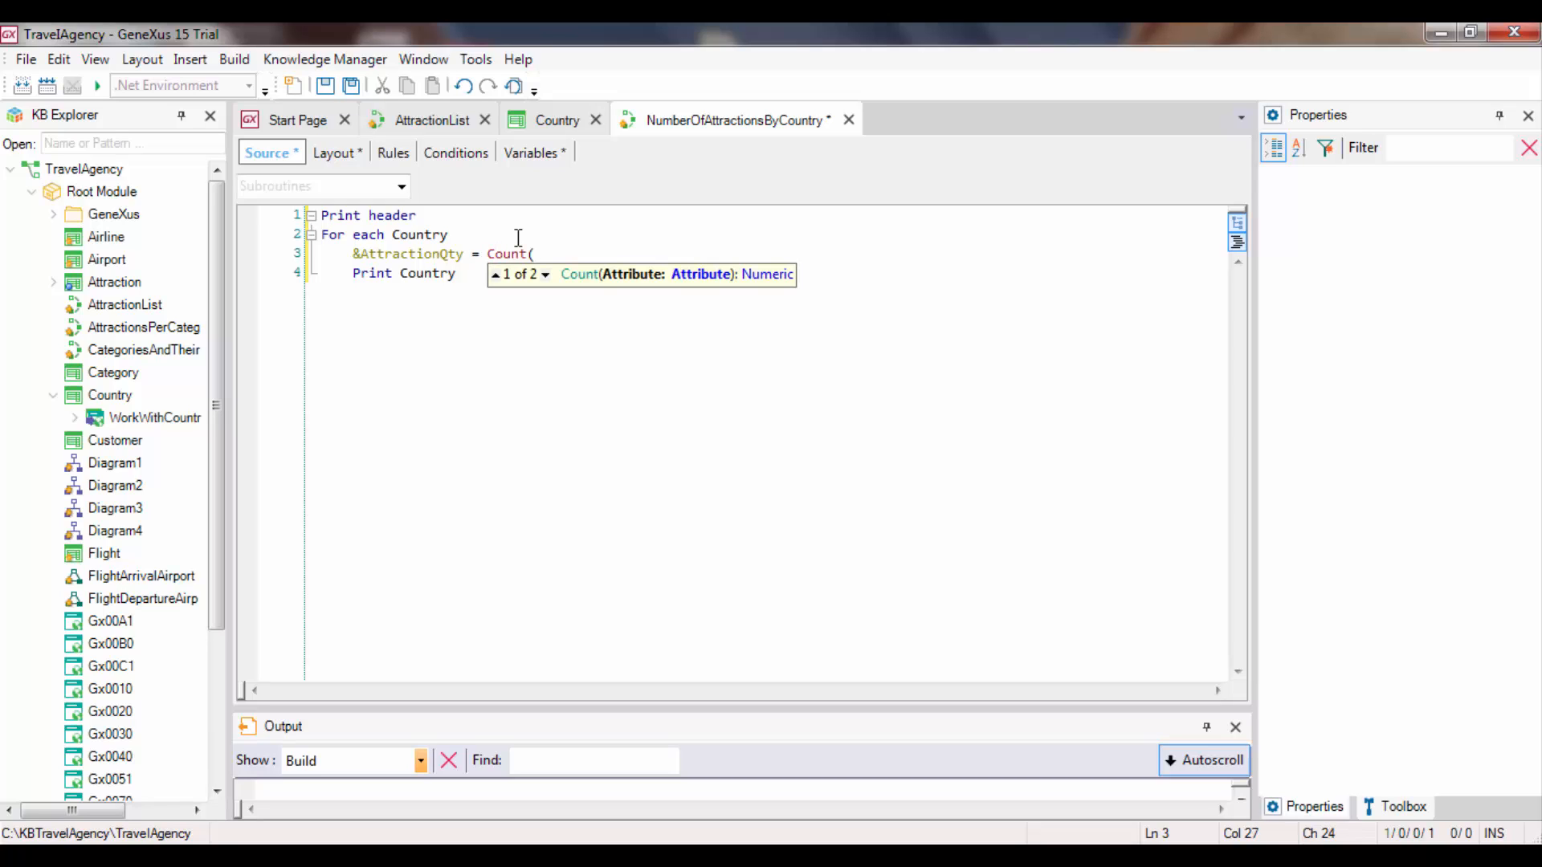
type("Attra")
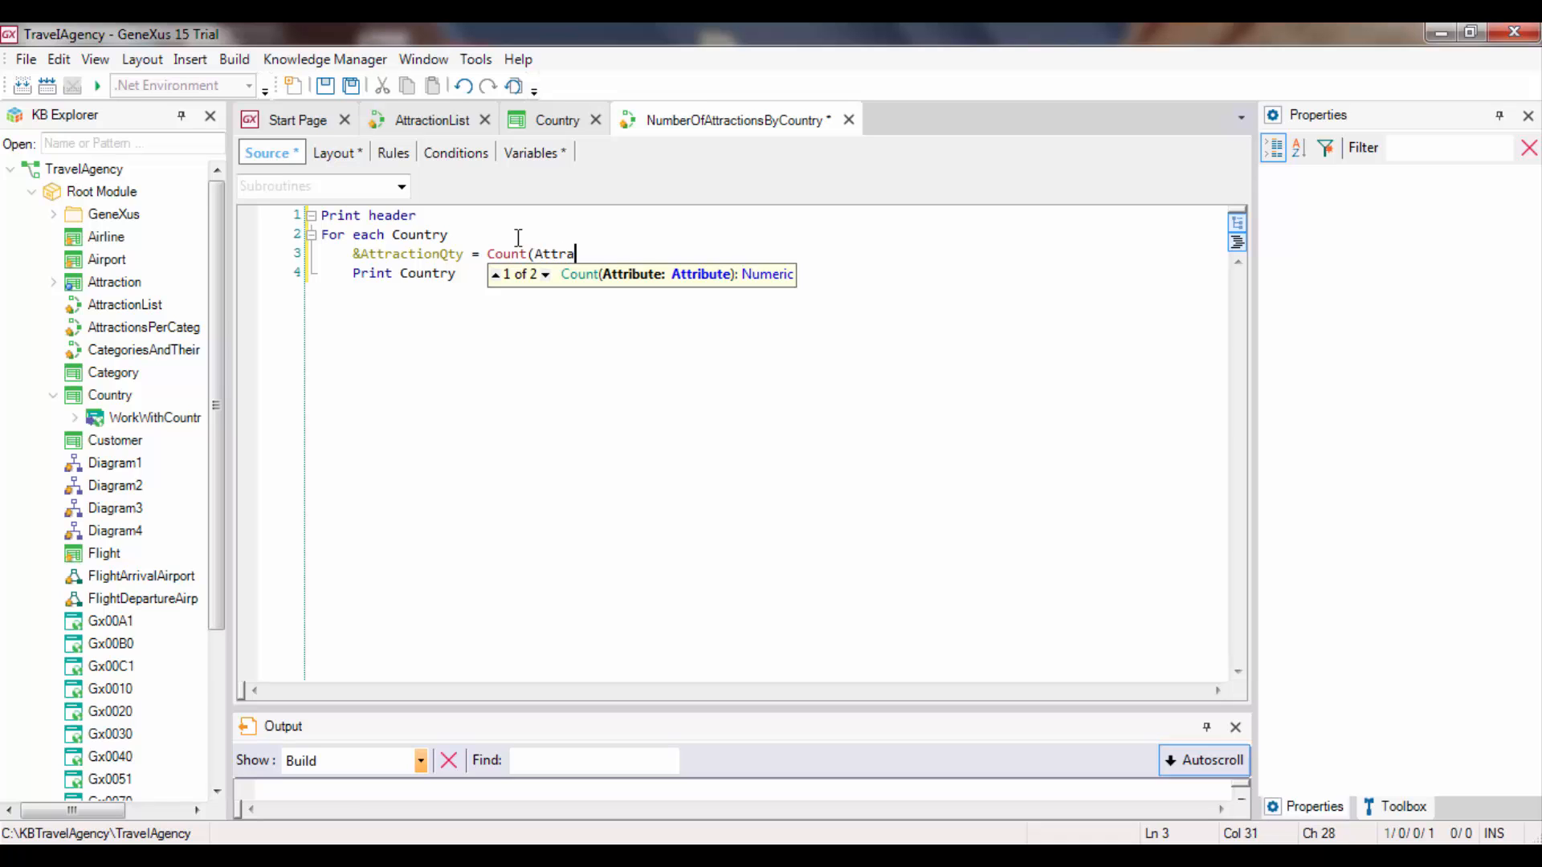
type("ctionName")
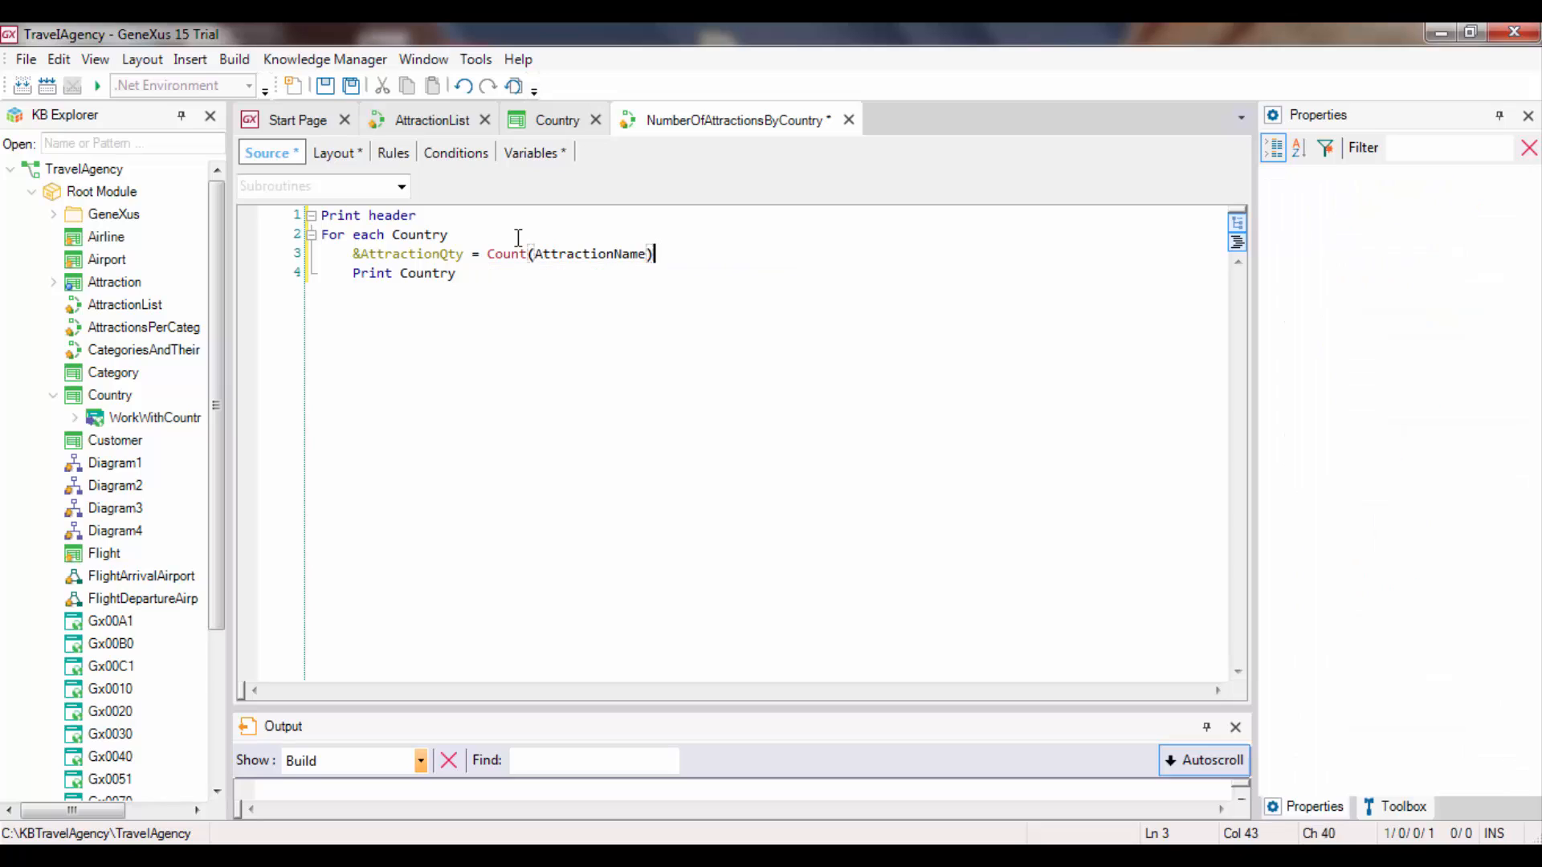
Close the loop with Endfor after Print Country
type("E")
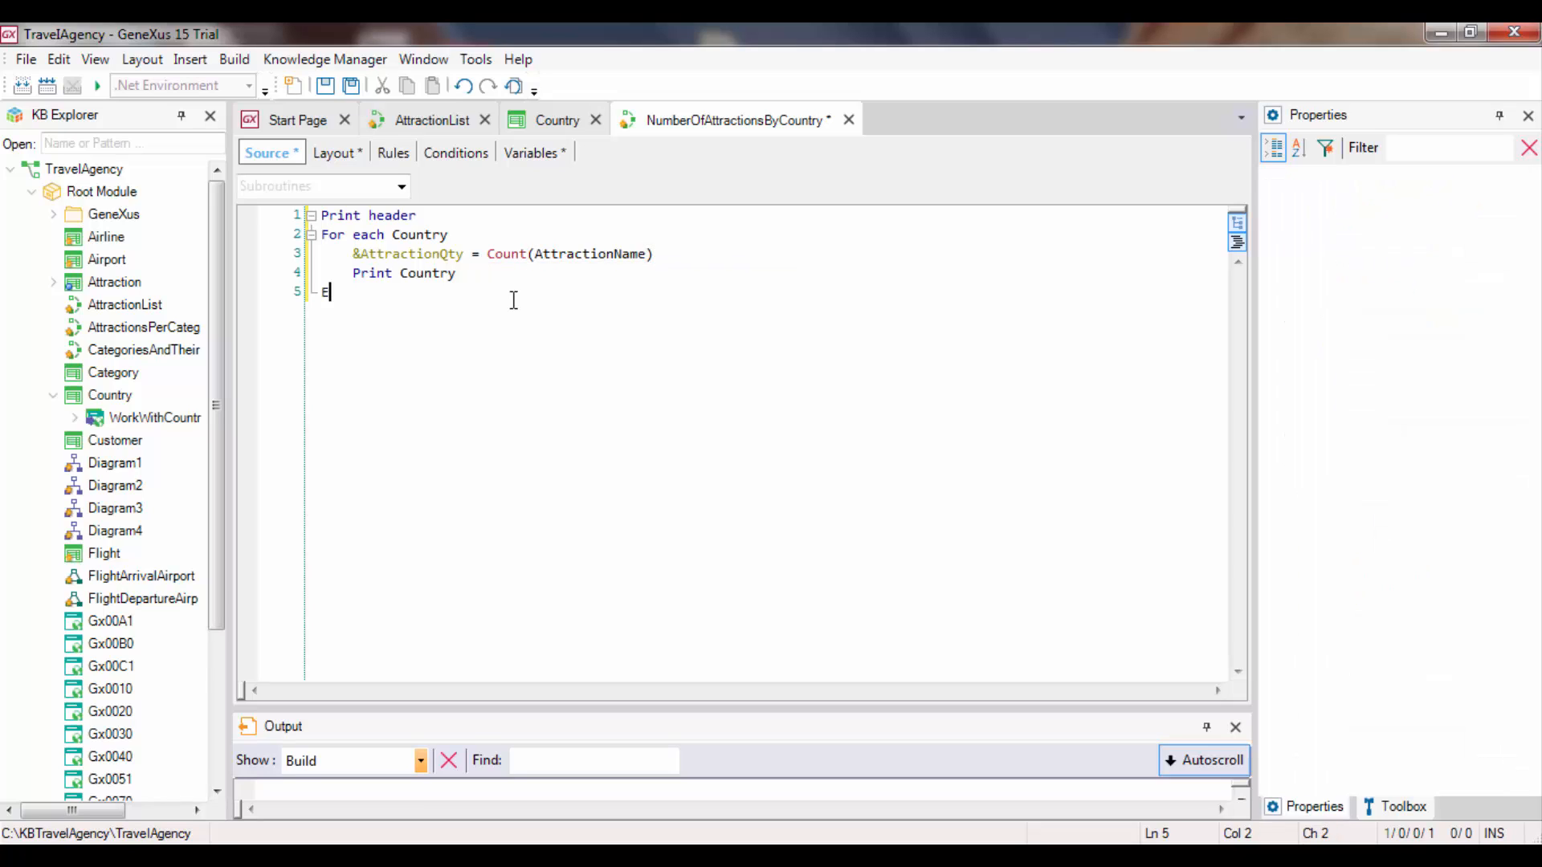
type("ndfor")
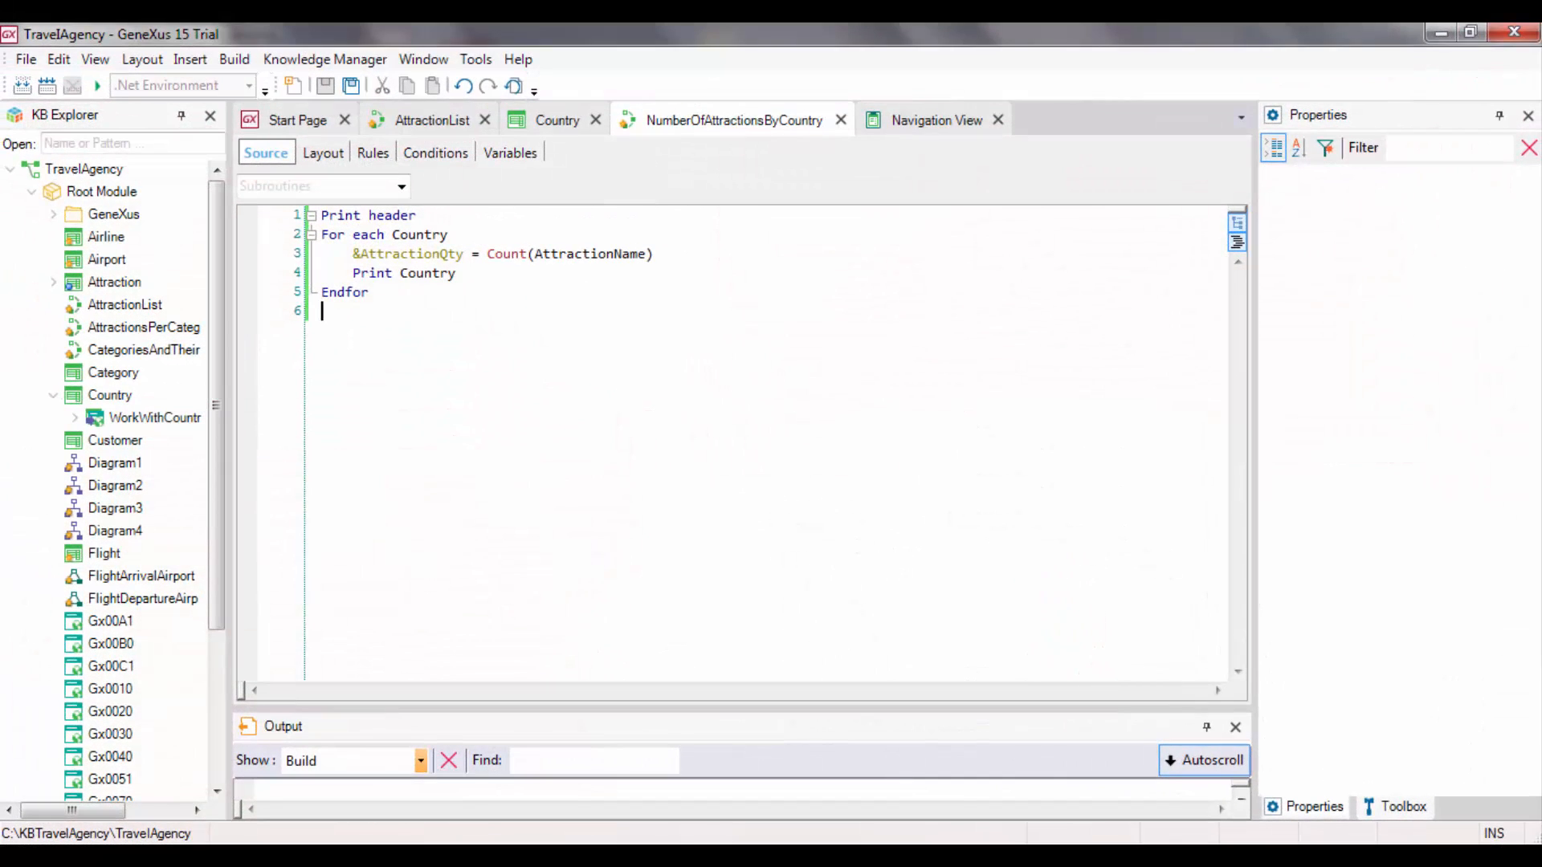
Add ', CountryId = CountryId' as a condition to the Count expression
type(", CountryId = CountryId")
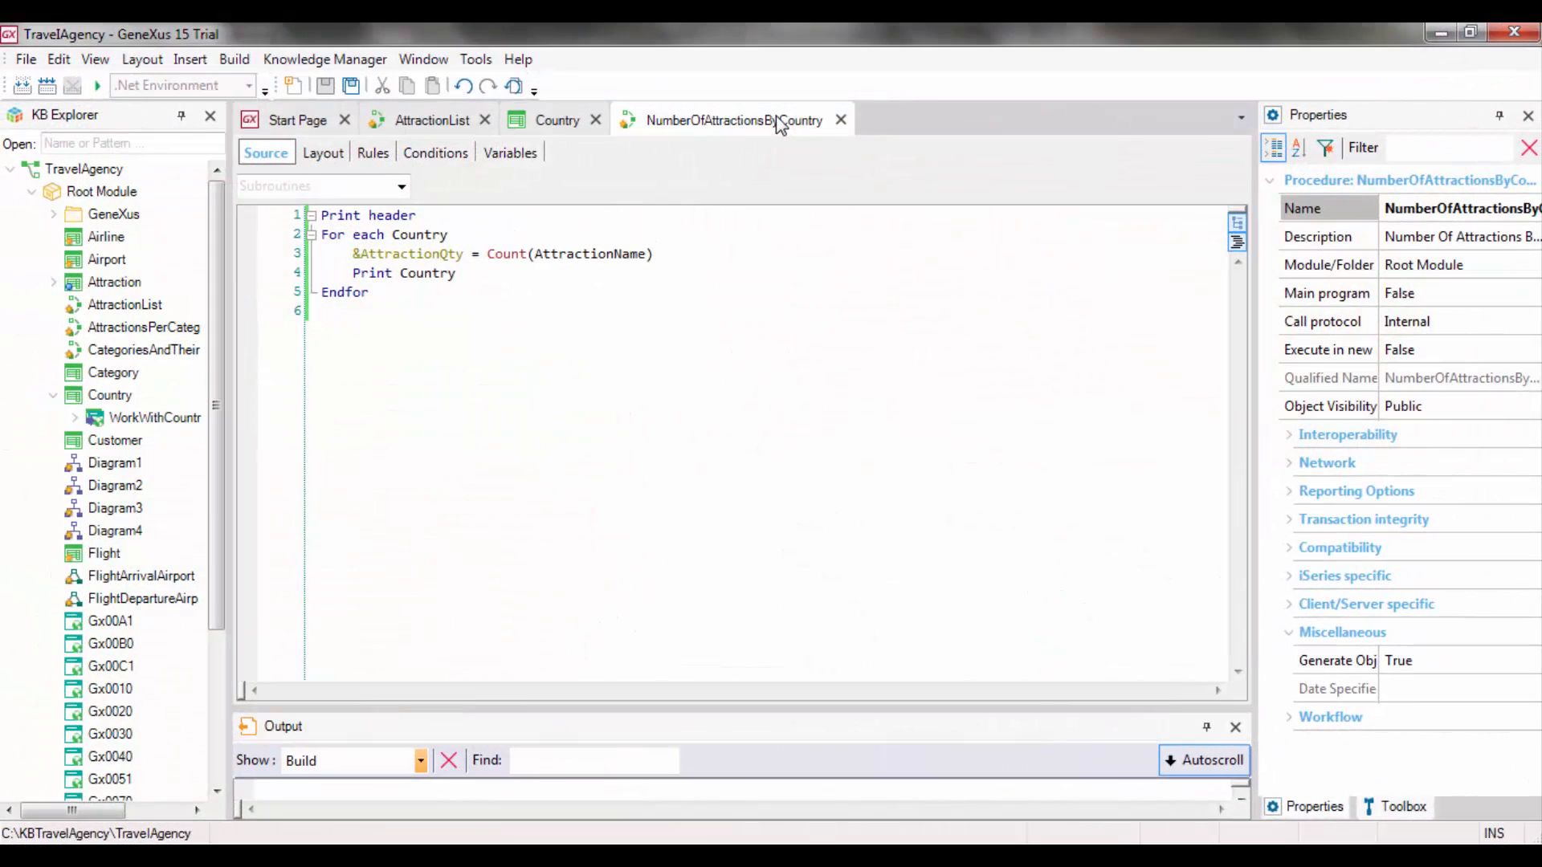
View the navigation report for Count(AttractionName) over Attraction by CountryId, then return to the source
right_click(732, 119)
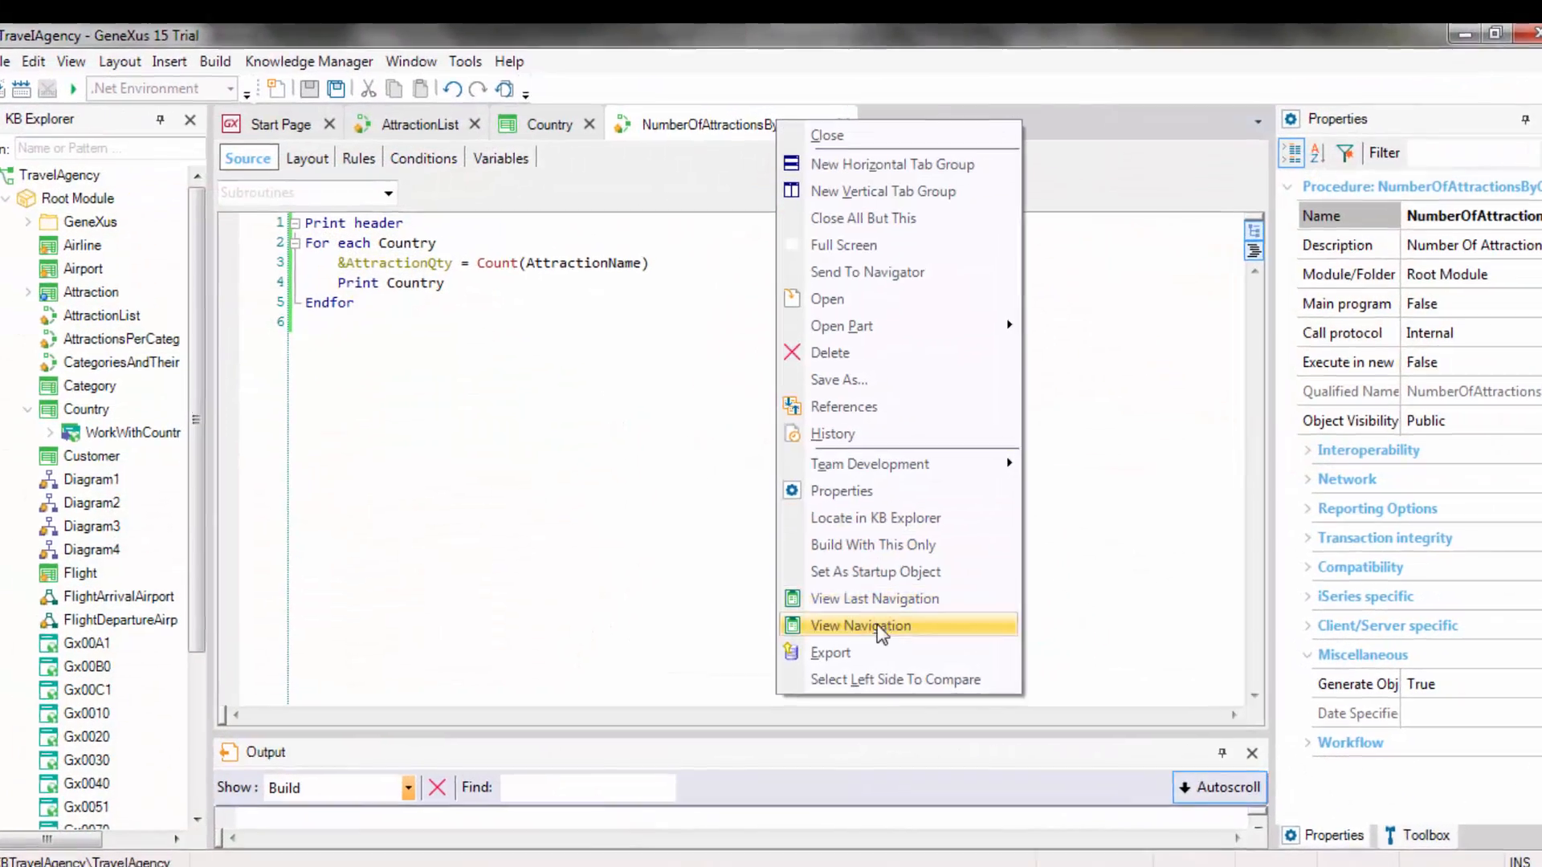
left_click(859, 624)
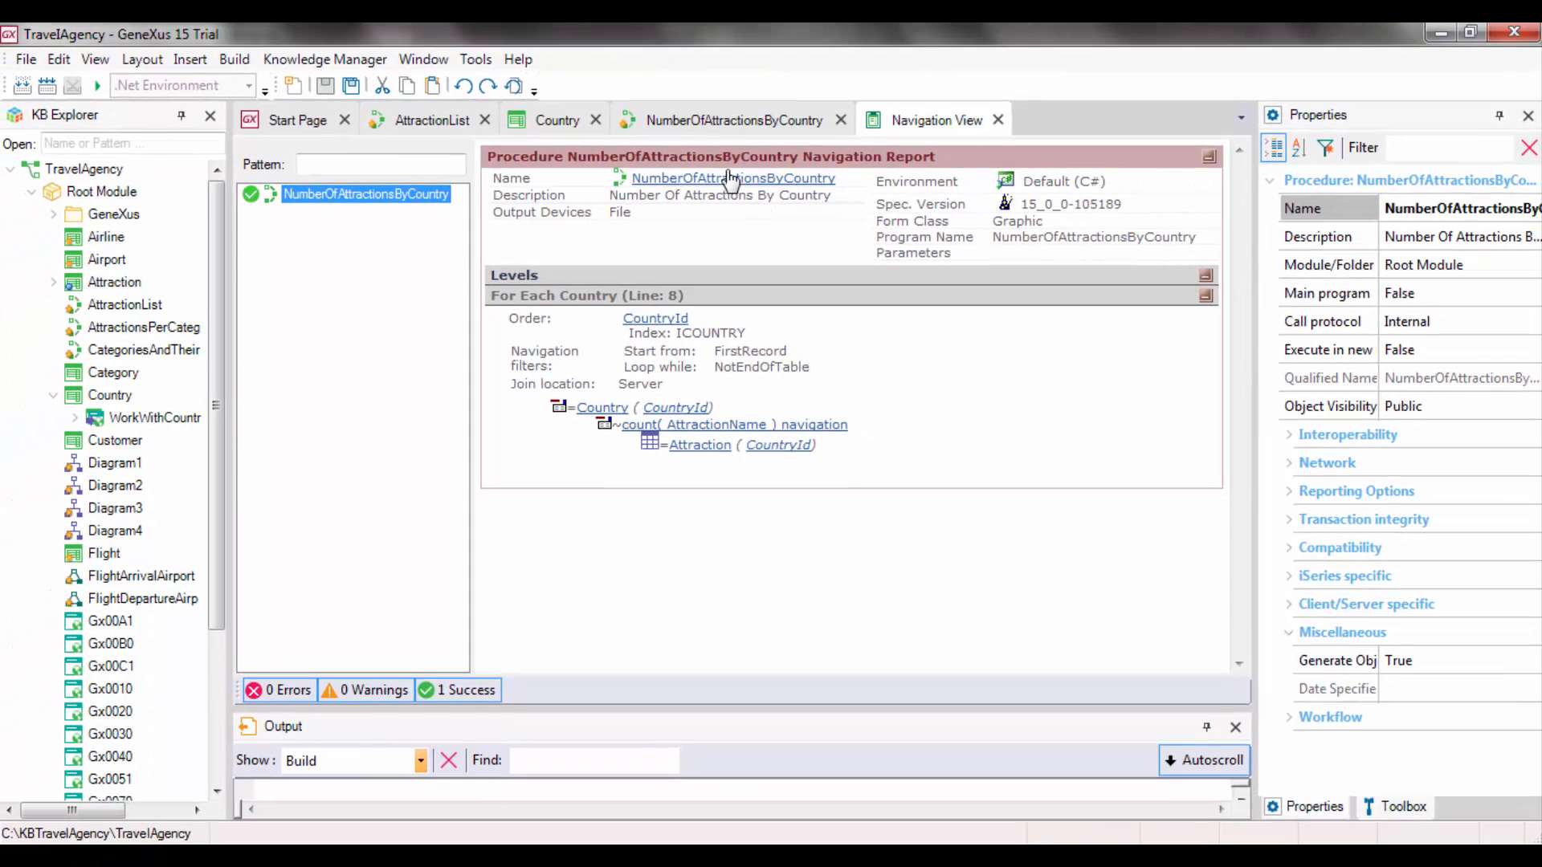
left_click(732, 121)
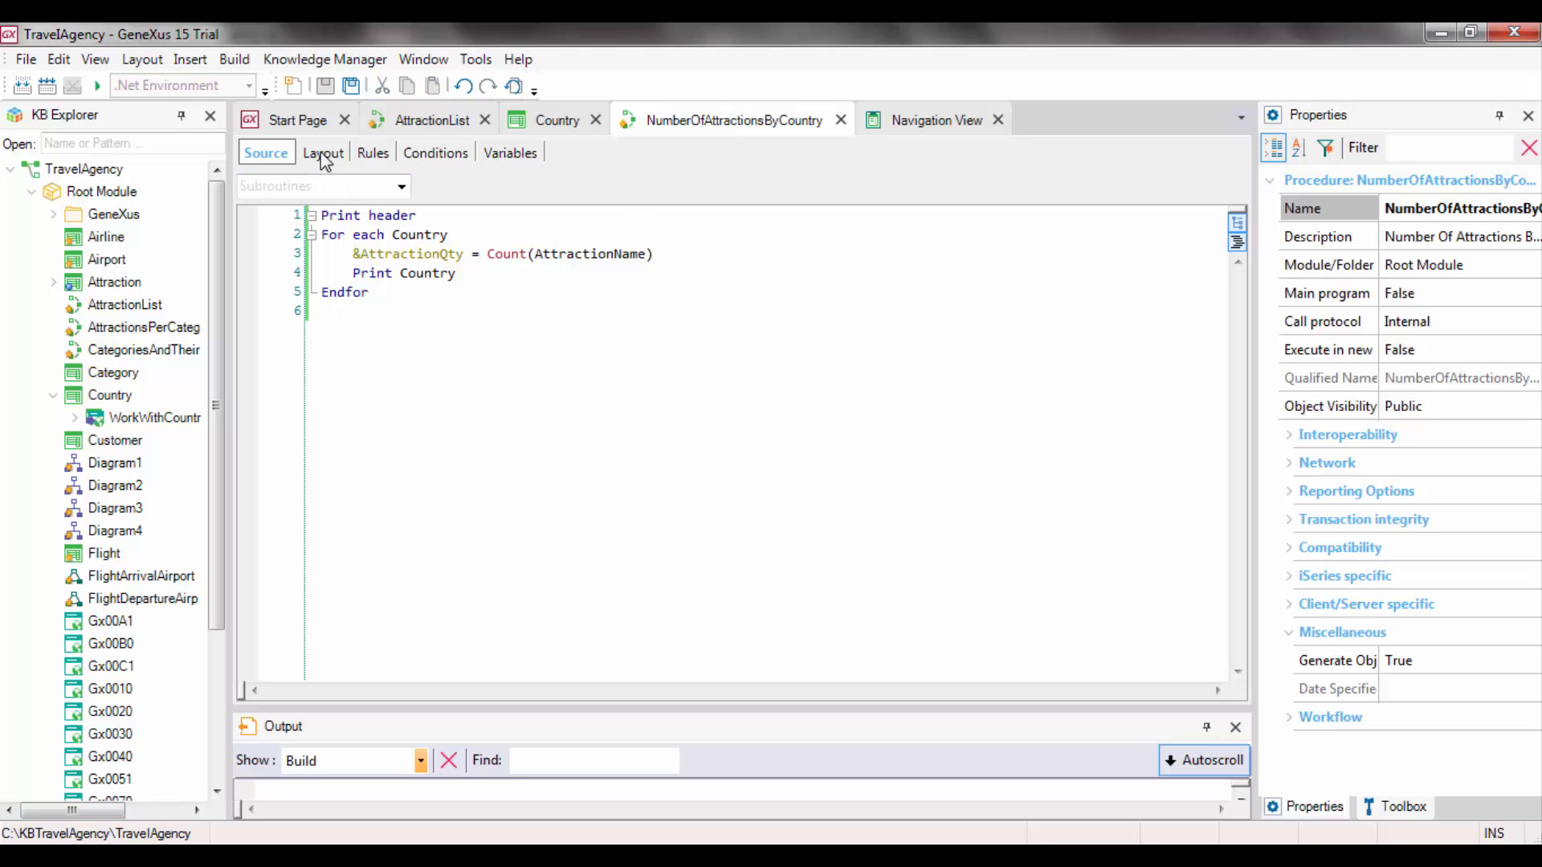
Insert the &AttractionQty variable into the Country print block of the report layout
left_click(323, 153)
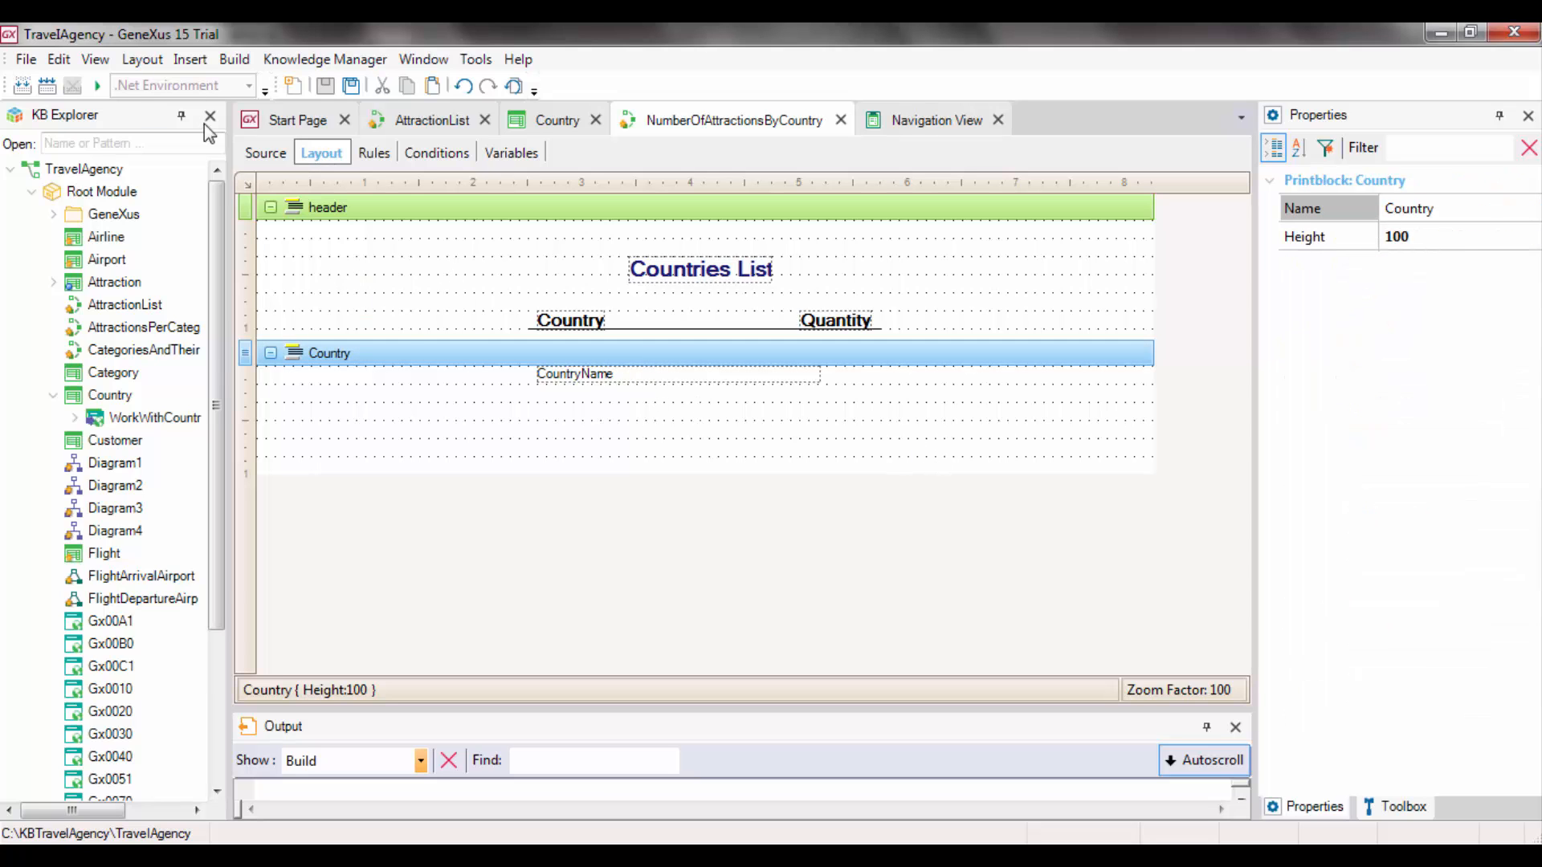
left_click(189, 59)
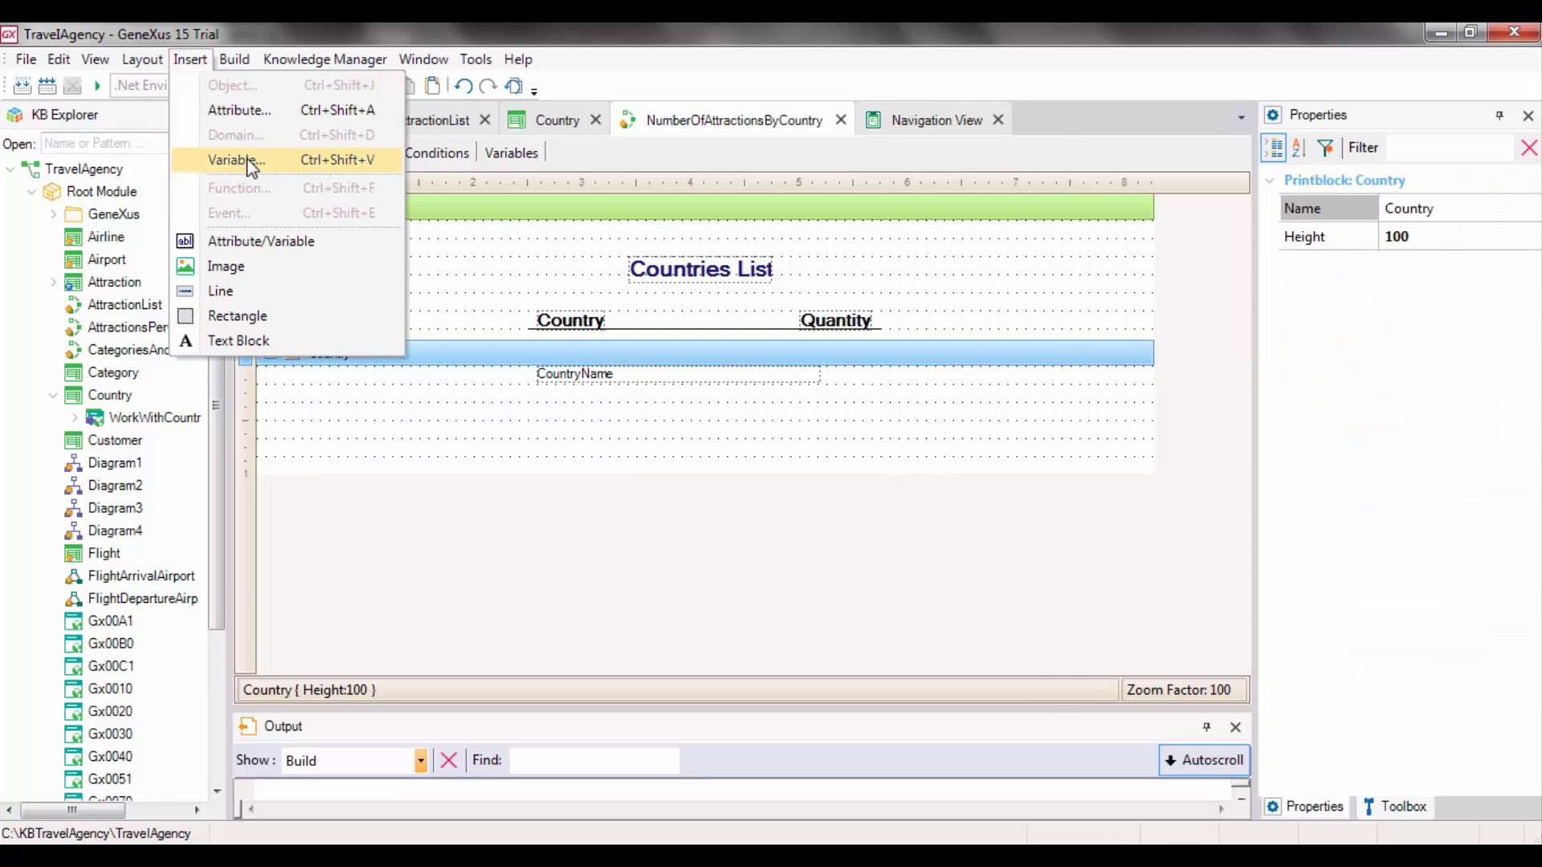
left_click(236, 159)
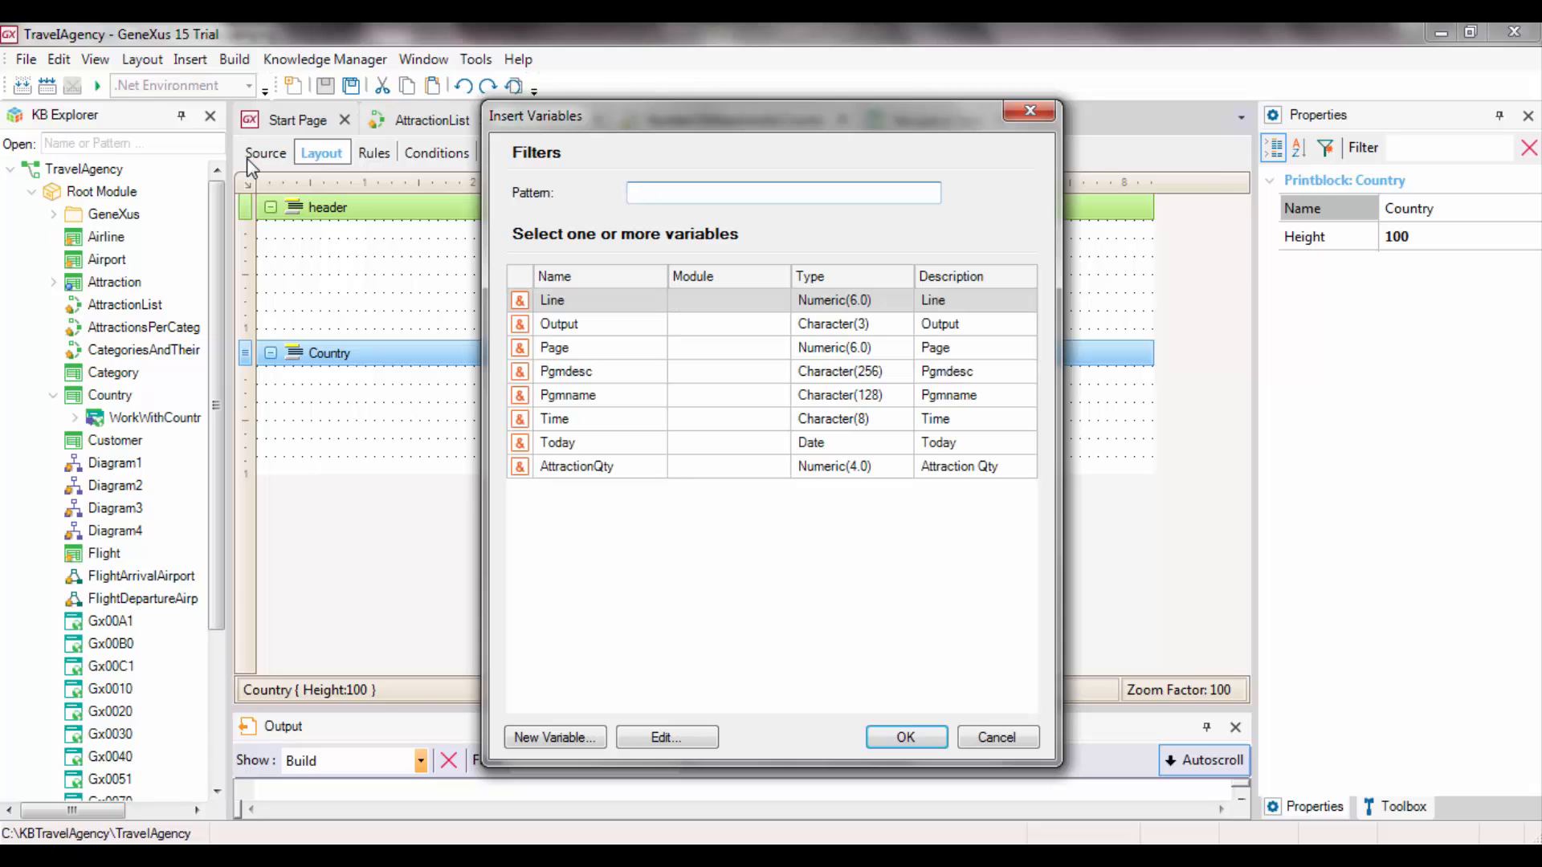
left_click(577, 466)
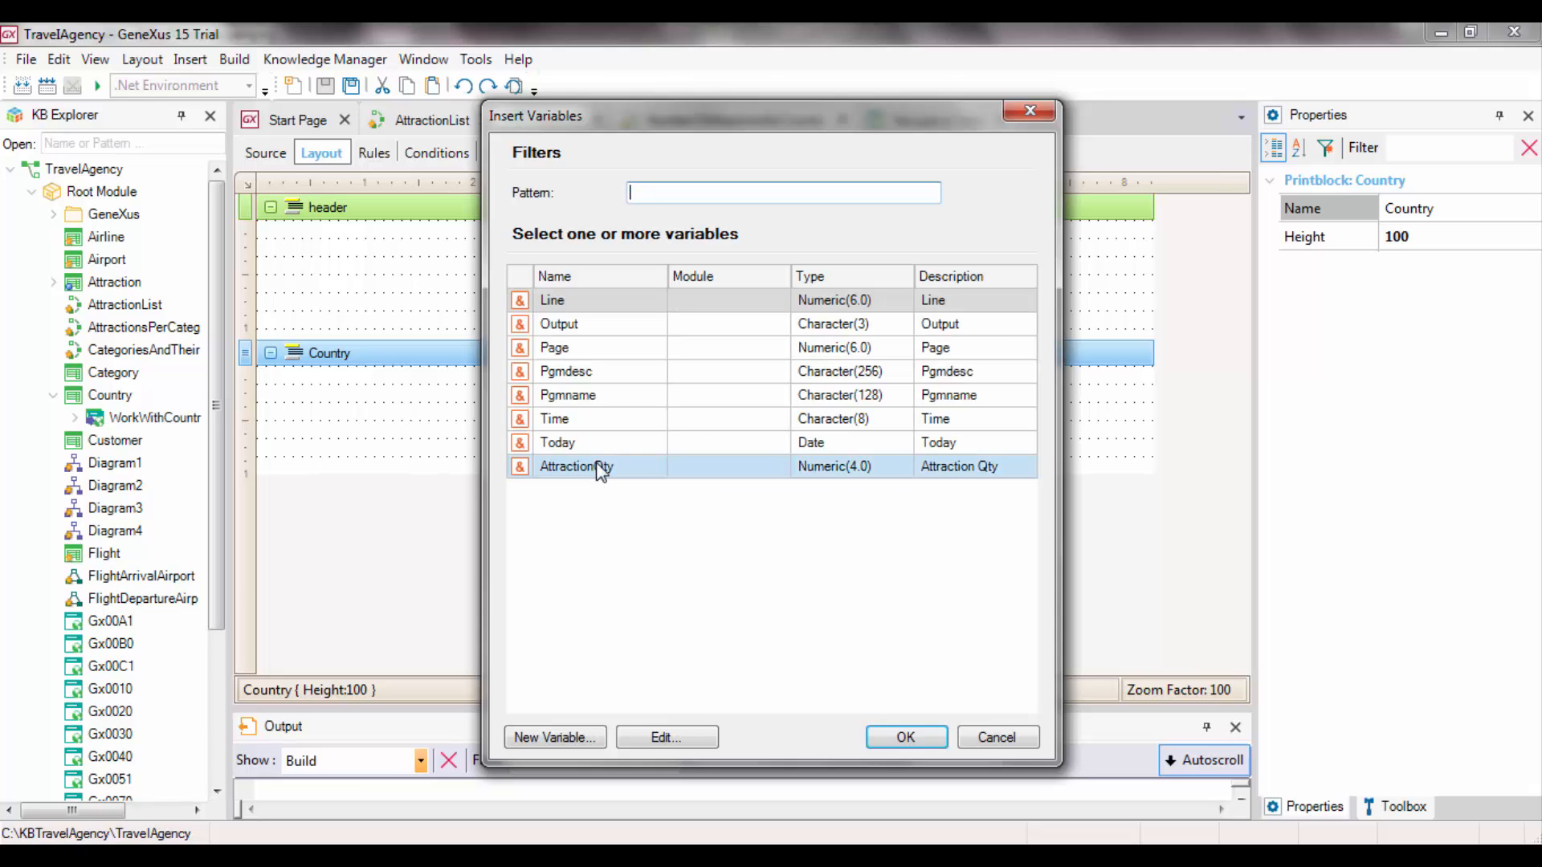
left_click(904, 737)
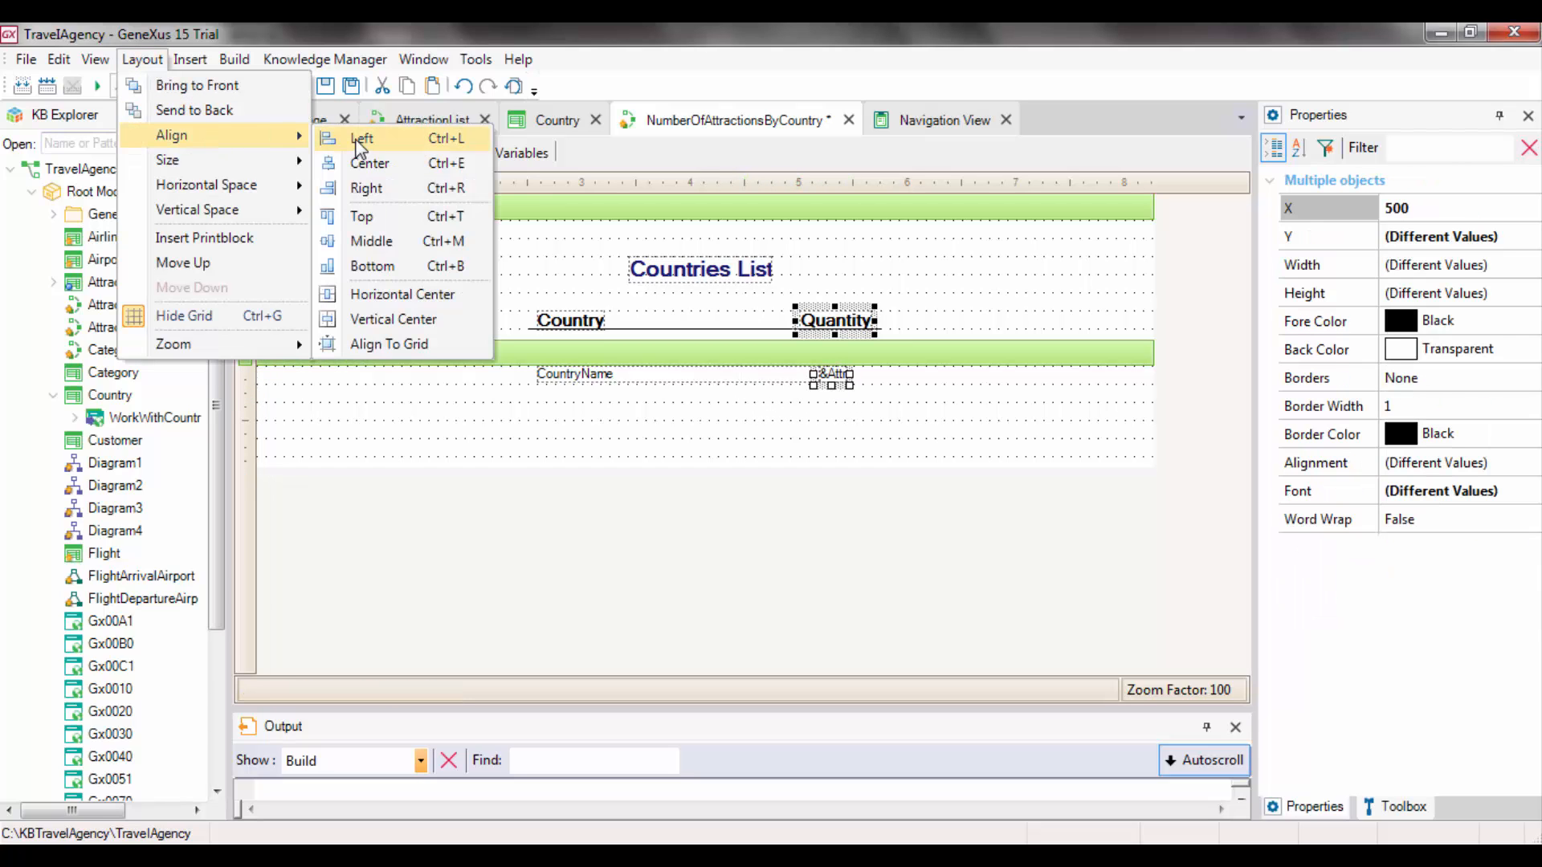
Align the count under Quantity and filter Properties to only the modified ones (Main program, HTTP)
left_click(362, 138)
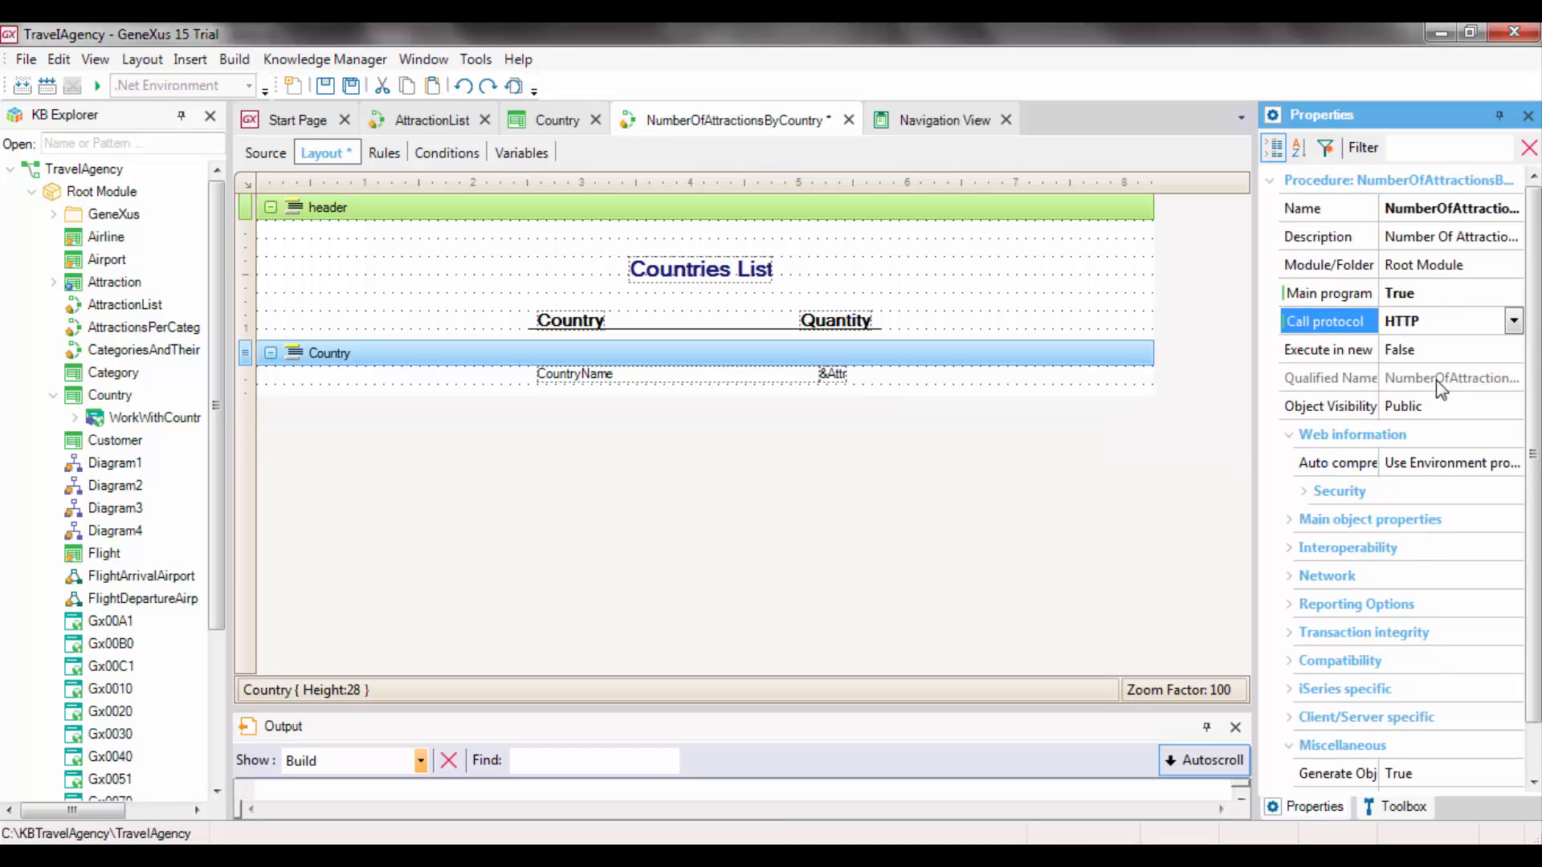
left_click(1325, 147)
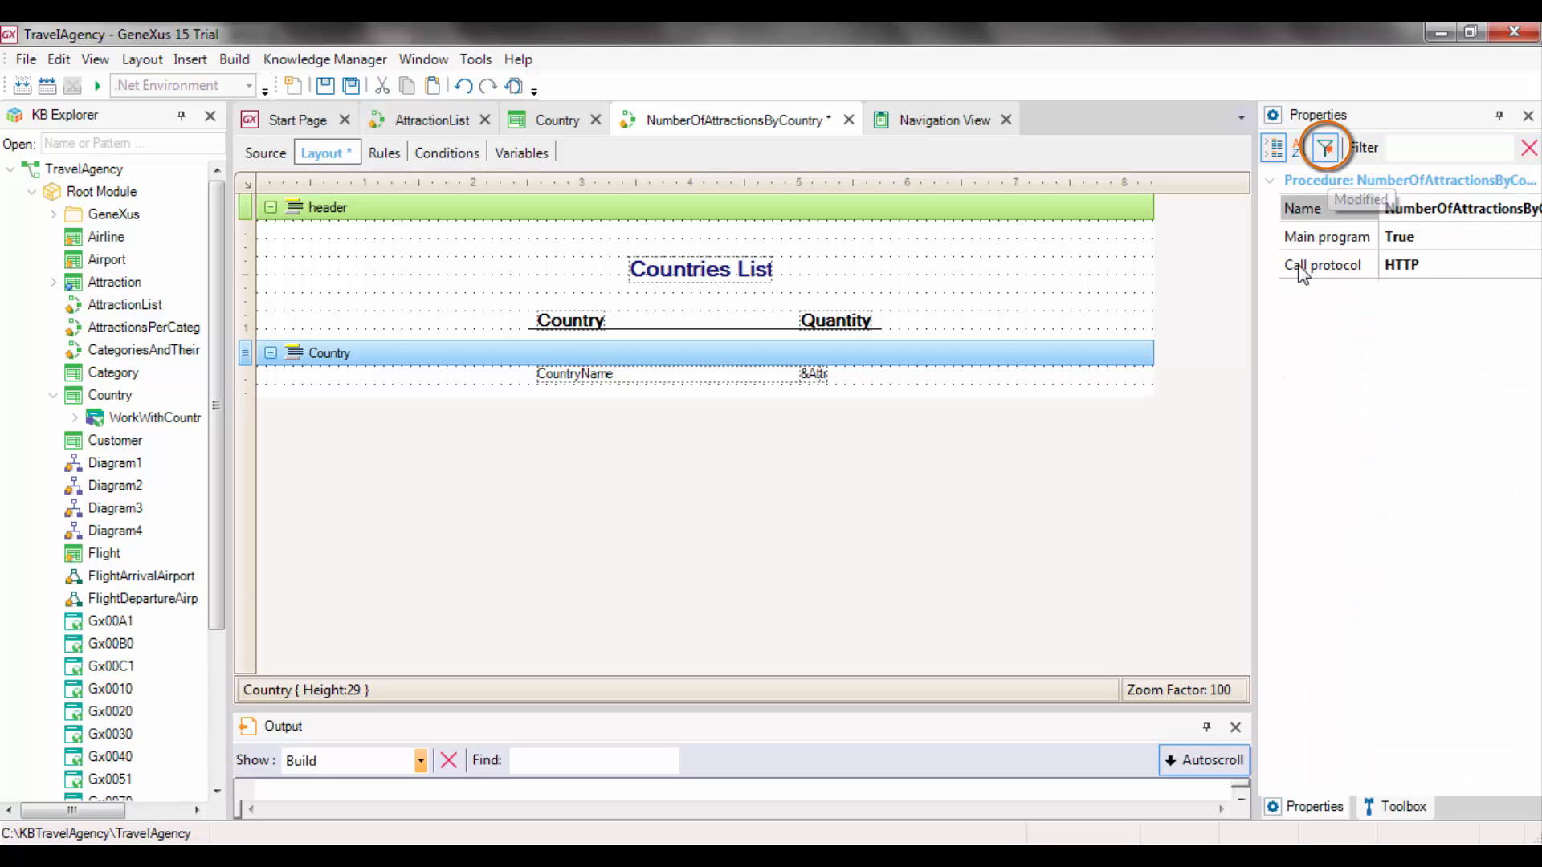
mouse_move(1268, 418)
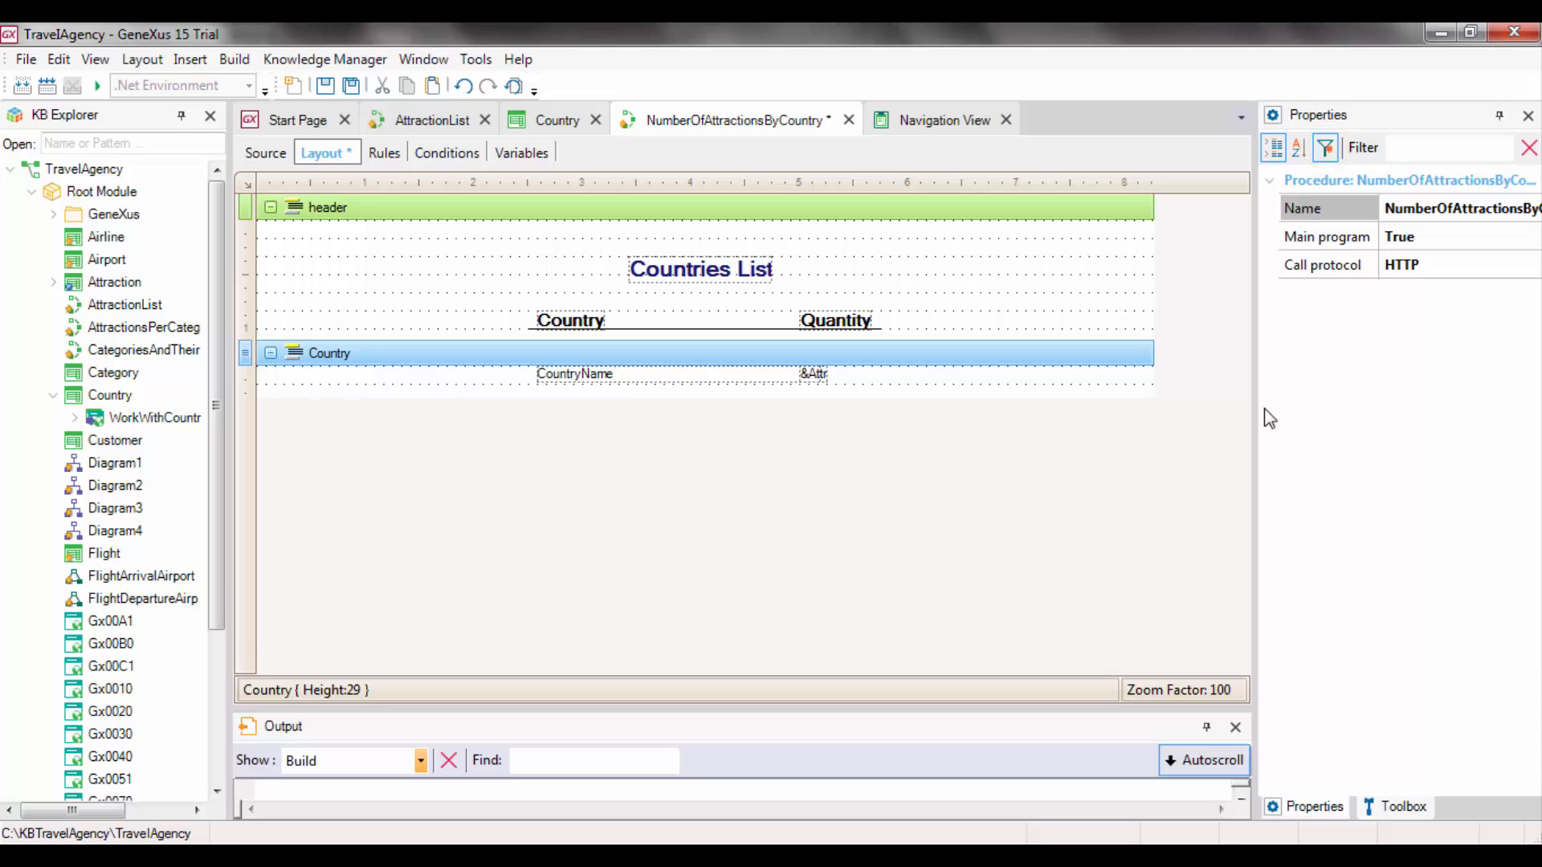
mouse_move(822, 414)
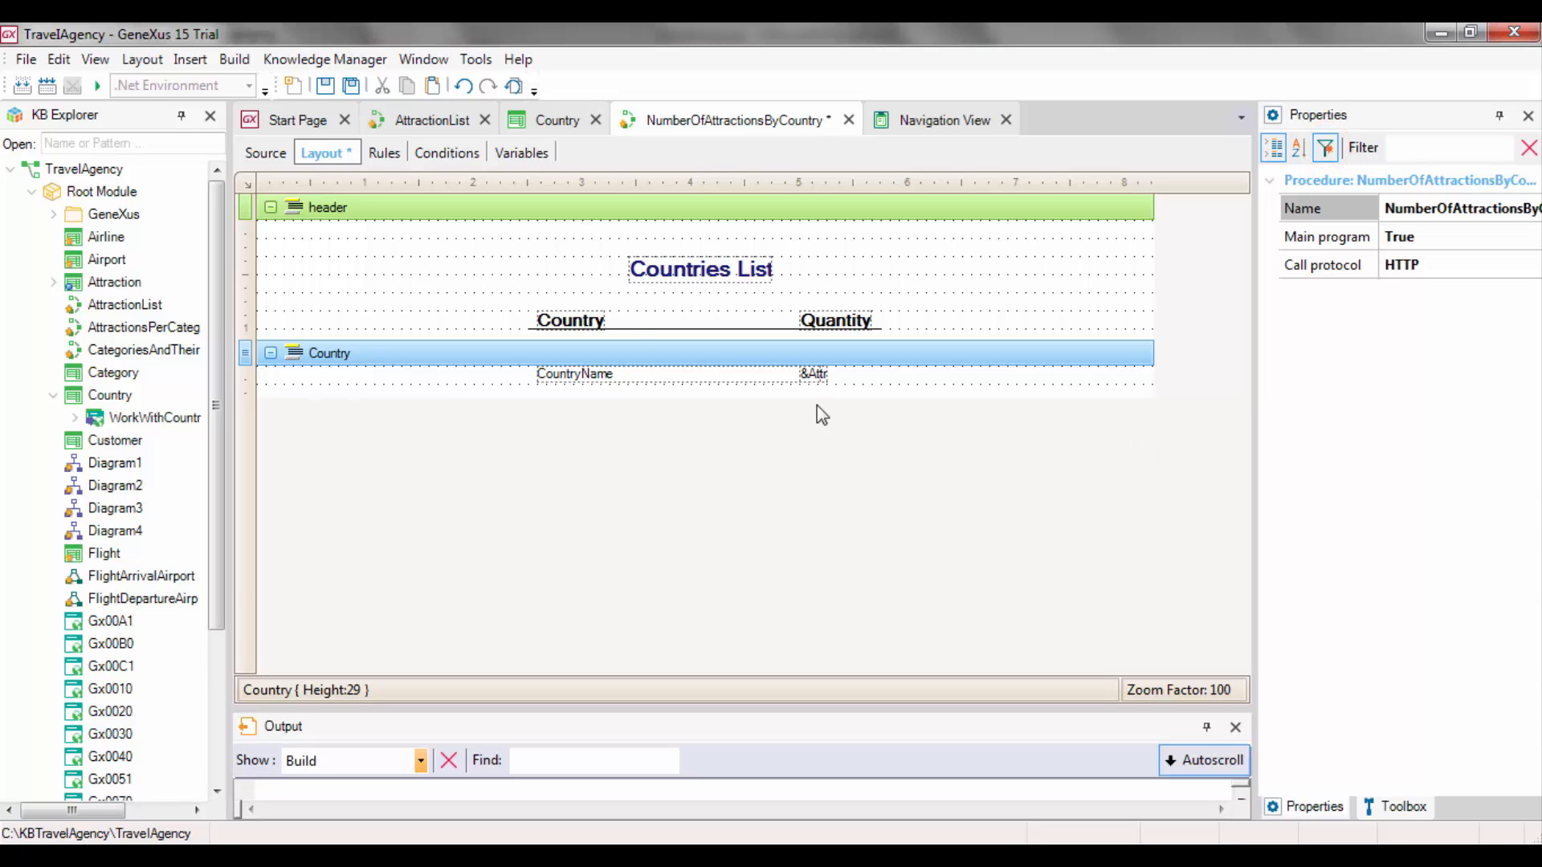
Add an Output_file rule naming the file NumberOfAttractionsByCountry with pdf format
left_click(382, 153)
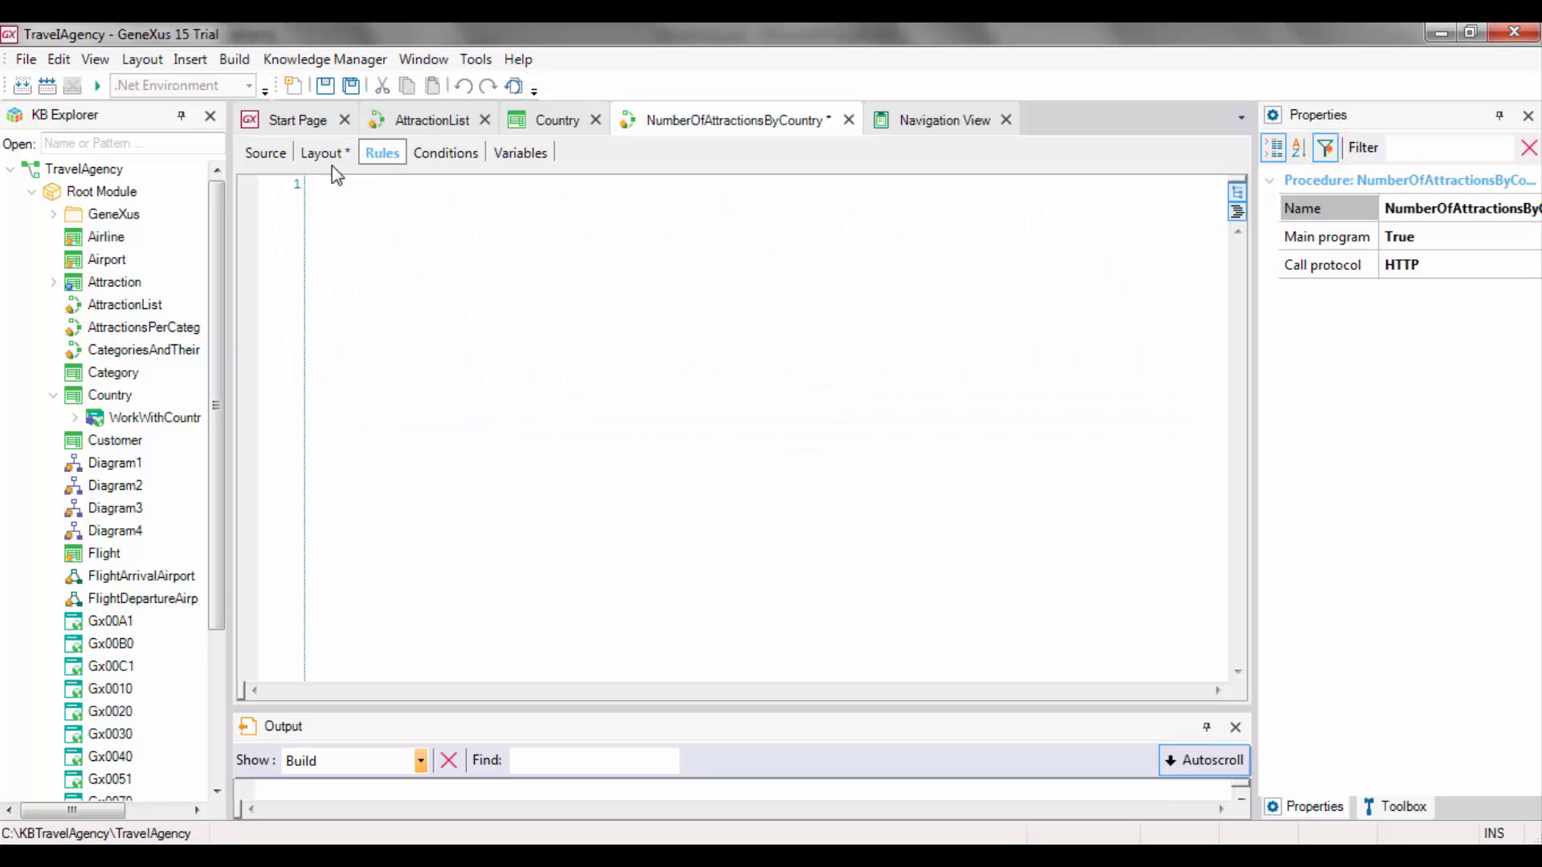
left_click(189, 59)
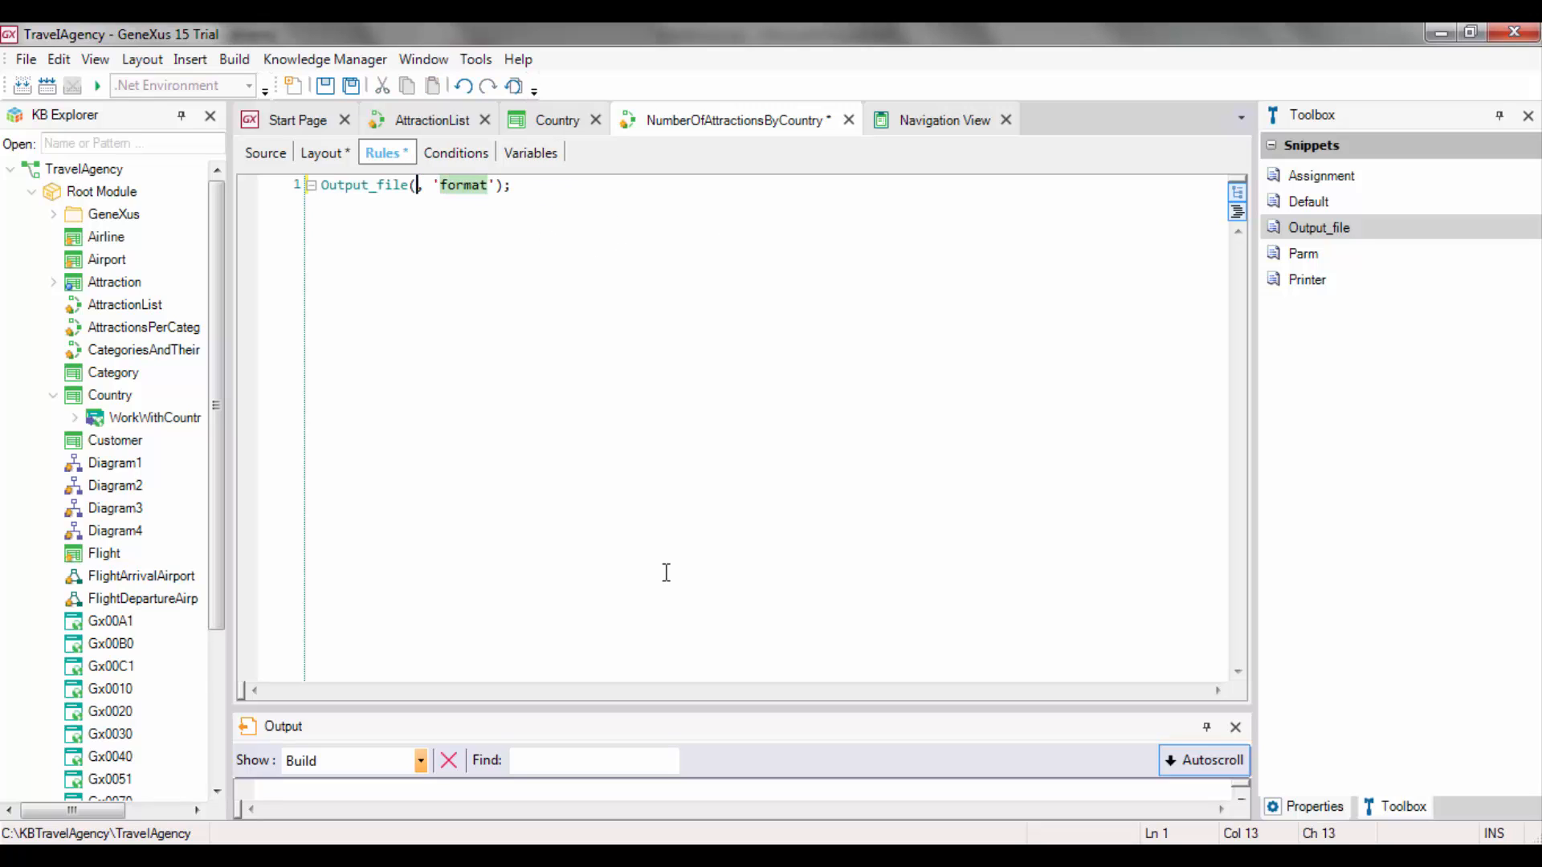
type("\"NumberOfAttractionsBy\"")
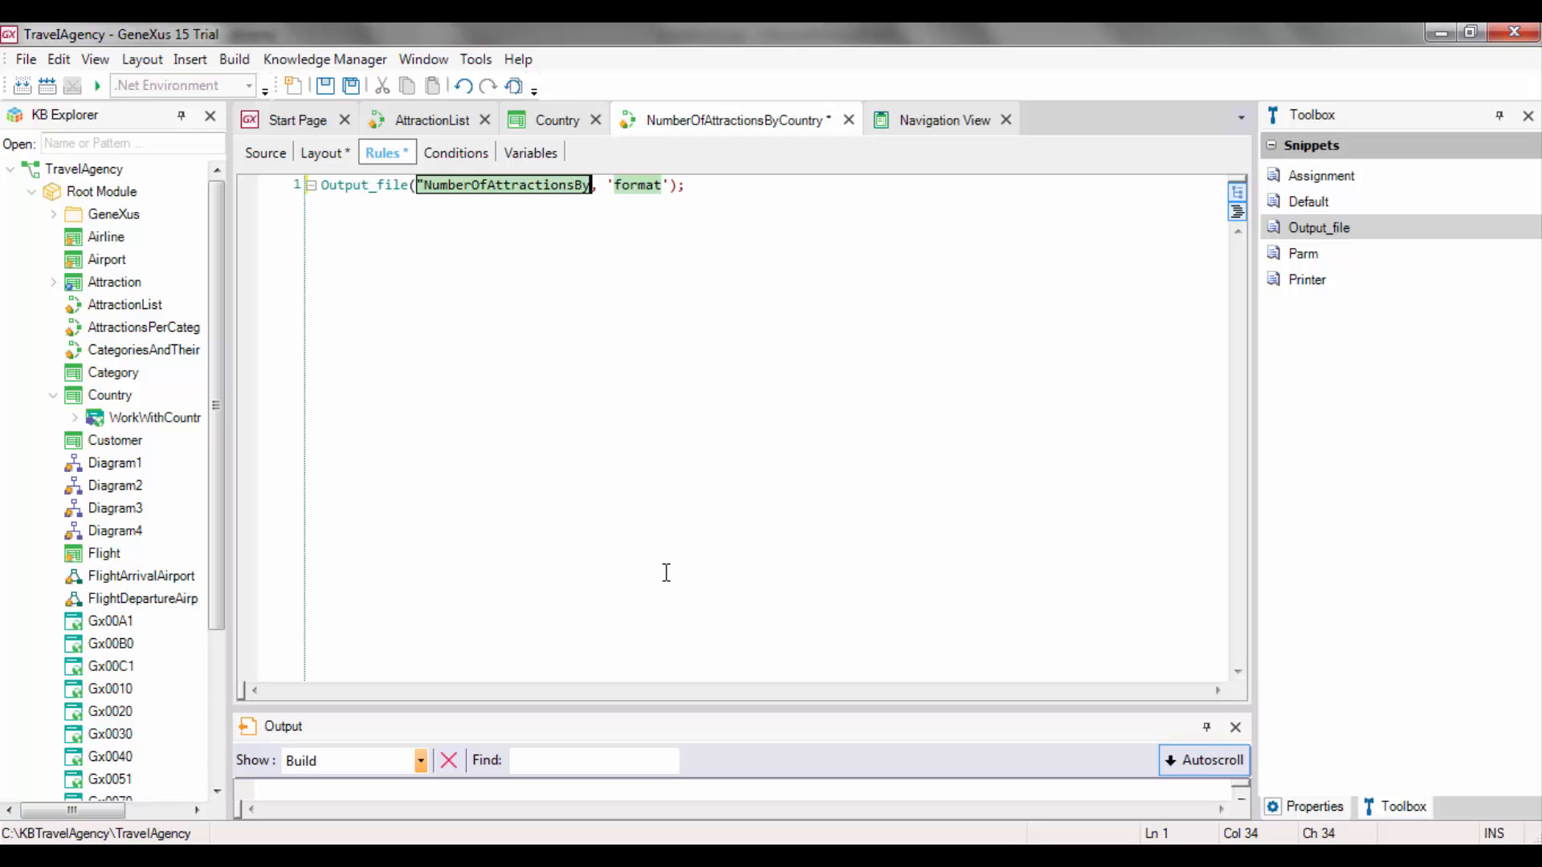
type("Country")
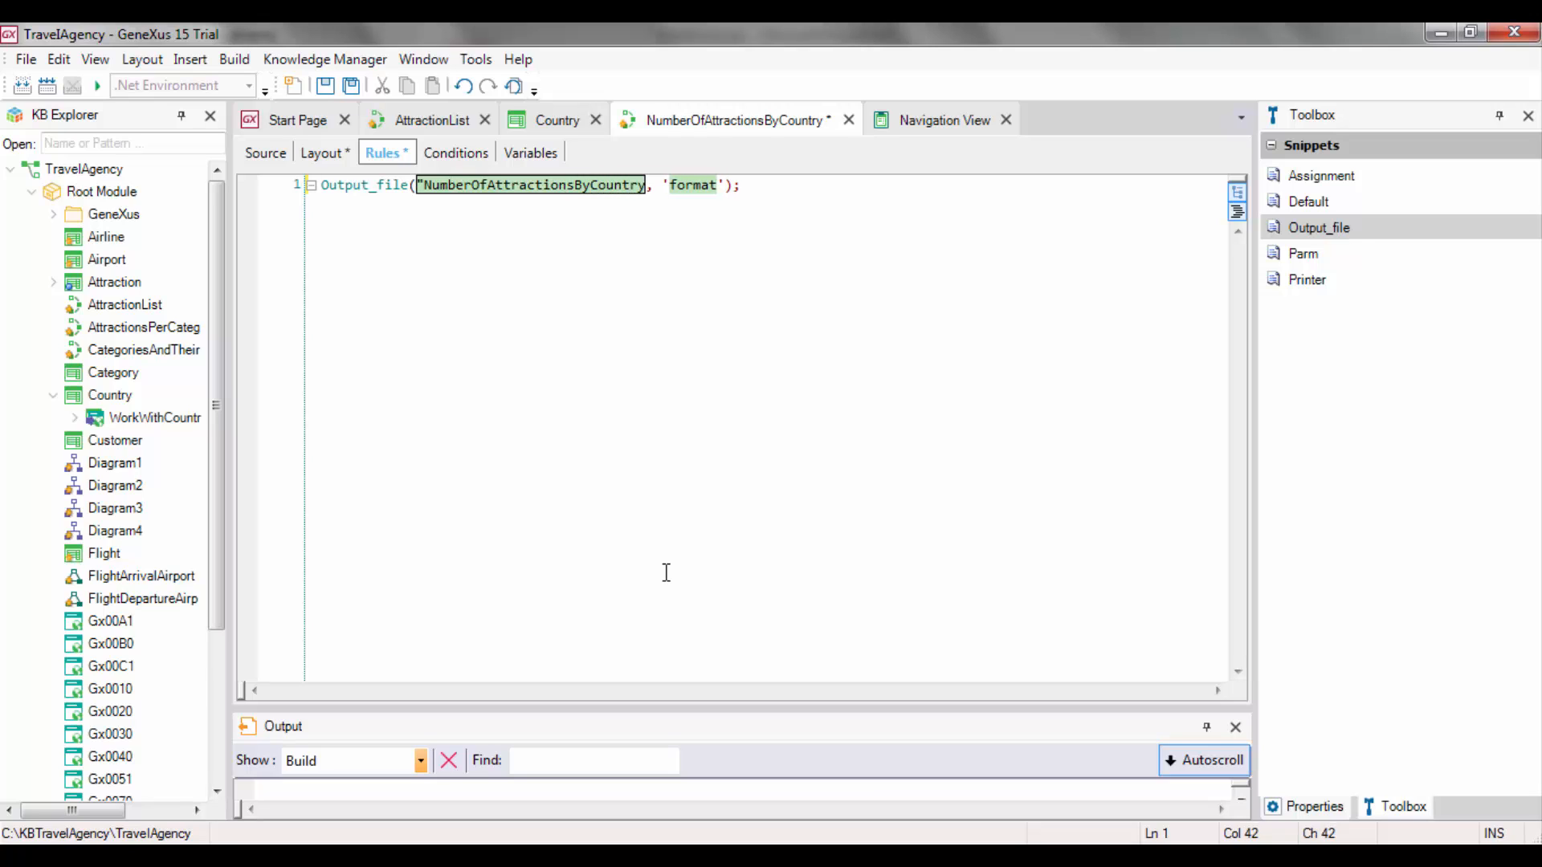
double_click(691, 184)
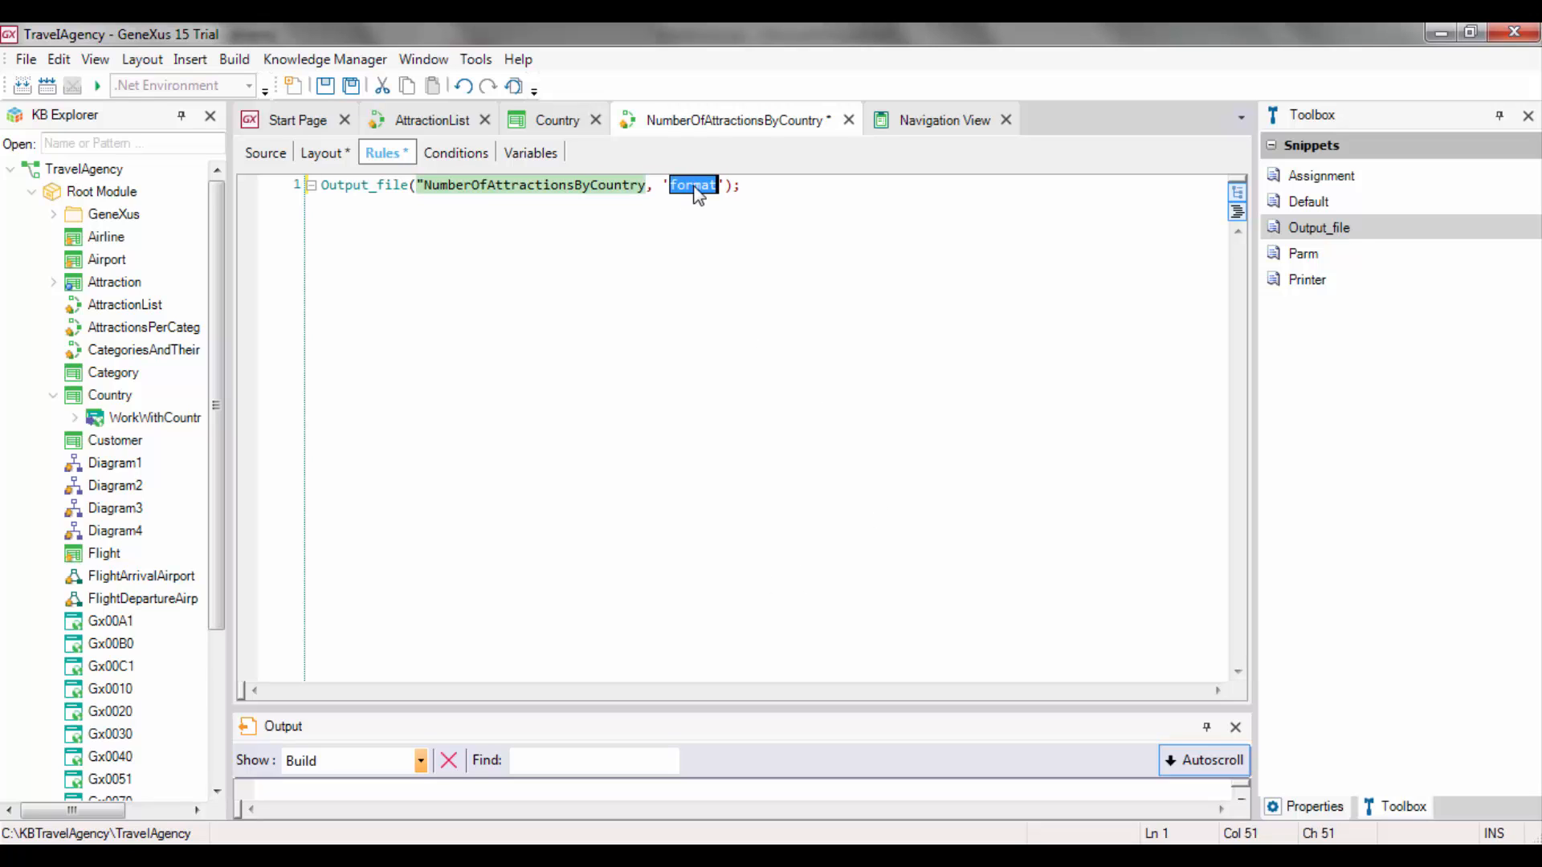
type("pdf")
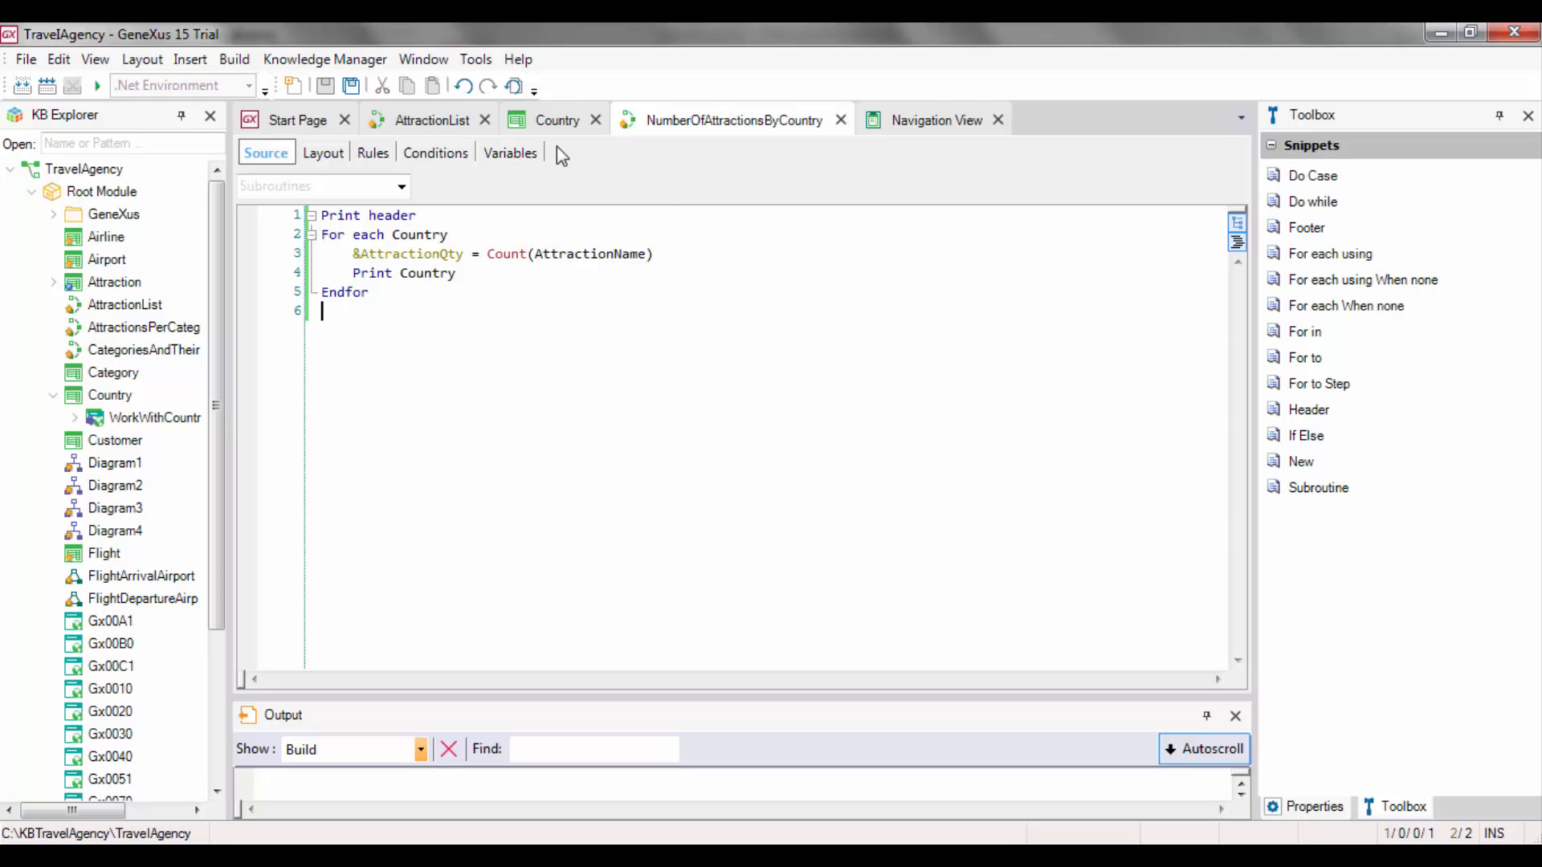
Save the procedure as a new copy named CountriesWithMoreThan2Attractions and create it
right_click(733, 119)
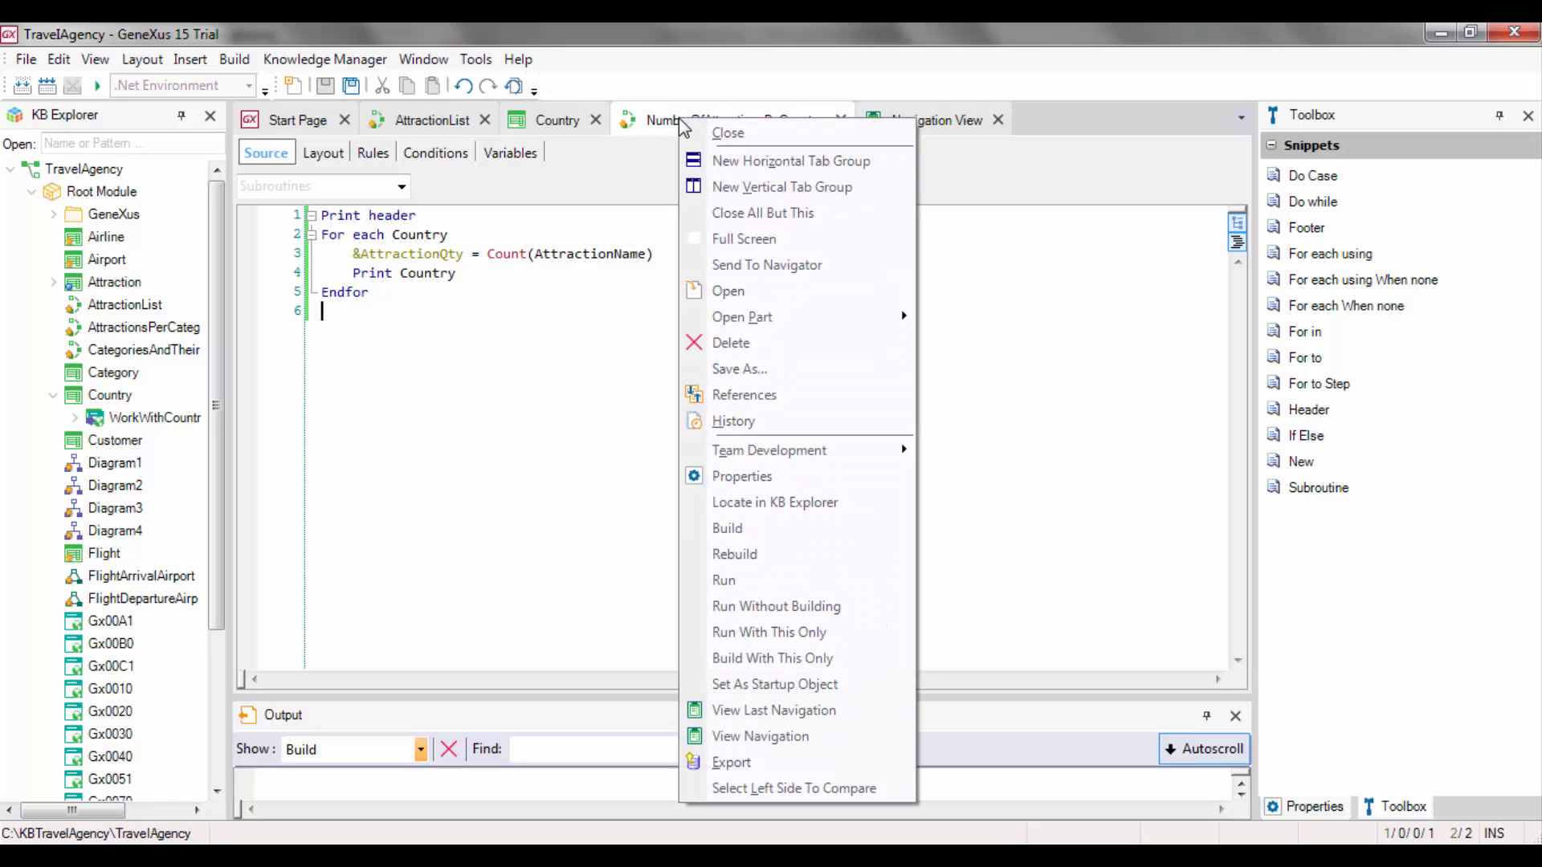
mouse_move(761, 369)
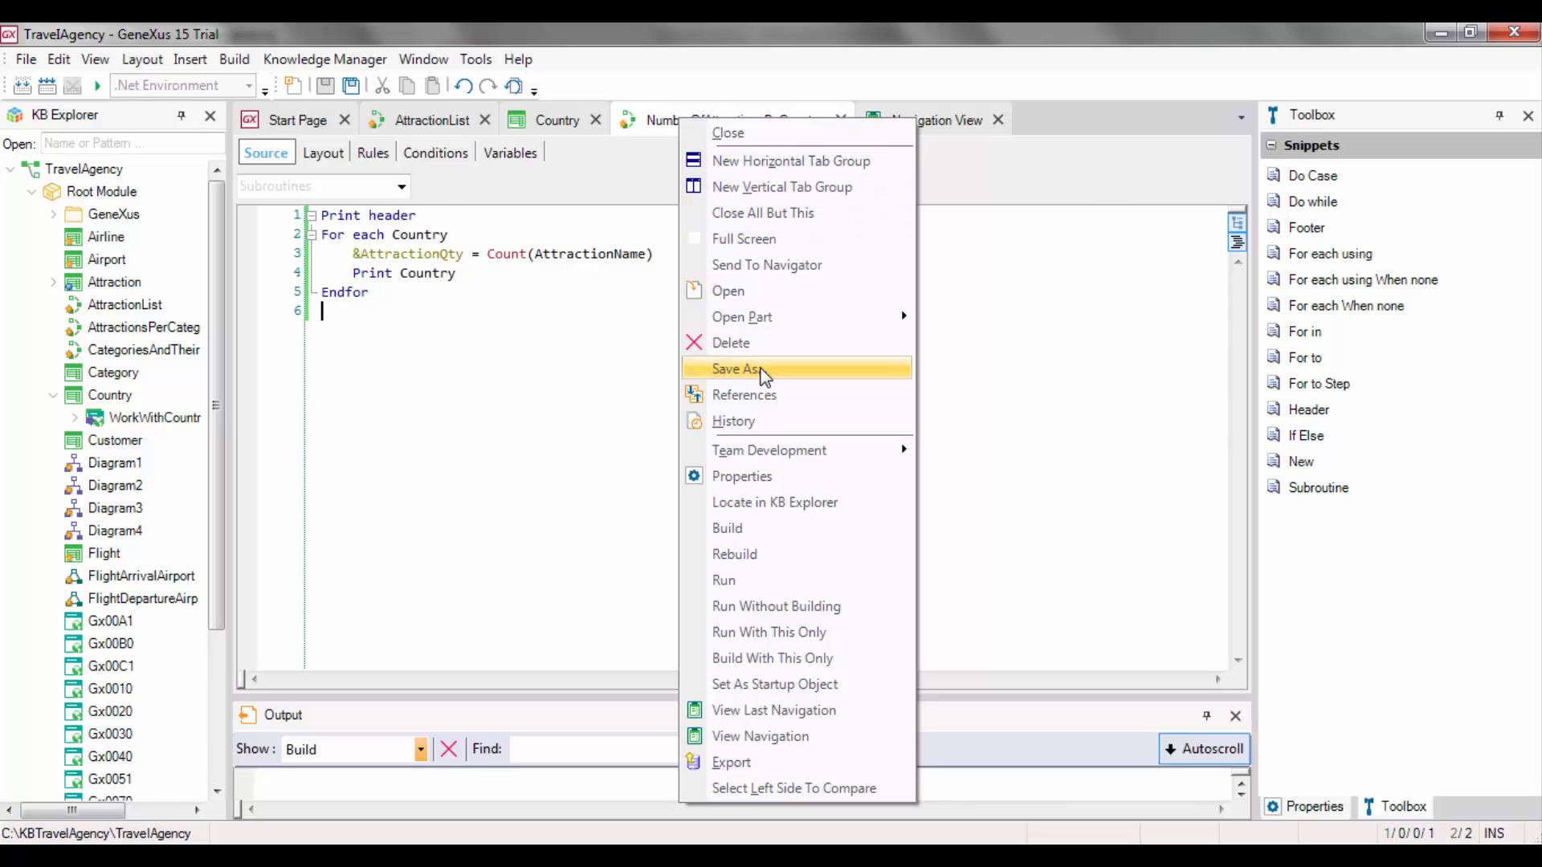
left_click(736, 368)
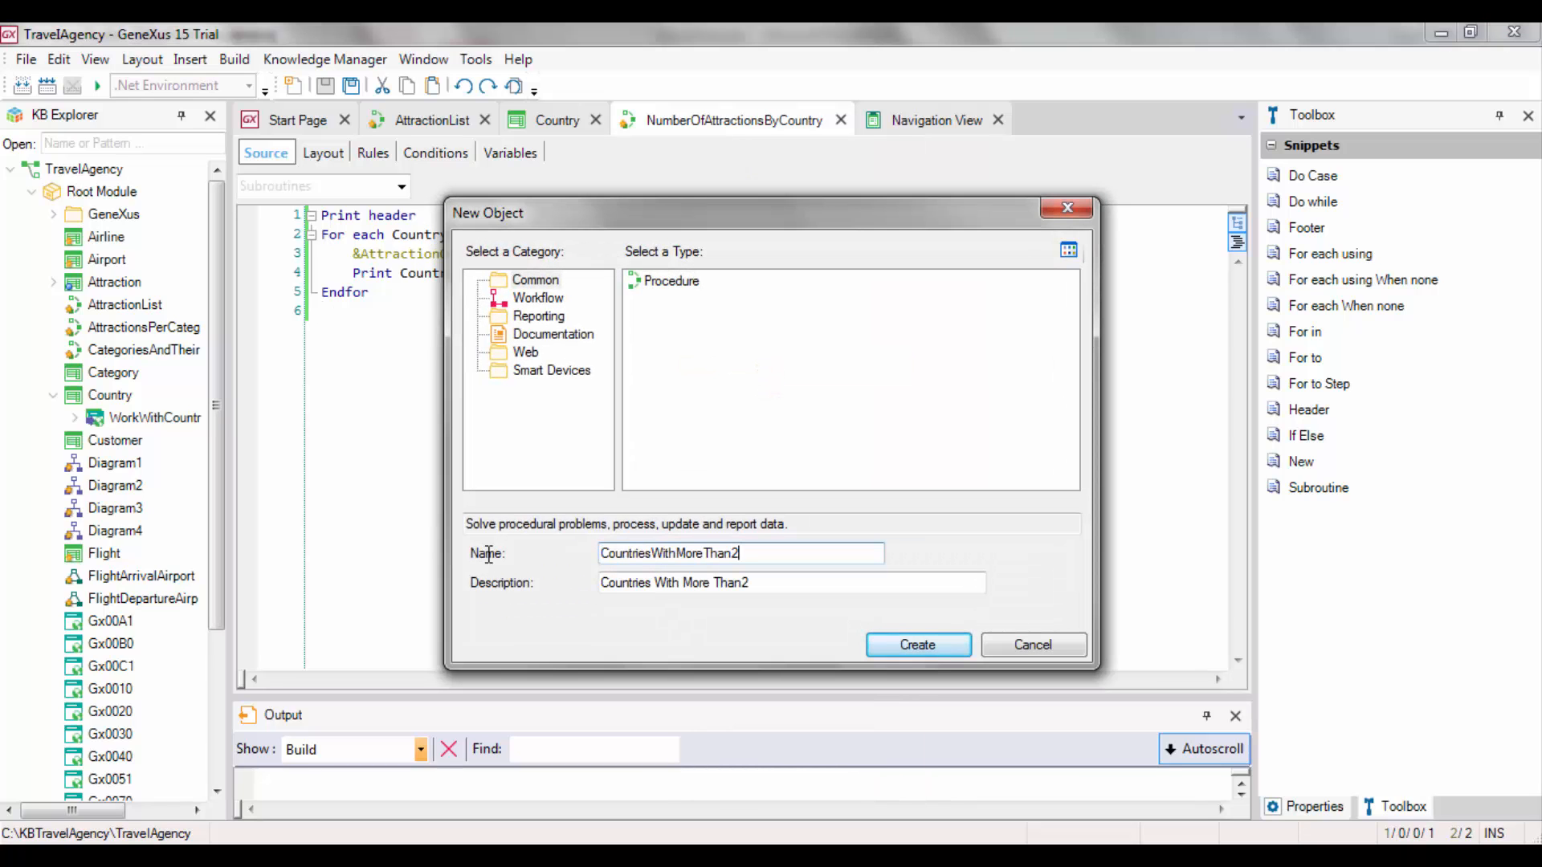
type("Attrac")
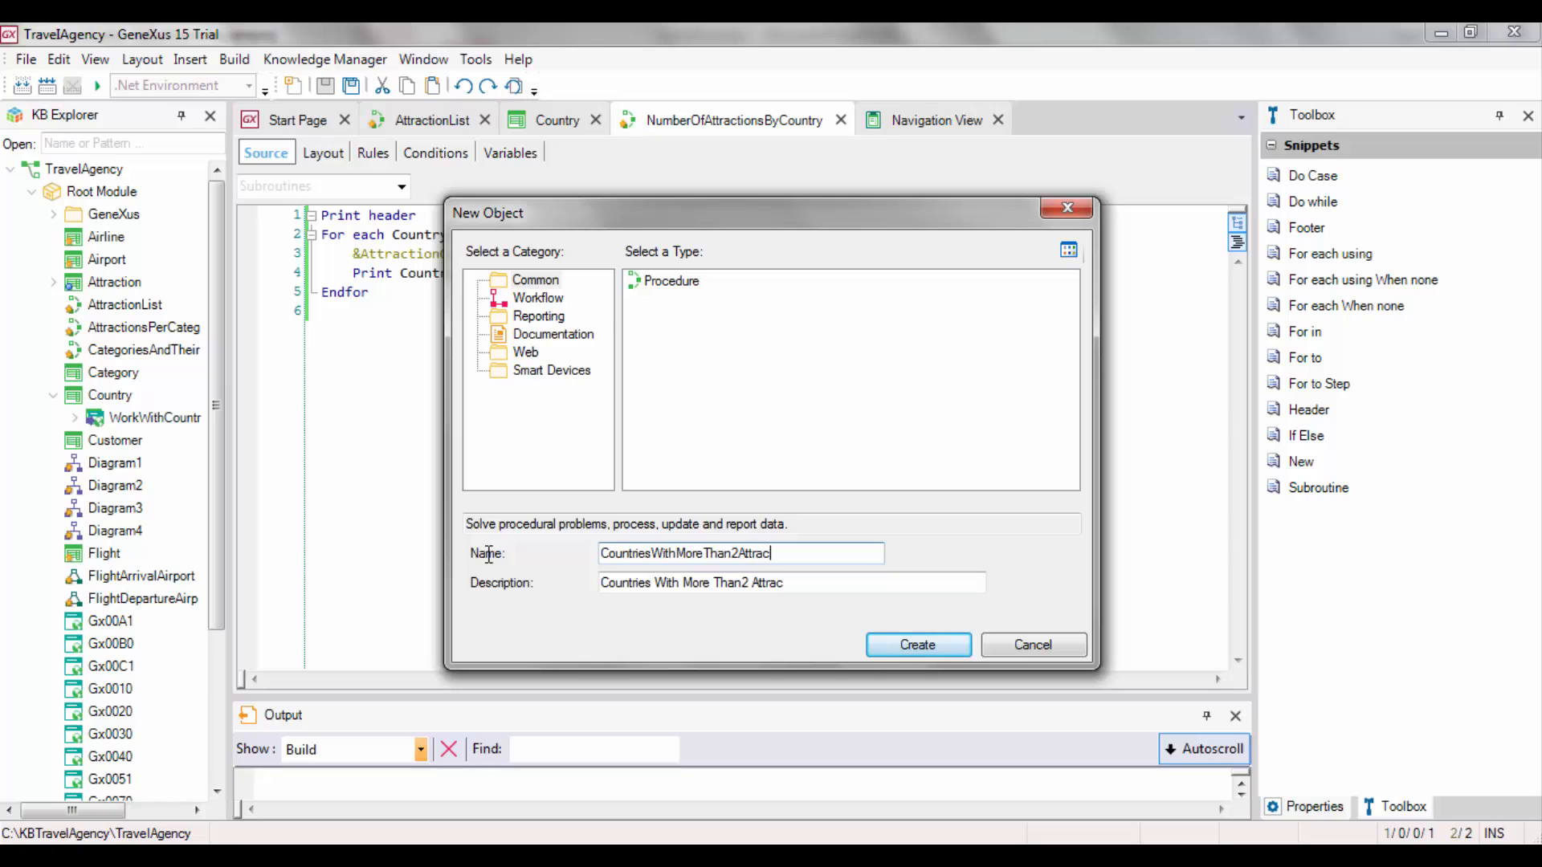
type("tions")
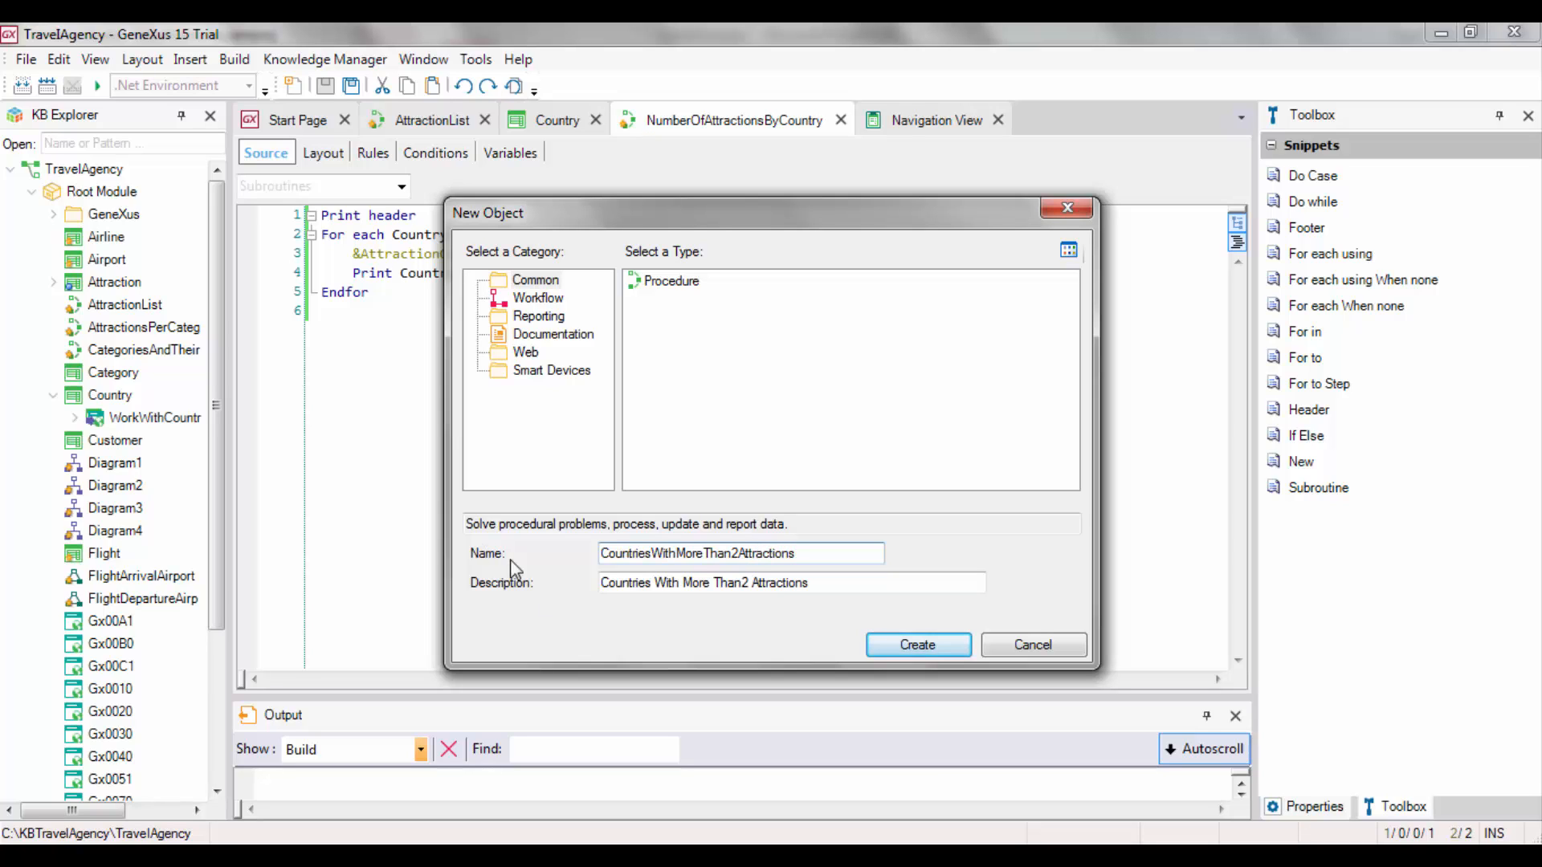
left_click(916, 642)
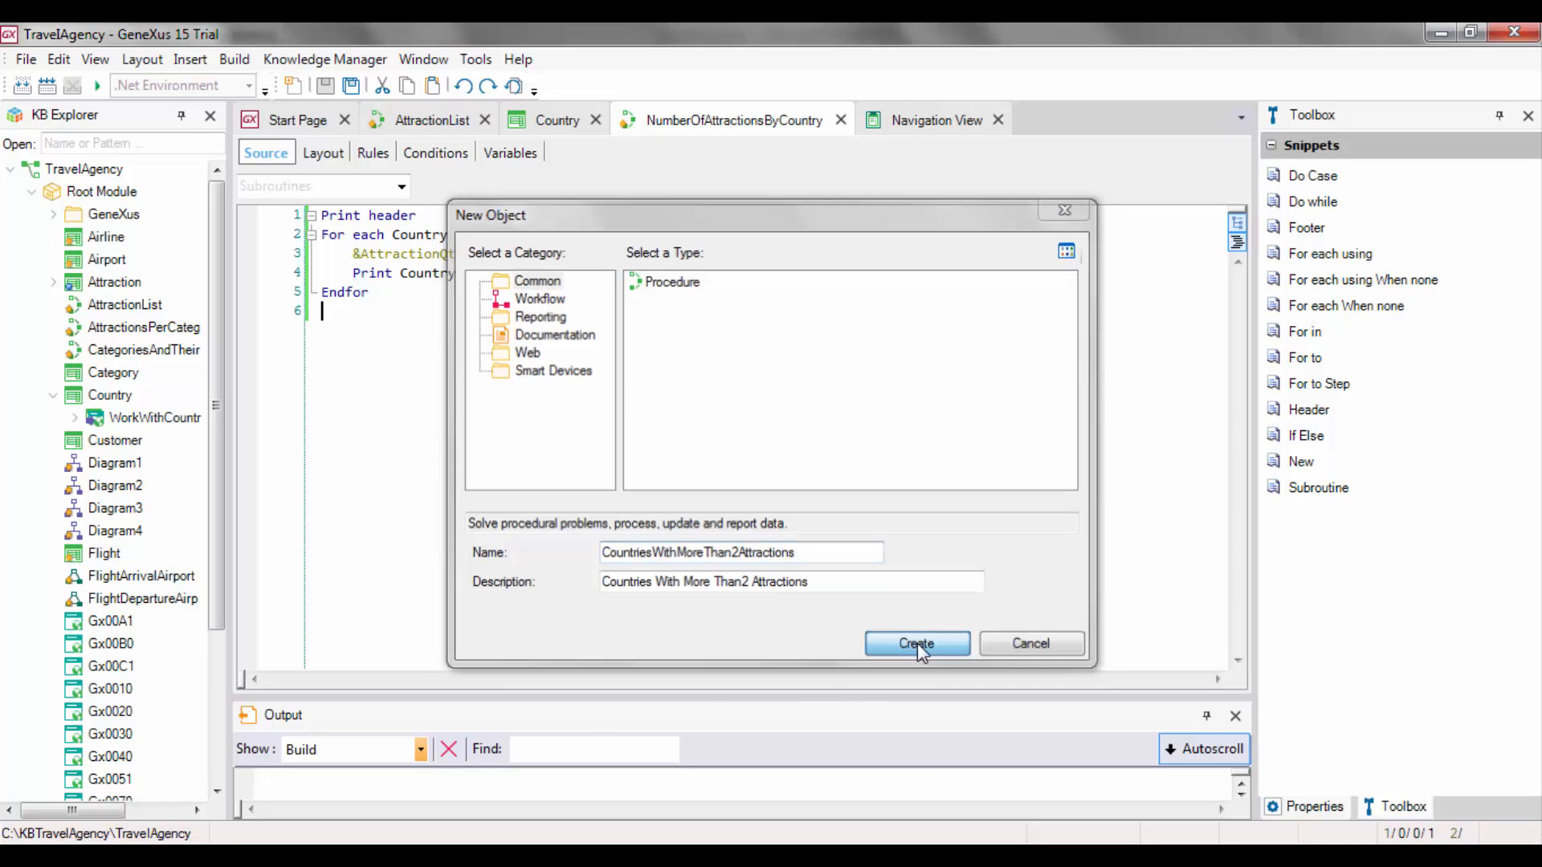
left_click(915, 642)
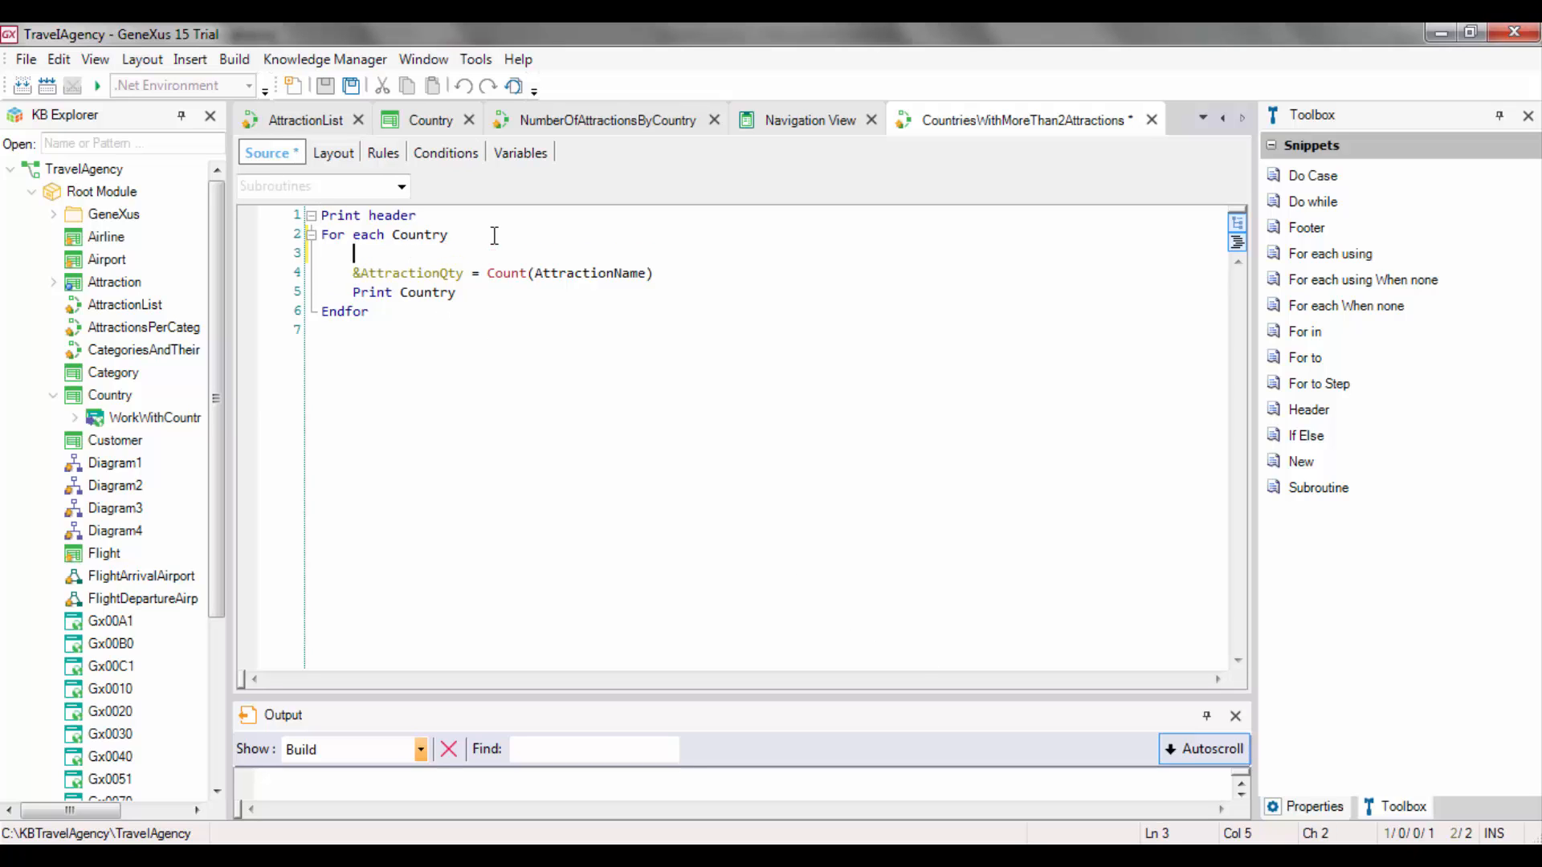
Add the filter line Where Count(AttractionName)>2 inside the For each Country loop
type("W")
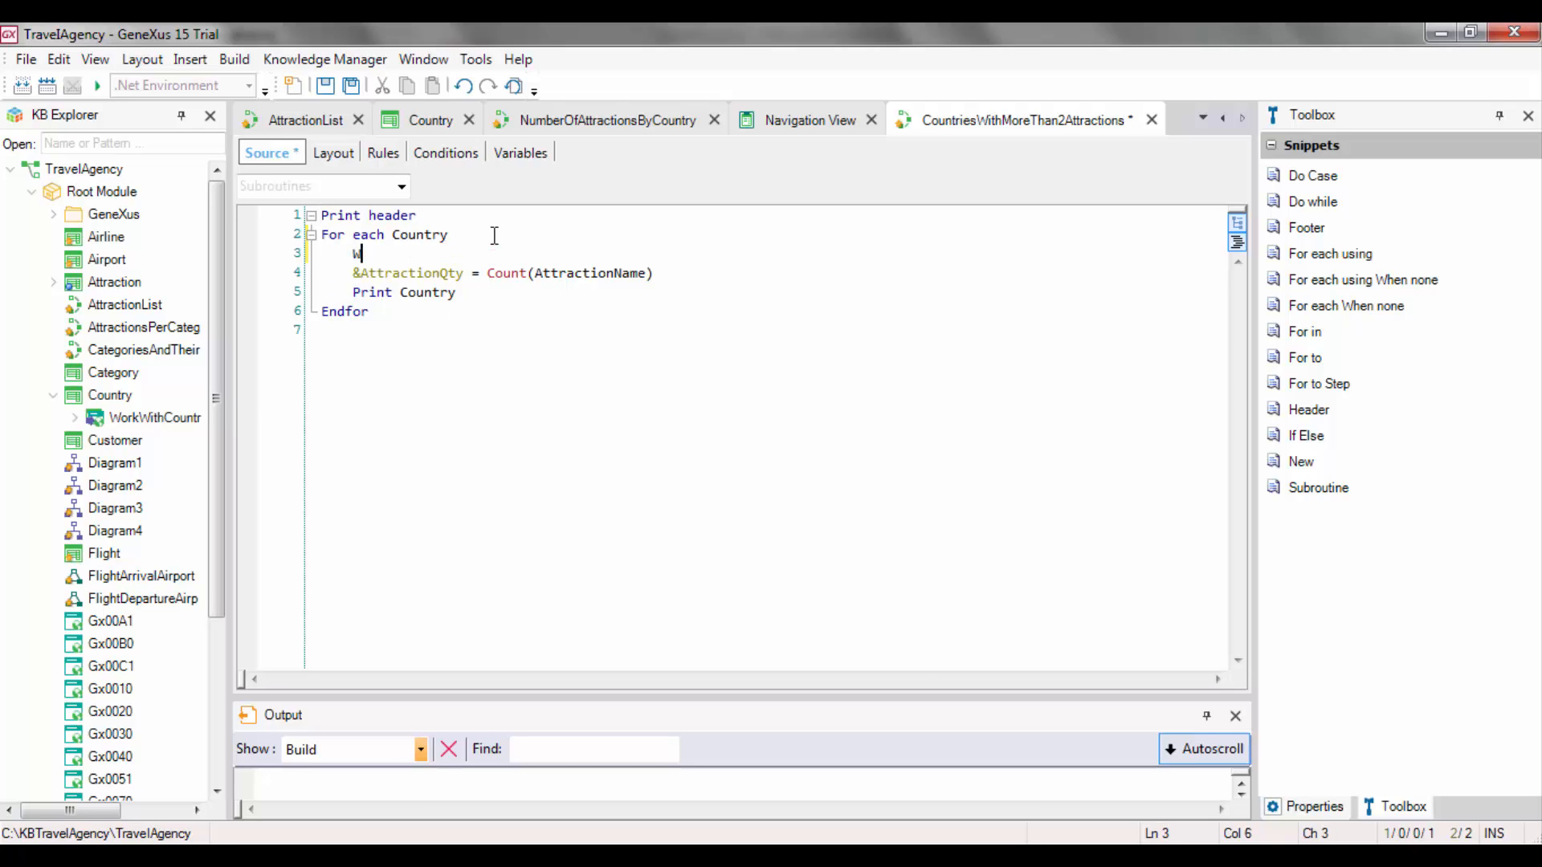
type("here Count(")
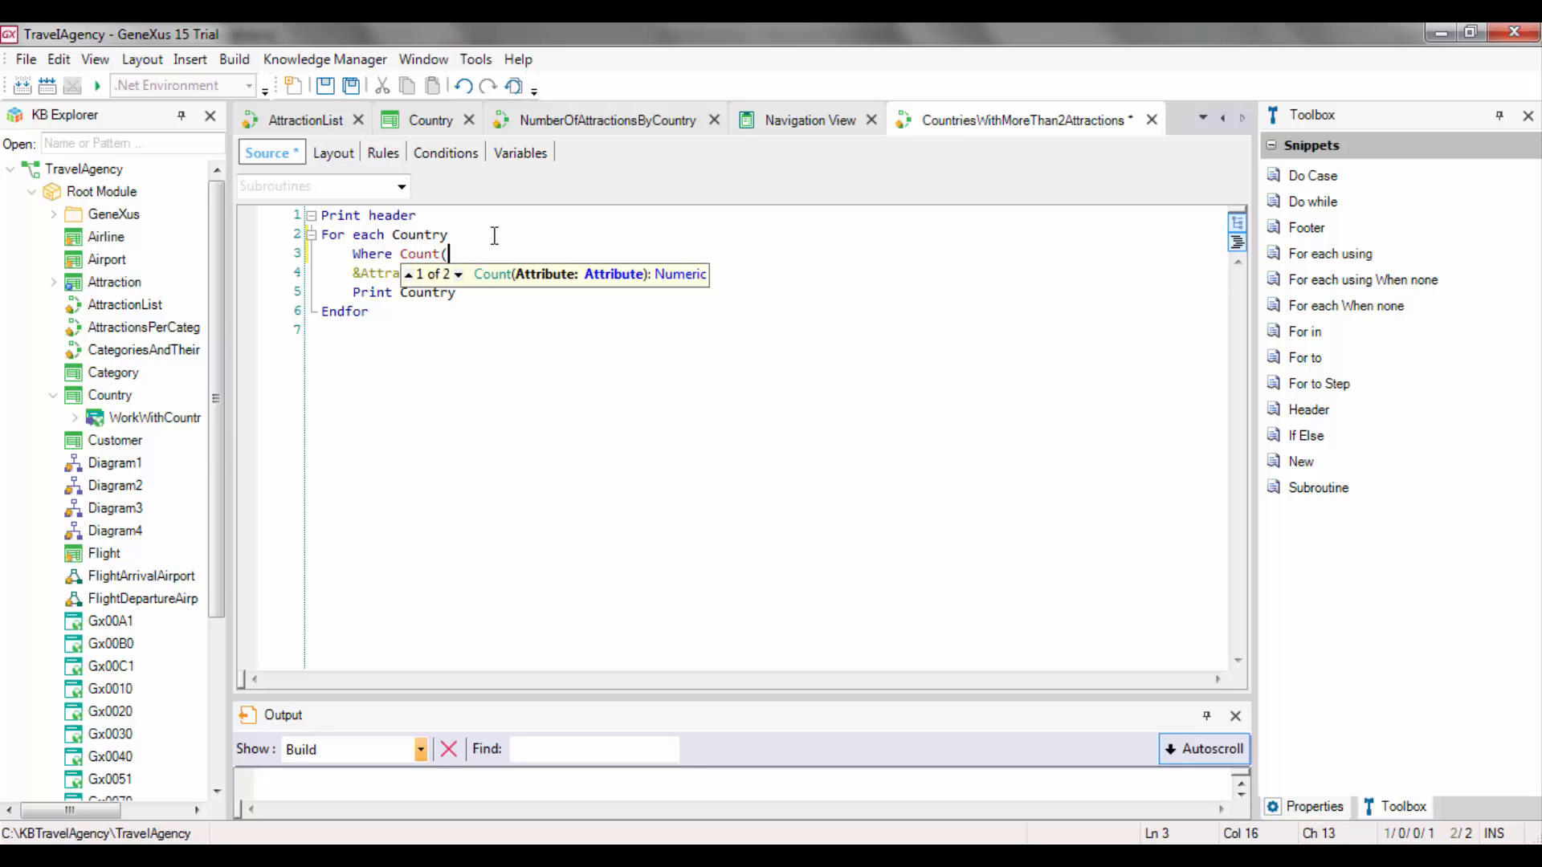
type("Attraction")
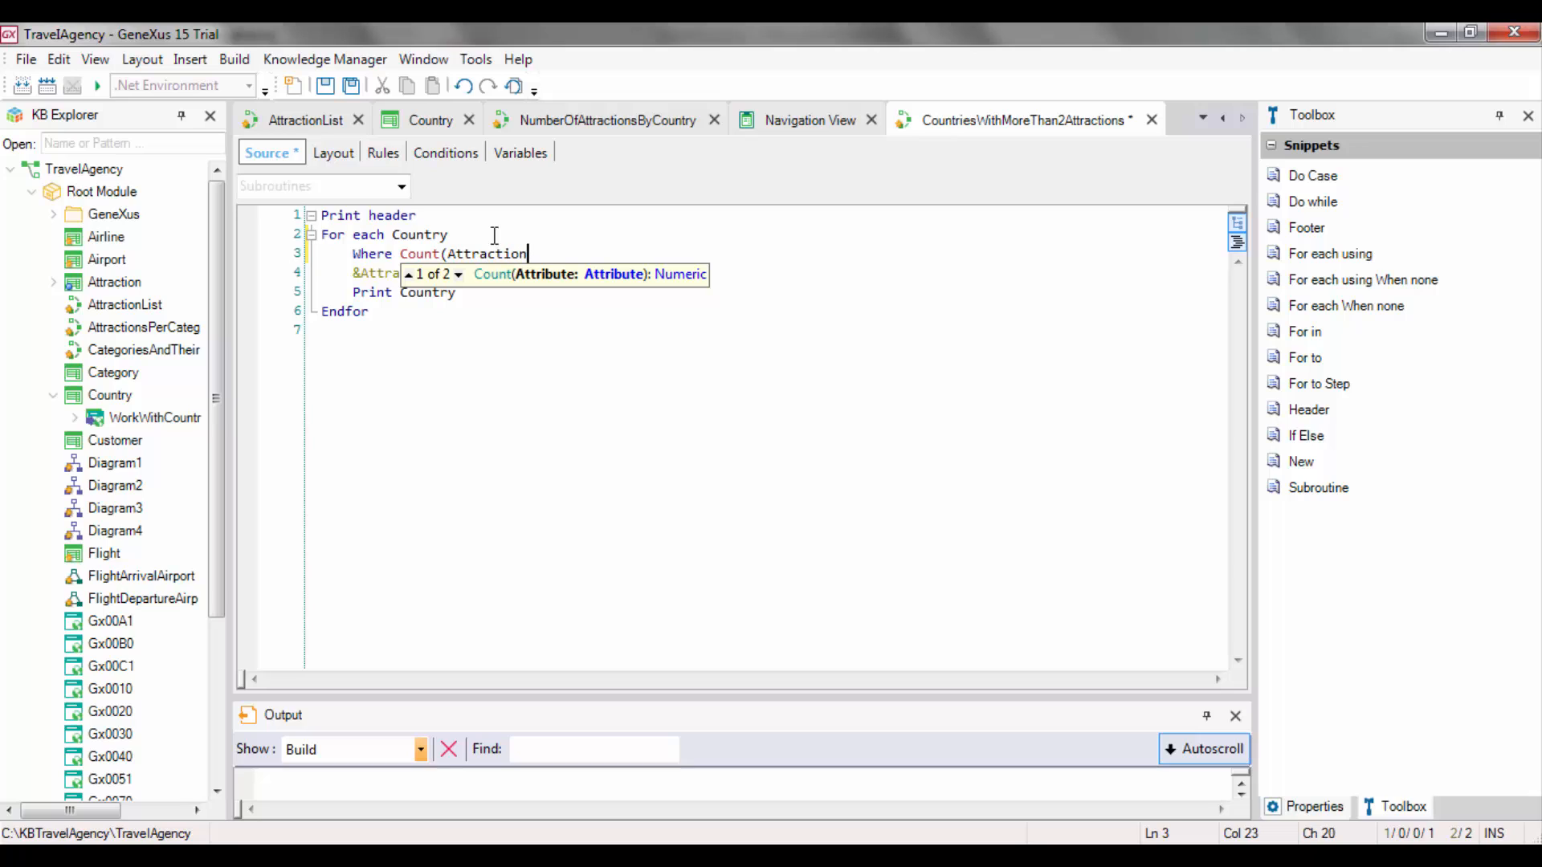
type("Name")
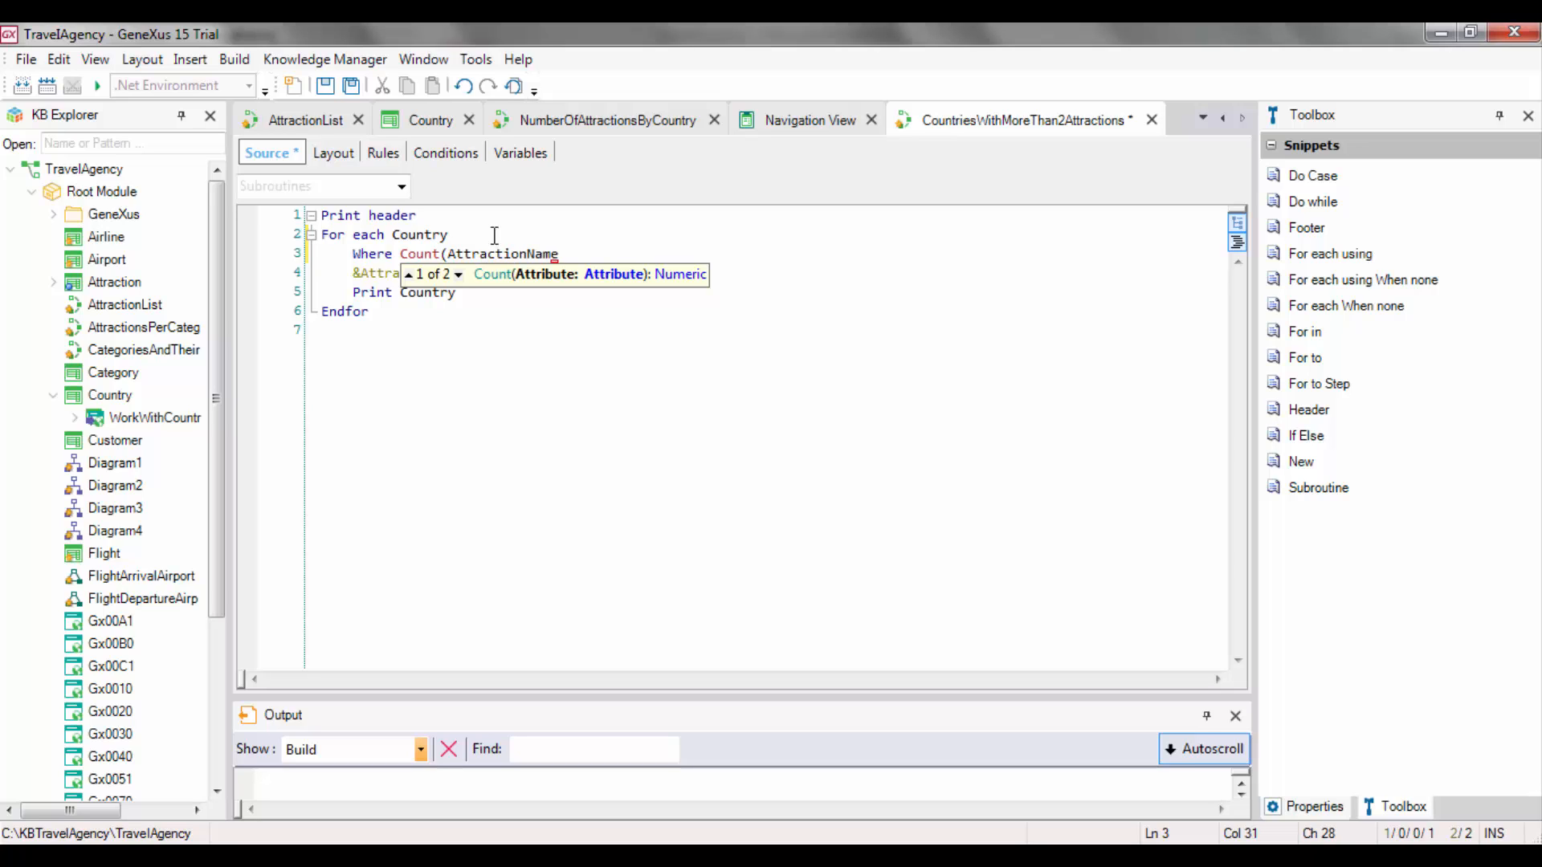
type(">2")
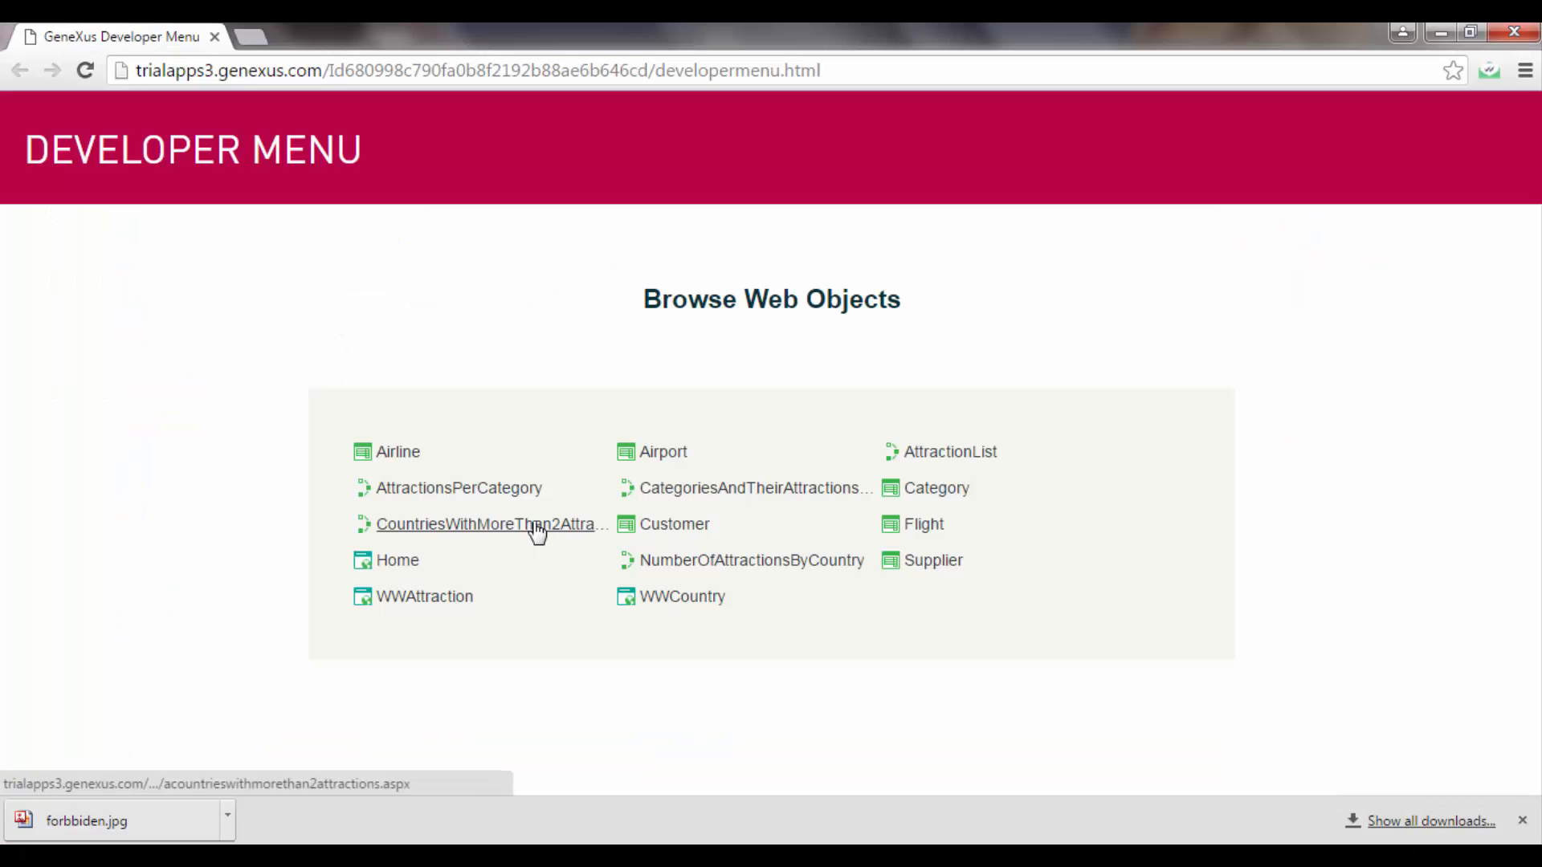
Launch the CountriesWithMoreThan2Attractions report from the Developer Menu in Chrome
left_click(492, 524)
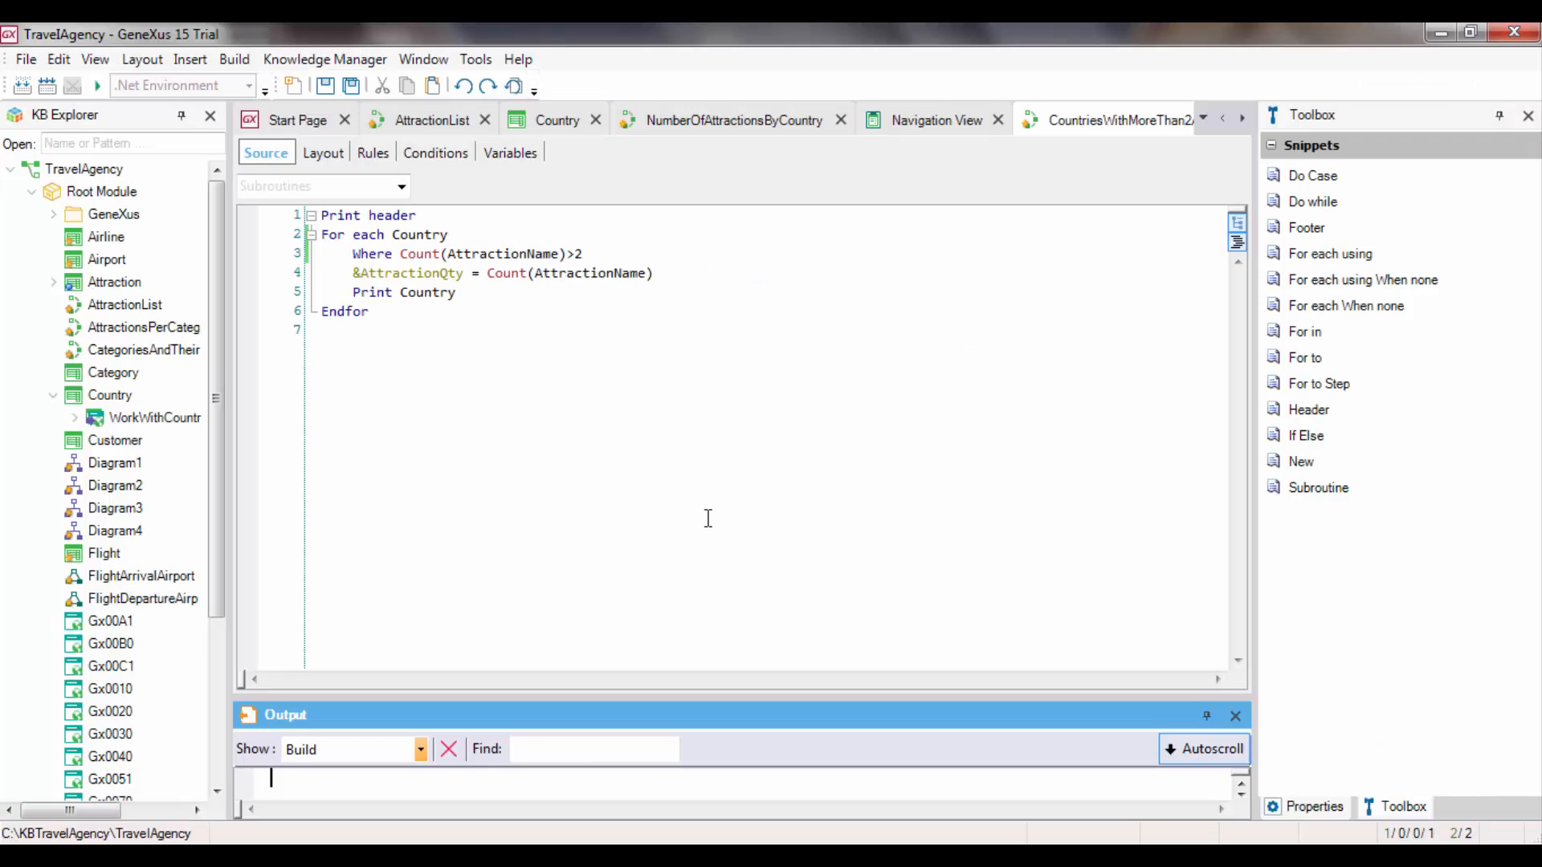
Open Team Development from Knowledge Manager to commit the pending changes
left_click(325, 60)
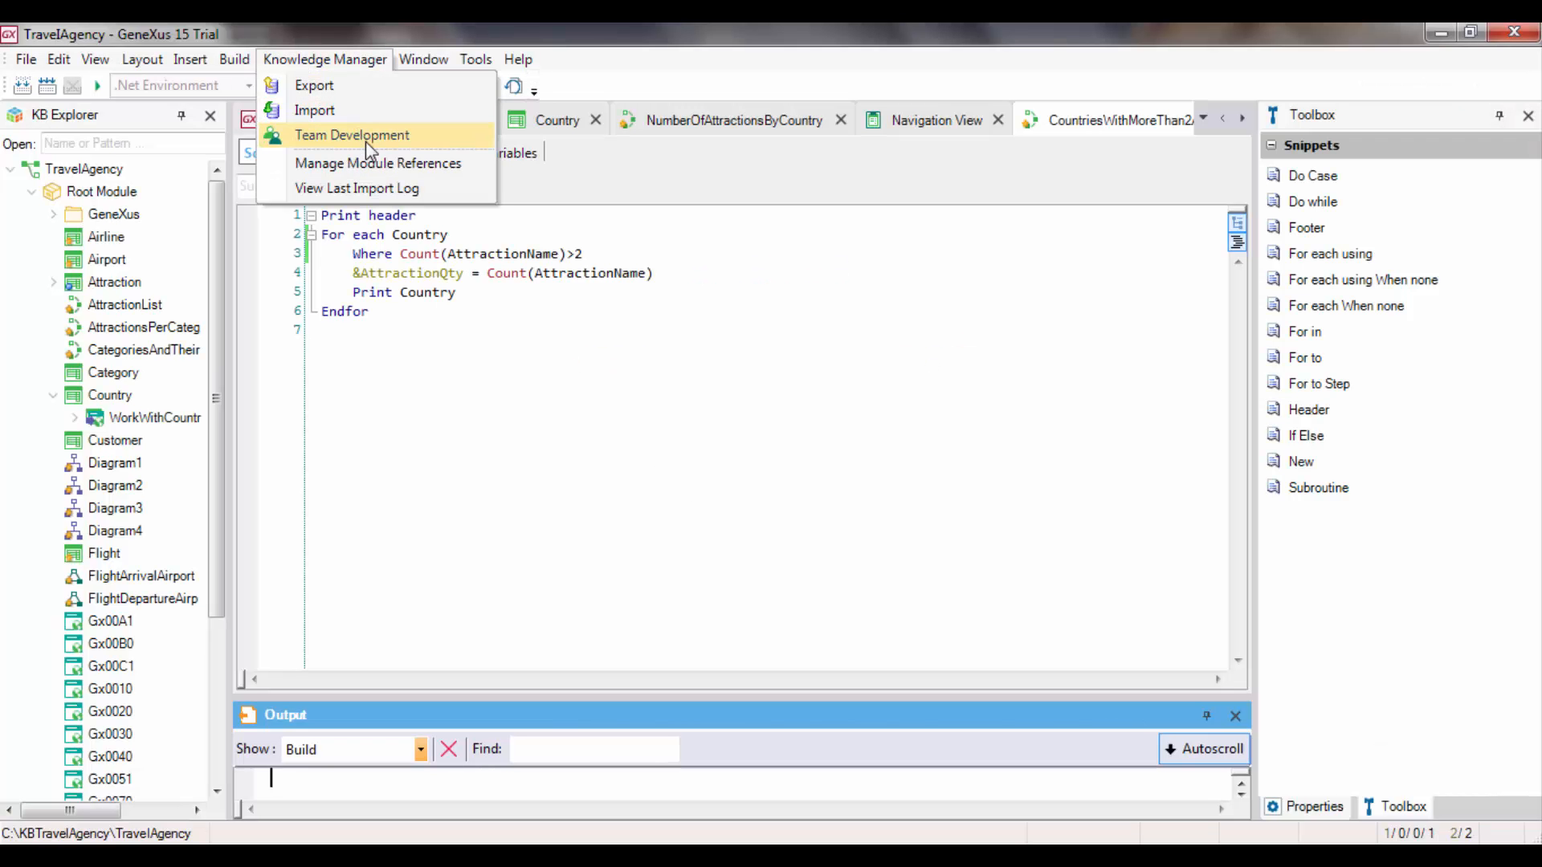
left_click(352, 135)
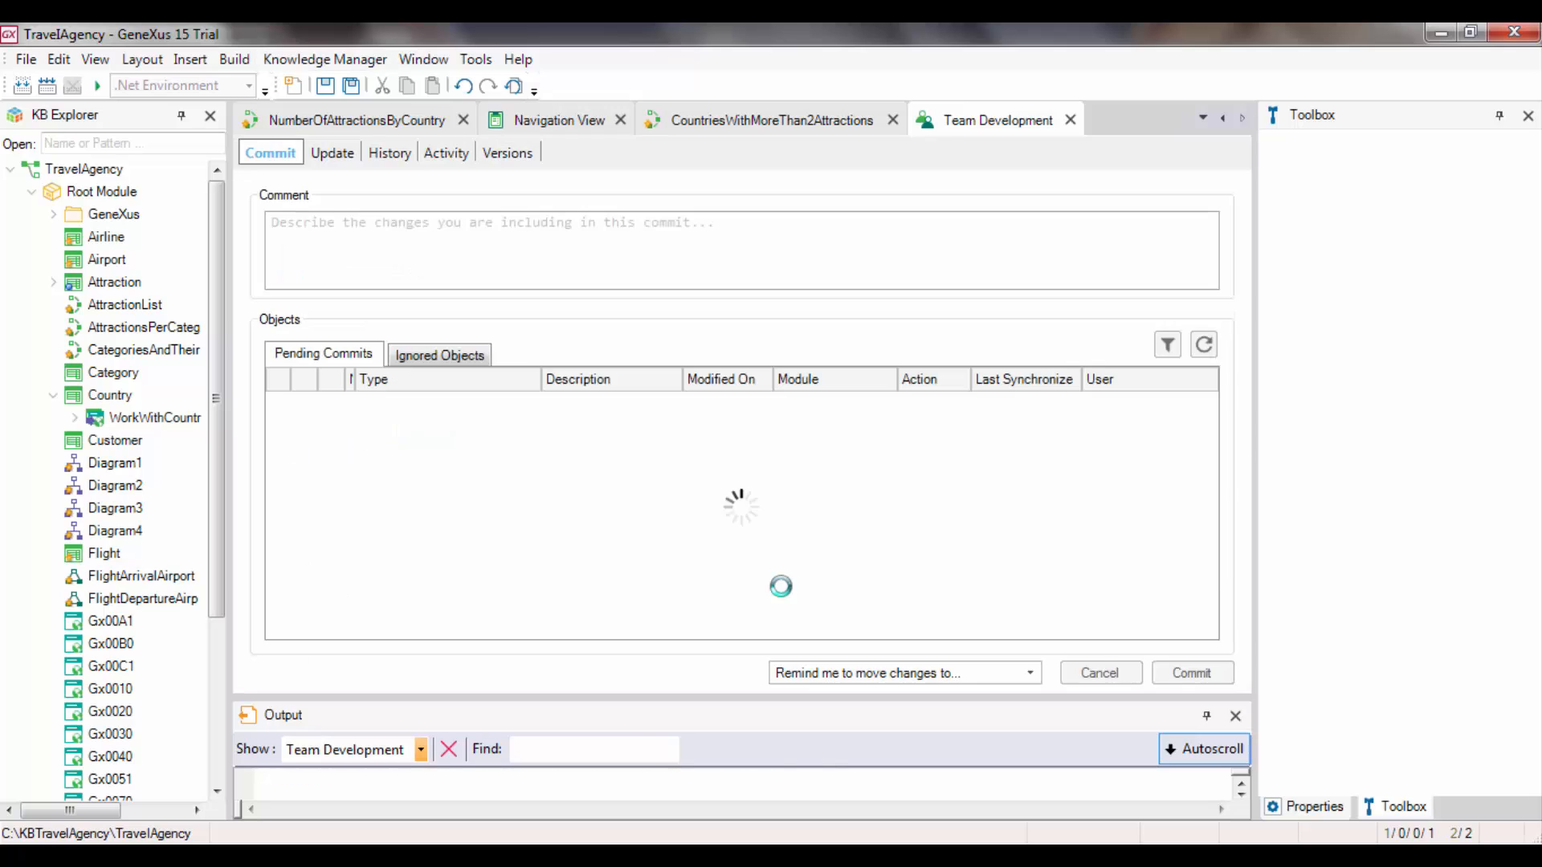